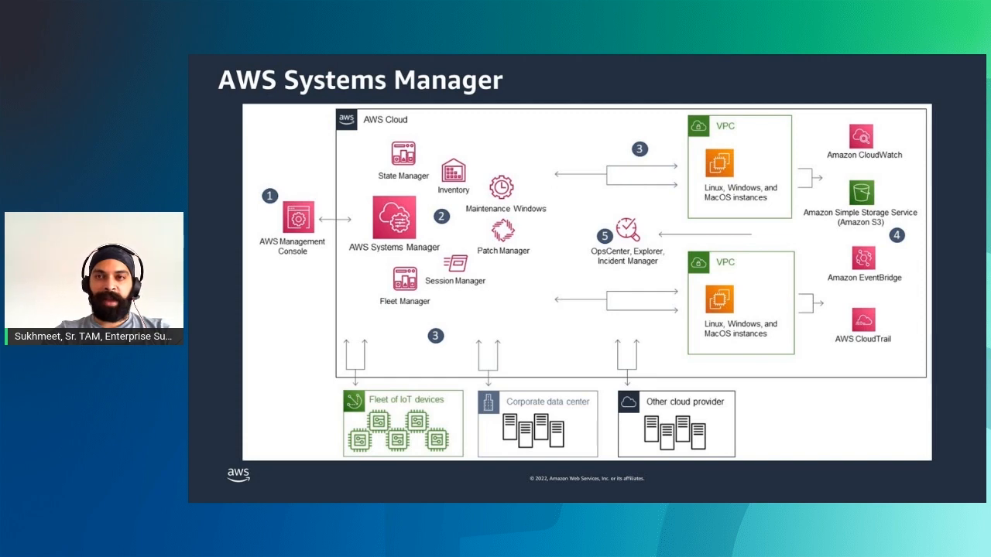
- Review the tags, including the patch tag, on running instances distributor-1 and distributor-2
key("Right")
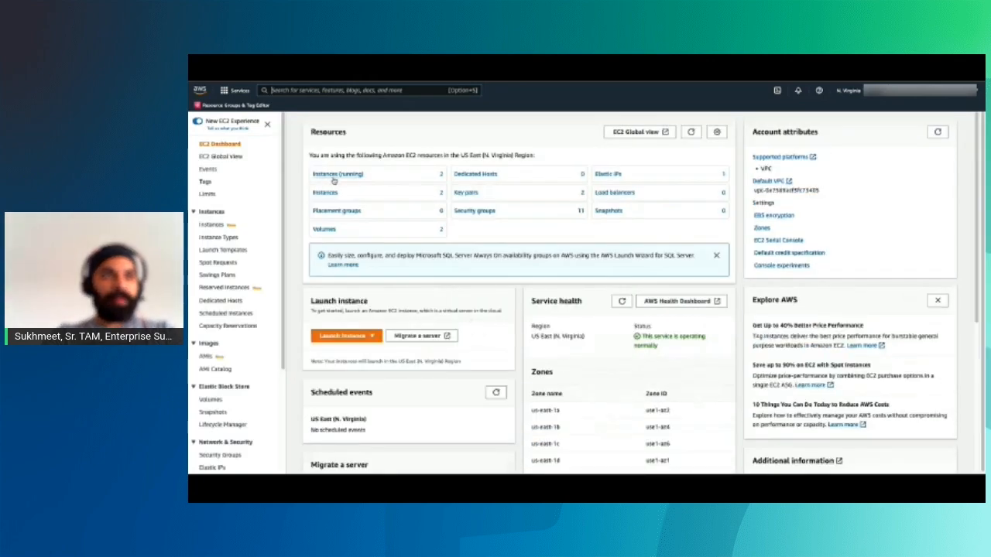
left_click(211, 224)
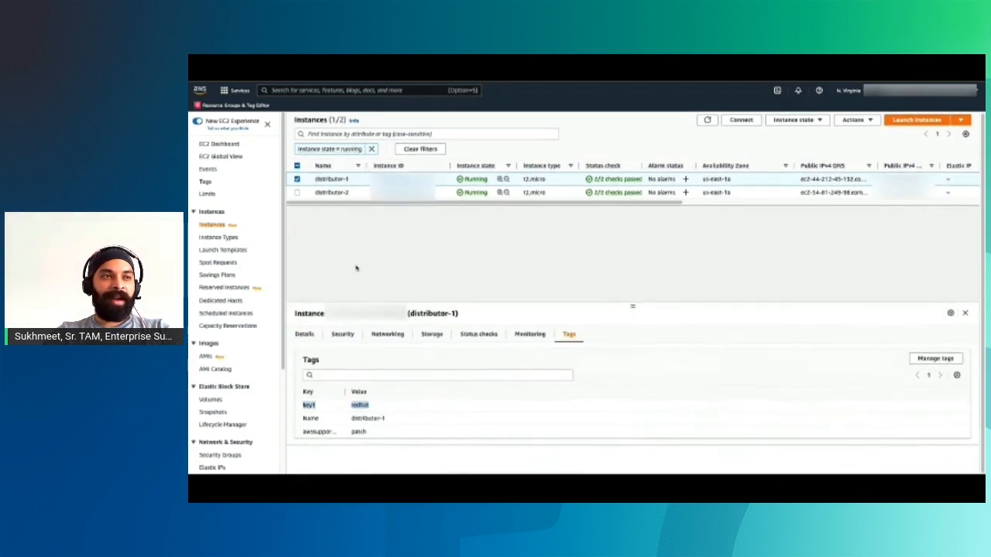
left_click(297, 193)
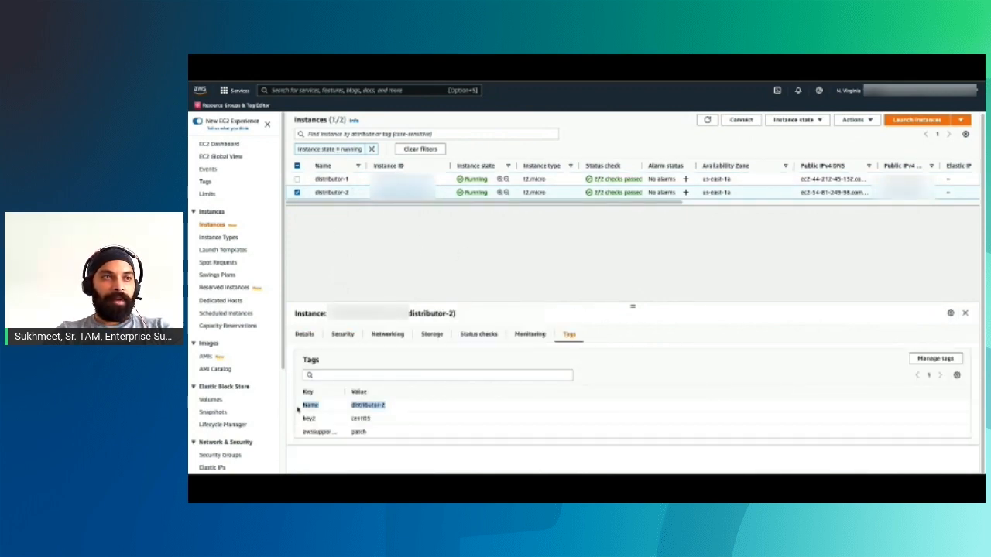
left_click(297, 179)
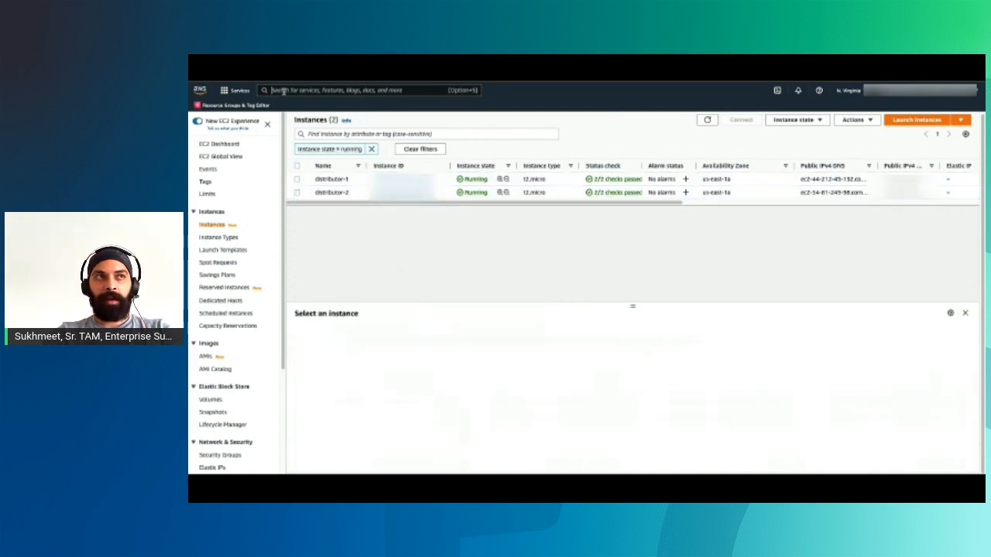
- Open Systems Manager Distributor and list Third Party packages (AlertLogic, Dynatrace, Trend Micro)
type("ssm")
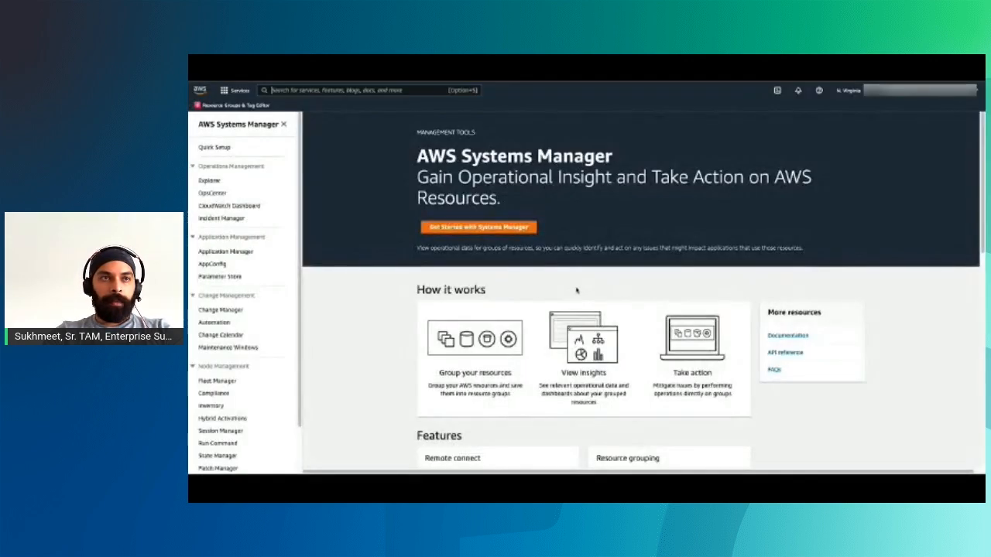
scroll("down", 3)
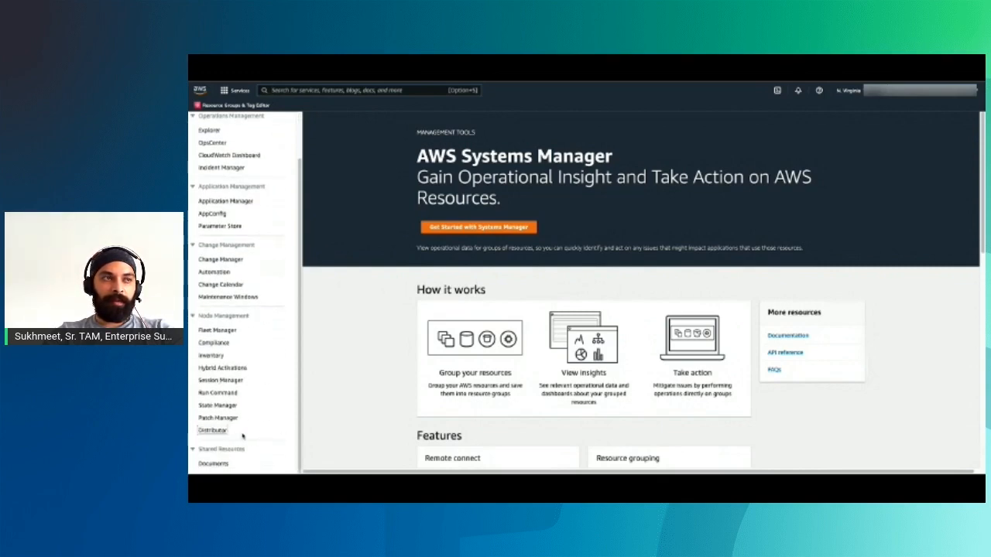
left_click(213, 430)
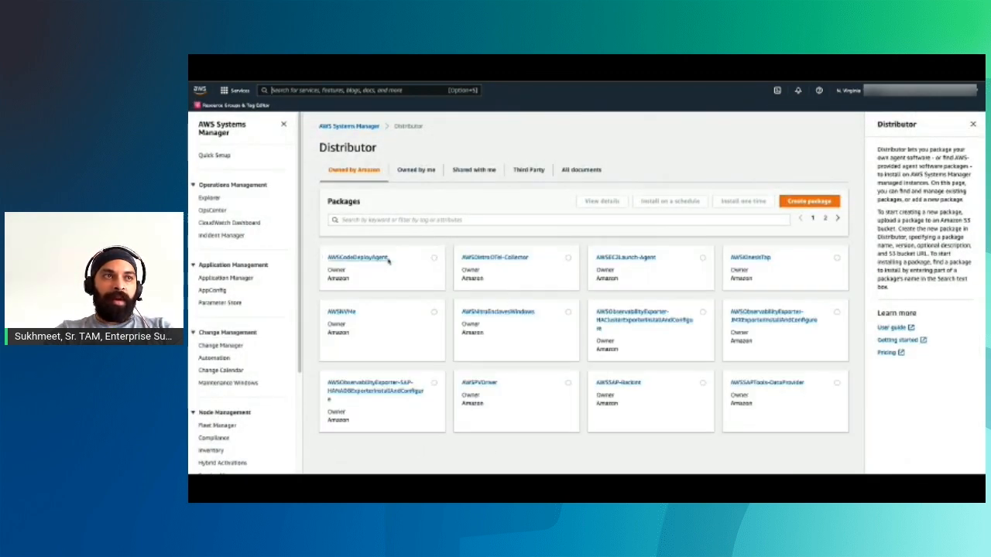
mouse_move(557, 323)
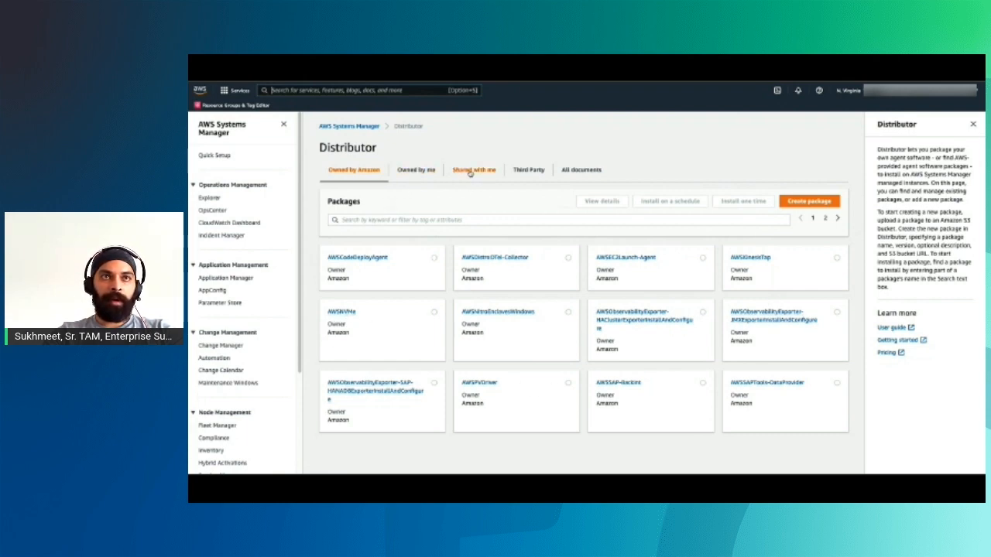
left_click(528, 170)
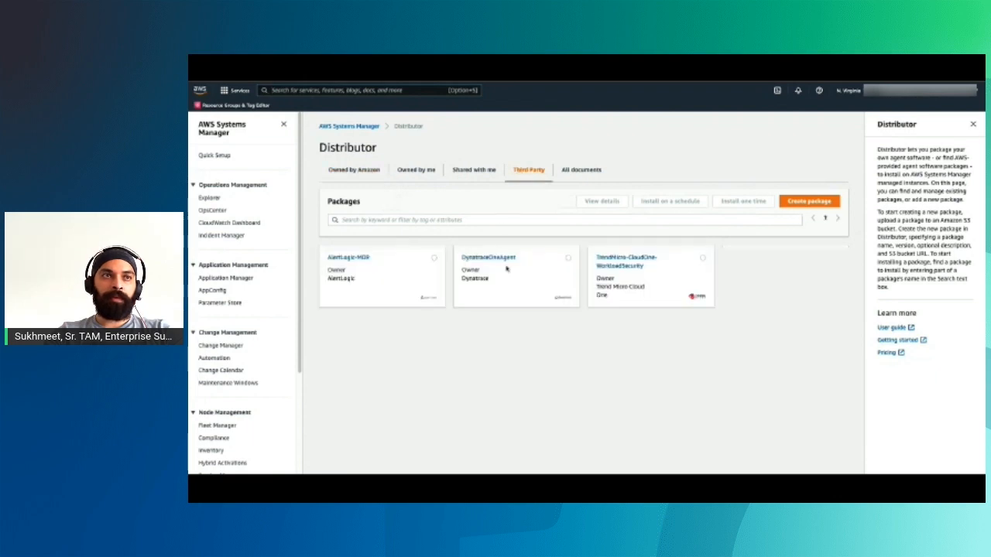
mouse_move(651, 250)
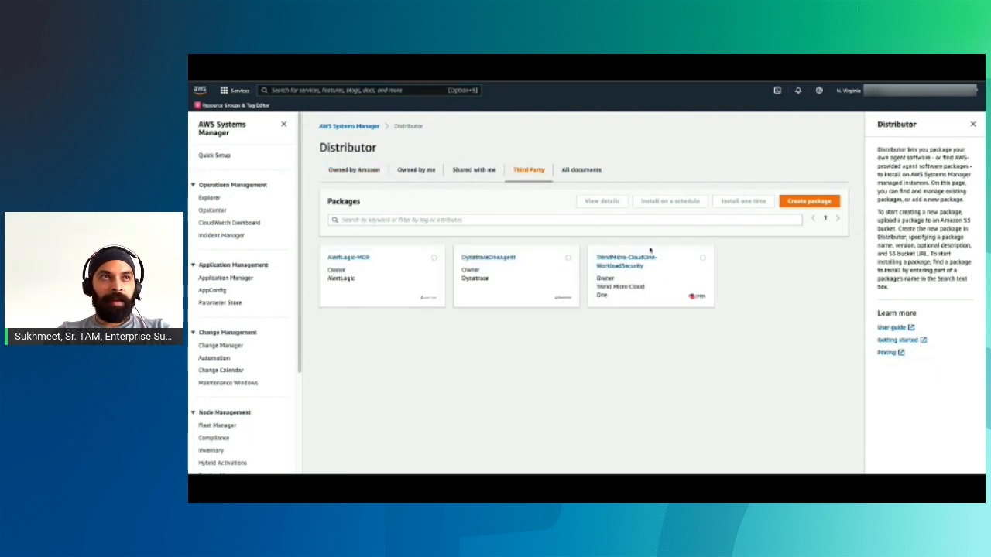
- Start the powershell-ssm package with the powershell-distributor bucket and its key prefix
left_click(809, 201)
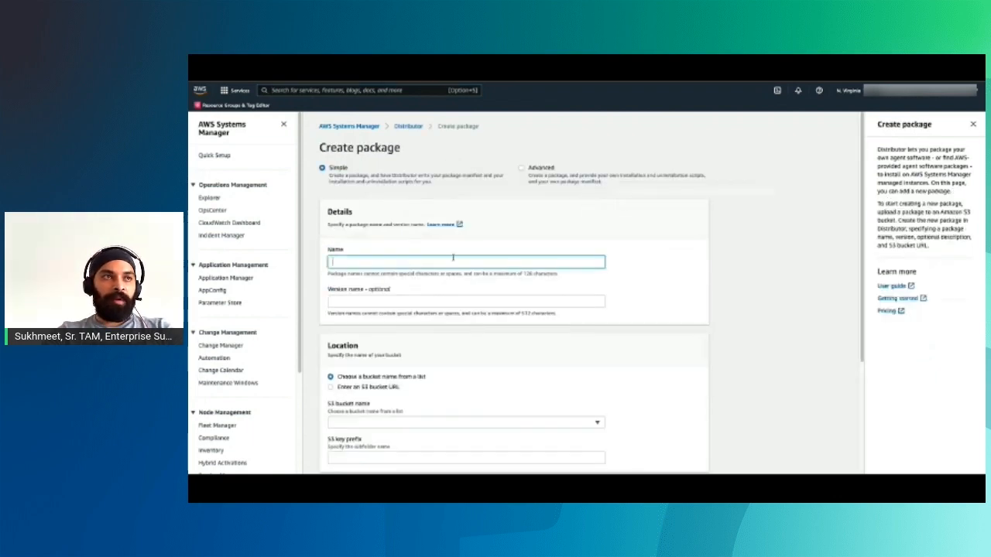
type("powershell-cs")
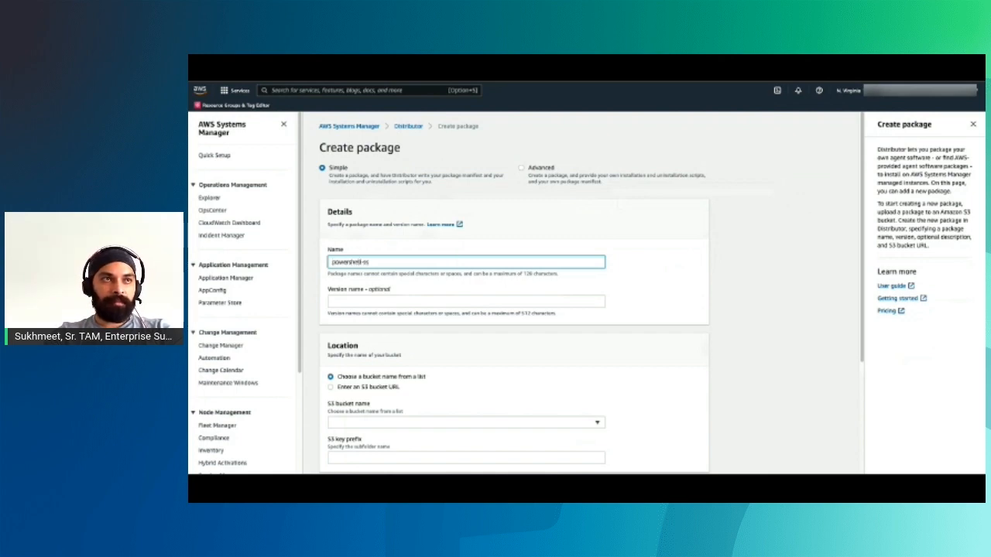
scroll("down", 3)
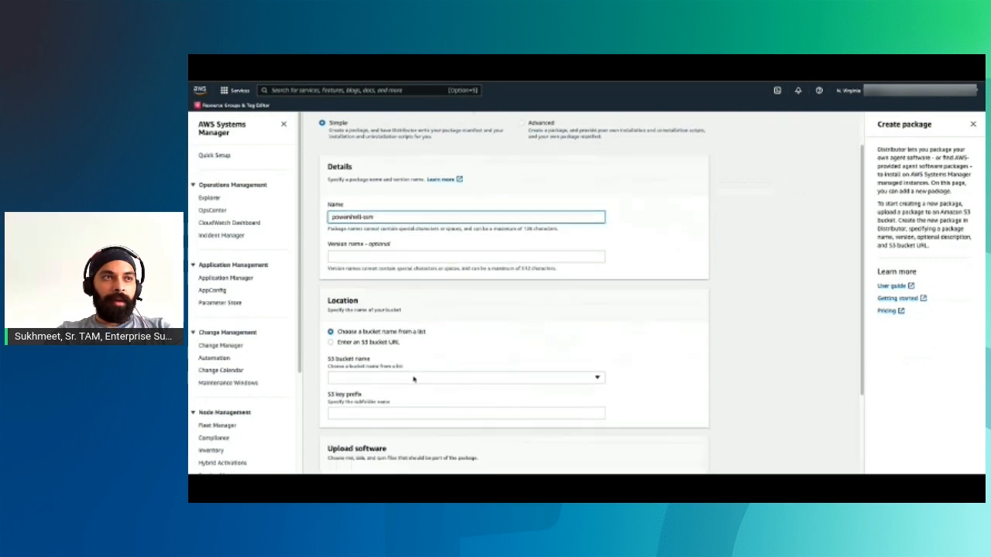
left_click(465, 378)
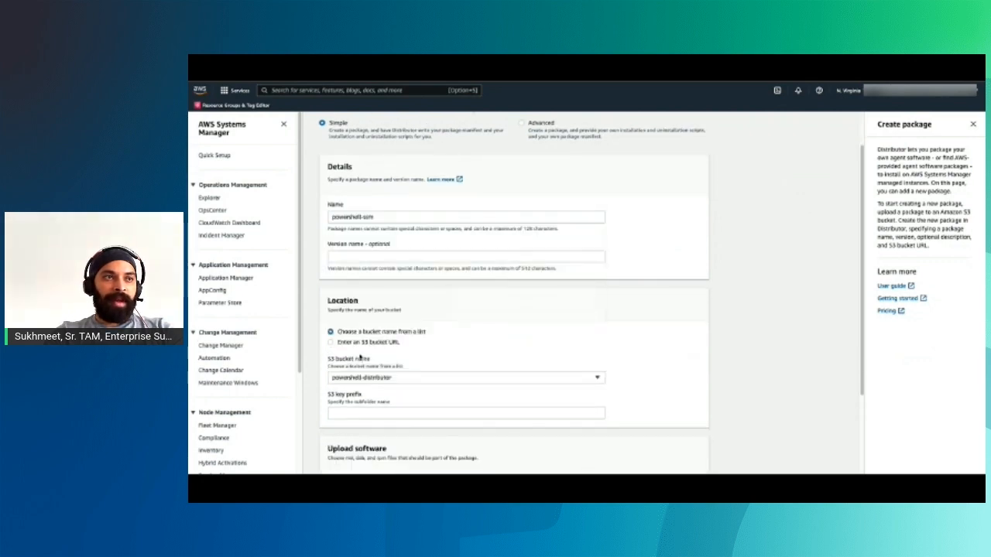
type("powershell-ssm")
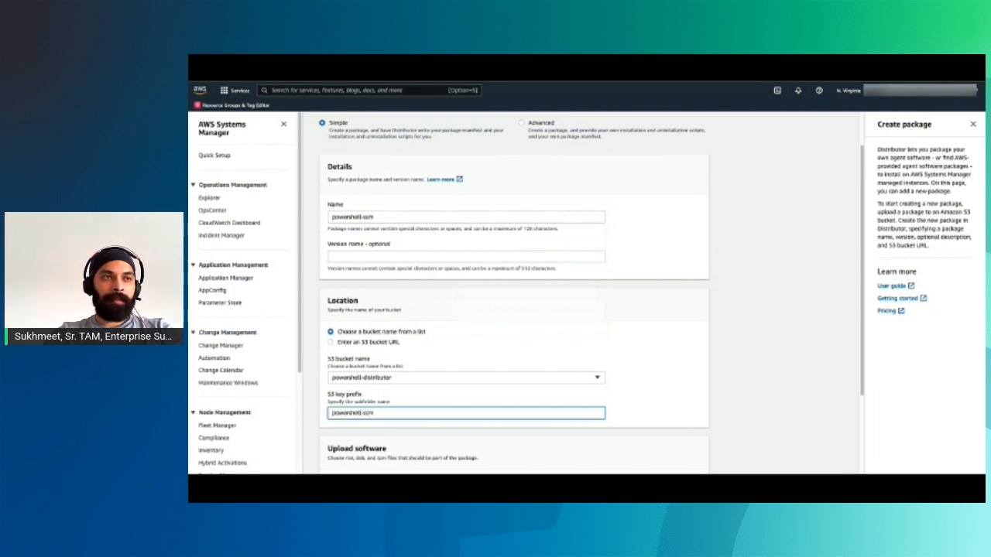
- Add two software files targeting the redhat and centos platforms
scroll("down", 3)
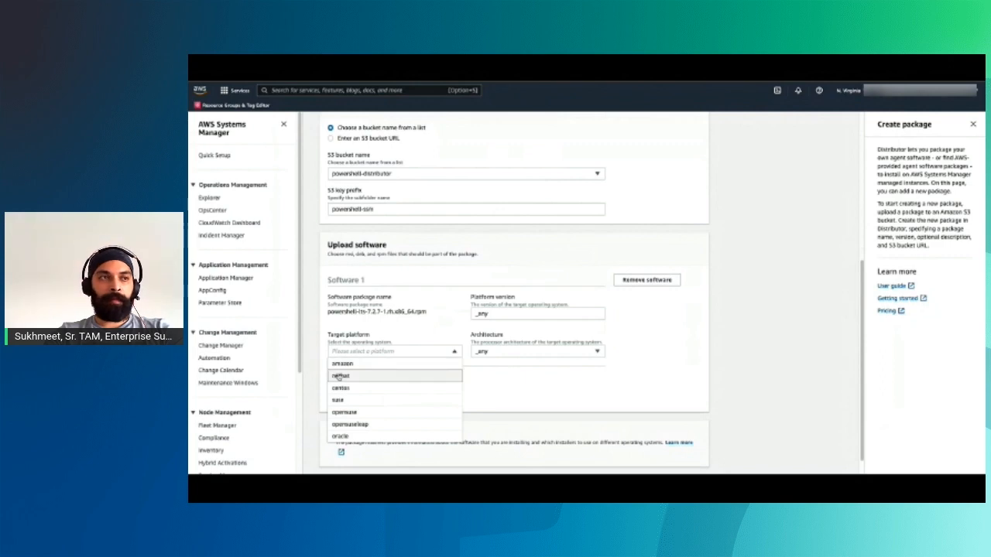
left_click(341, 376)
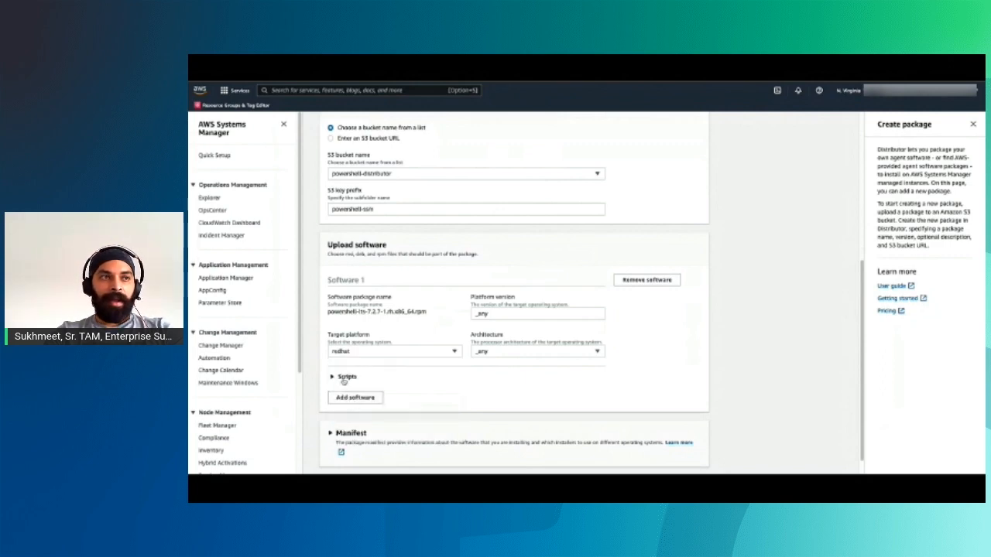
left_click(333, 377)
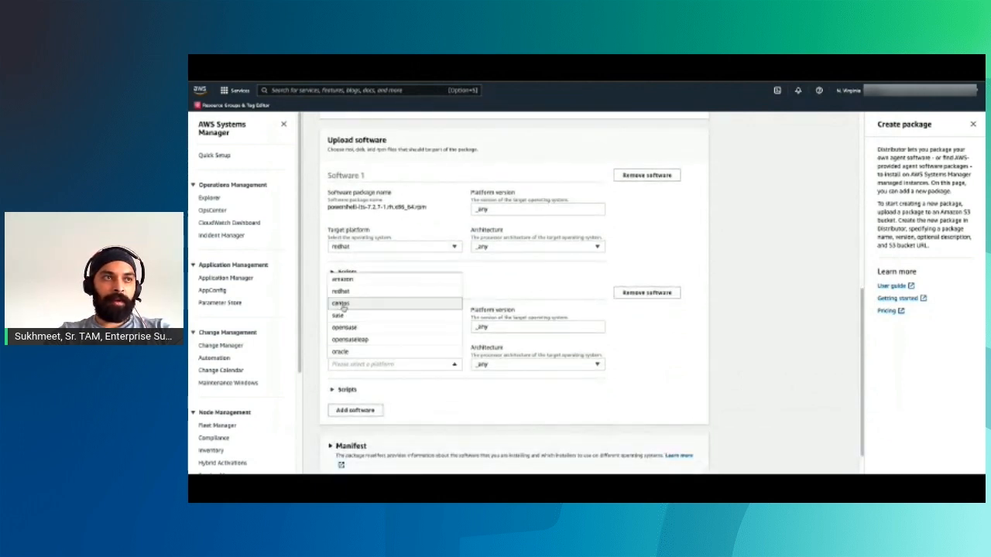
left_click(341, 303)
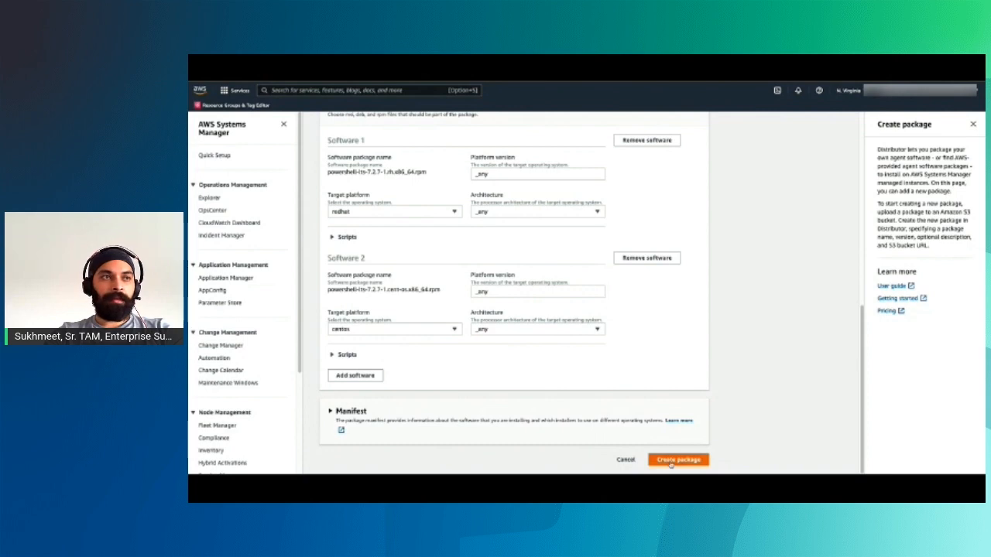
- Create the powershell-ssm package and save its sharing permission as Private
left_click(678, 460)
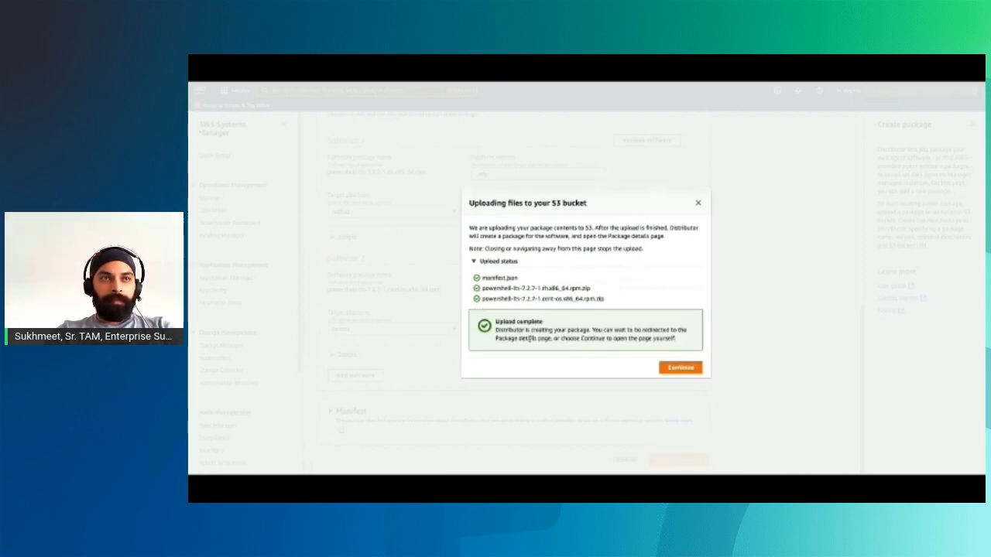
left_click(680, 368)
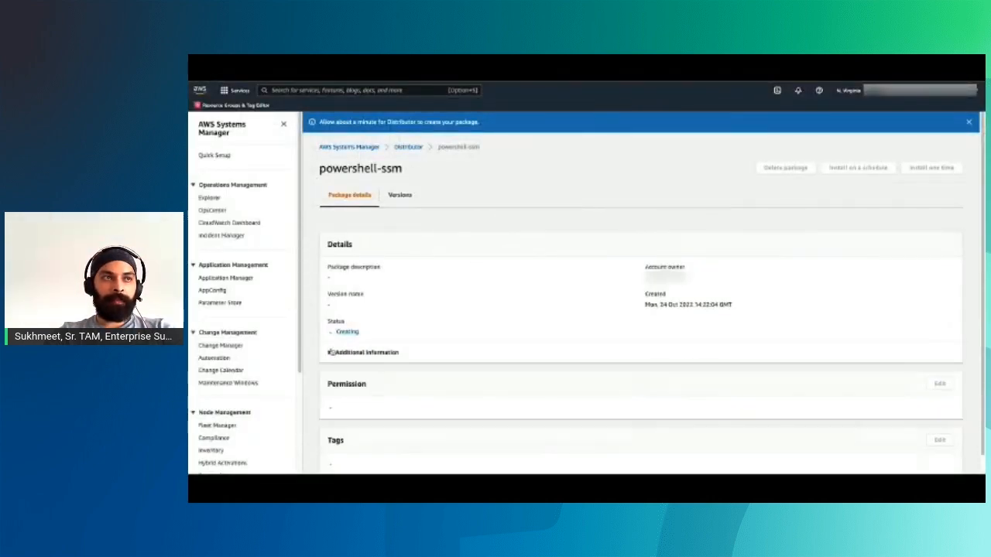
left_click(969, 122)
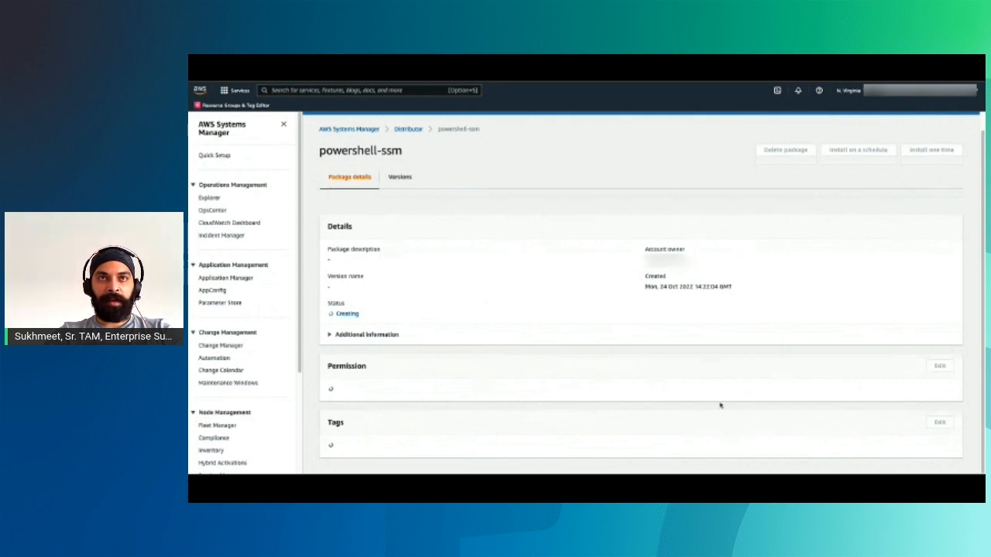
mouse_move(552, 273)
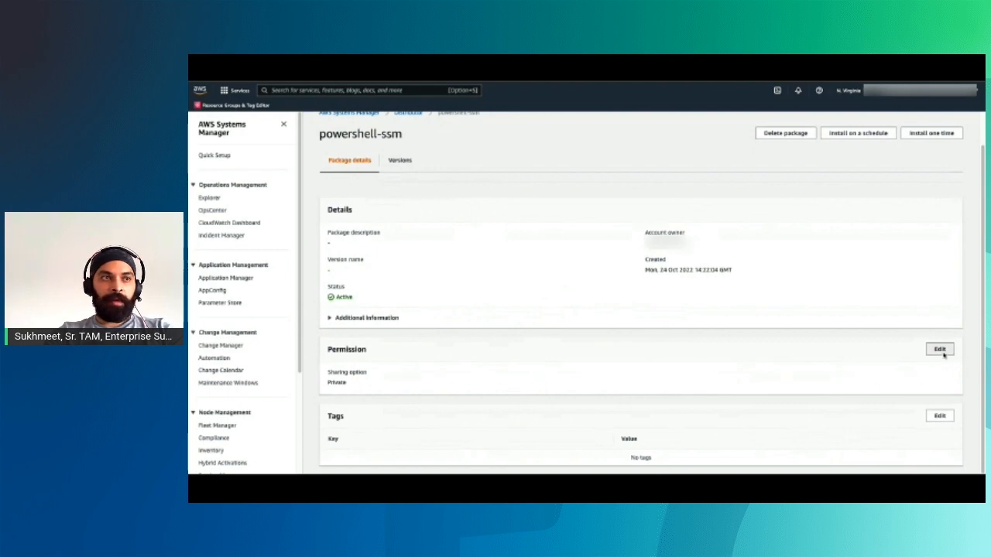
left_click(939, 349)
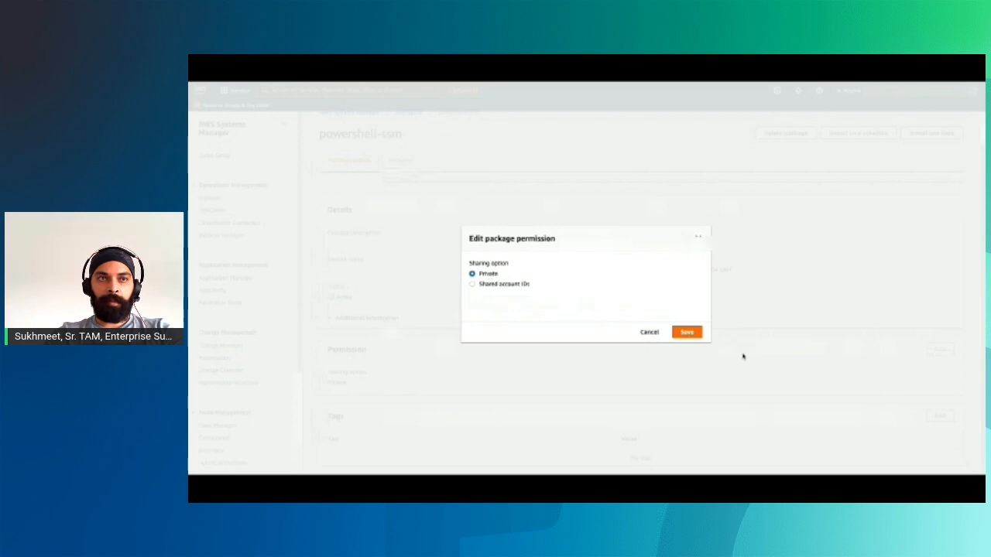
left_click(686, 332)
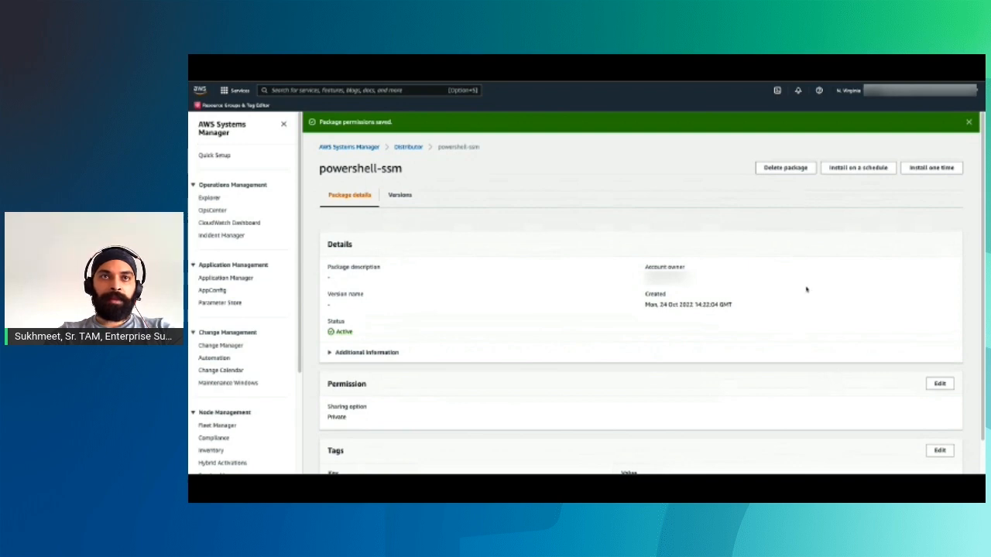
mouse_move(846, 174)
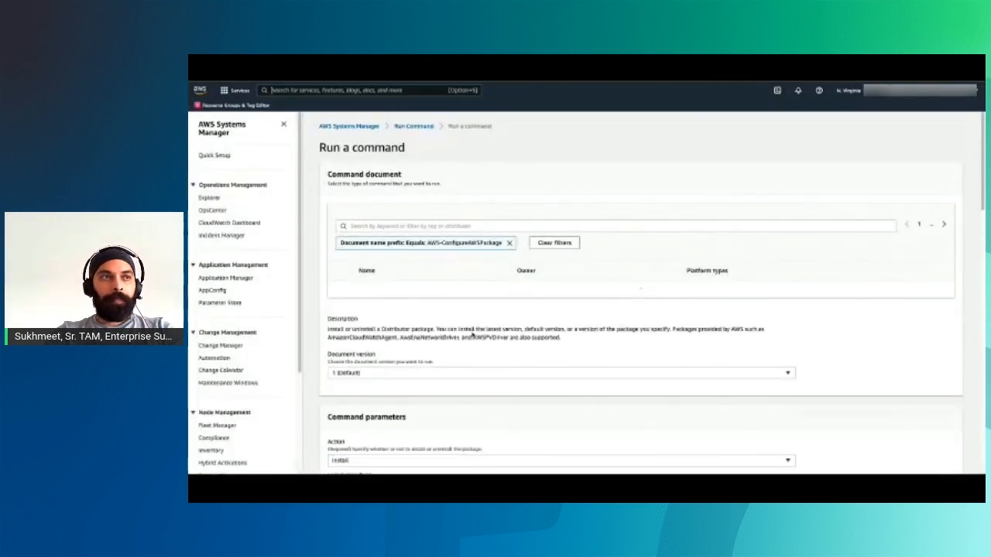
- Target the command at instances tagged key1 = redhat
scroll("down", 3)
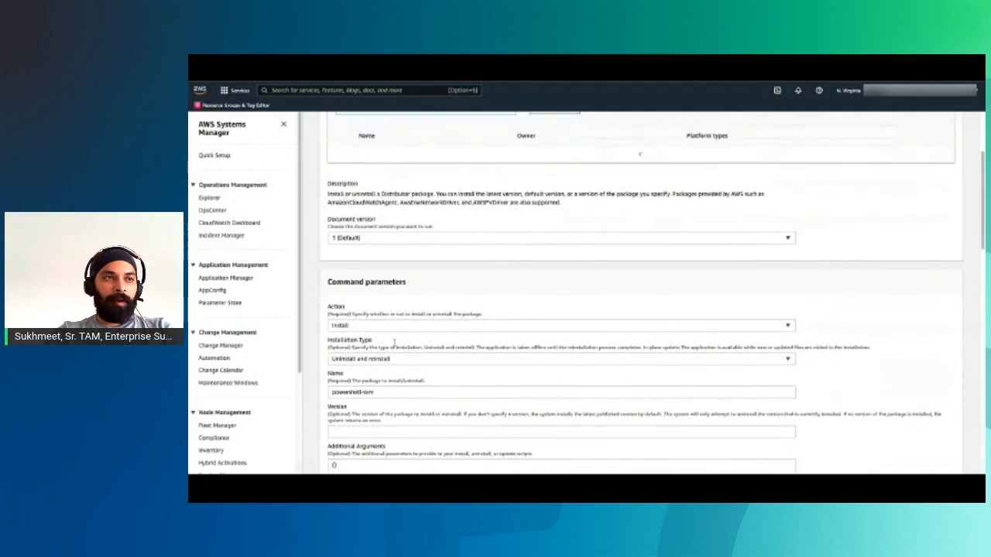
scroll("down", 3)
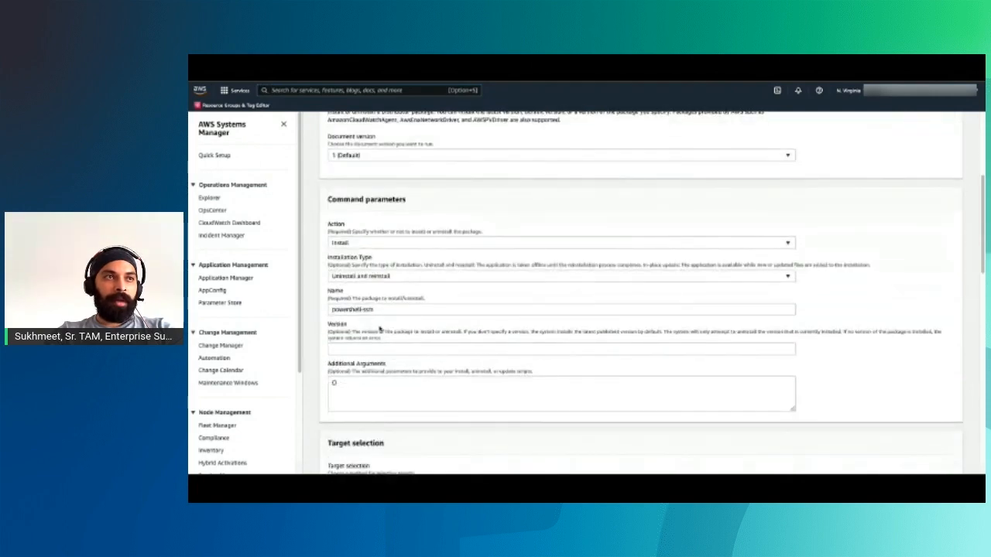
scroll("down", 3)
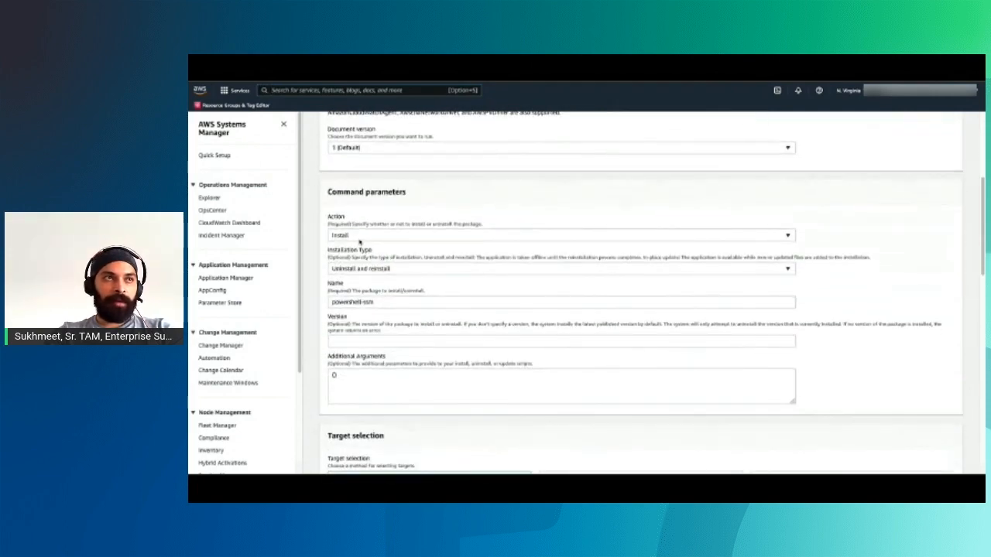
left_click(558, 236)
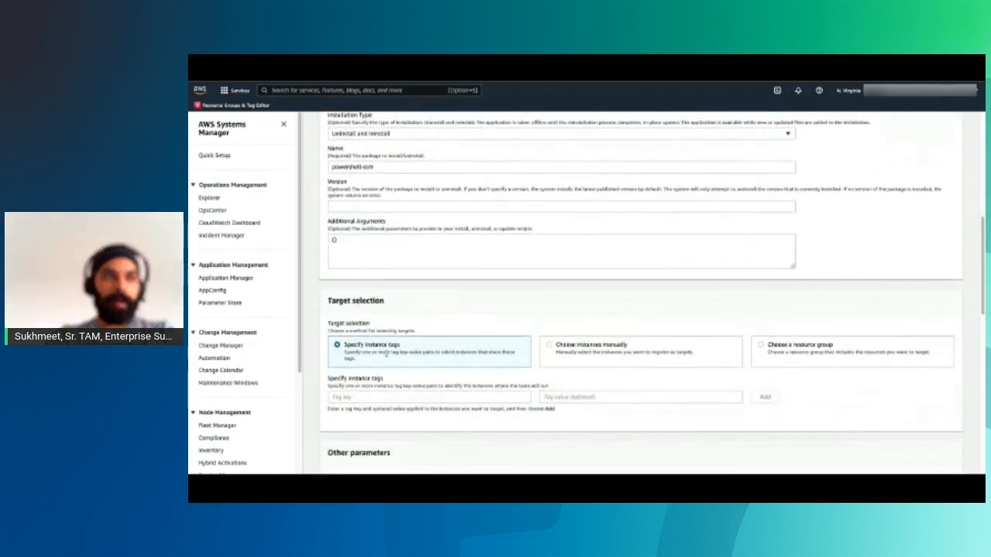
left_click(428, 397)
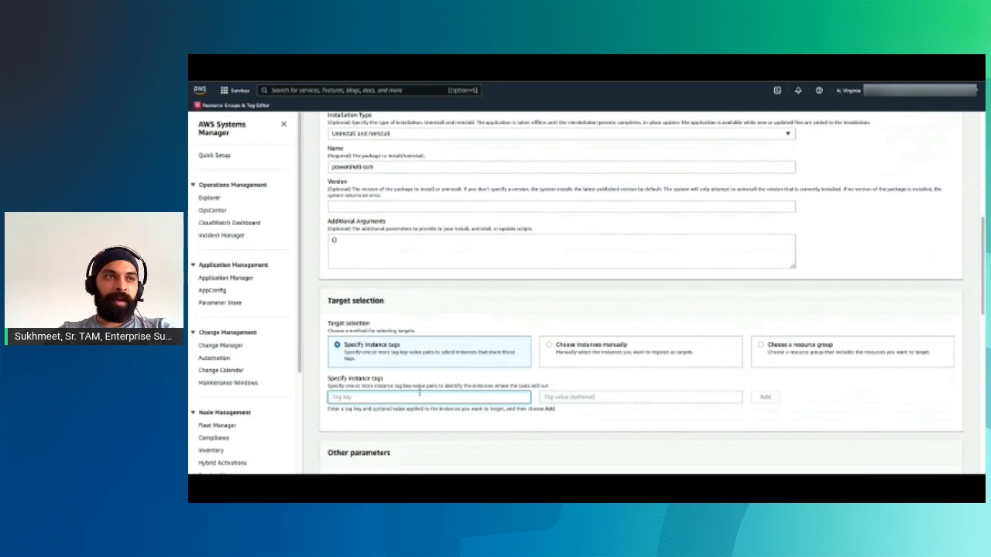
type("key1")
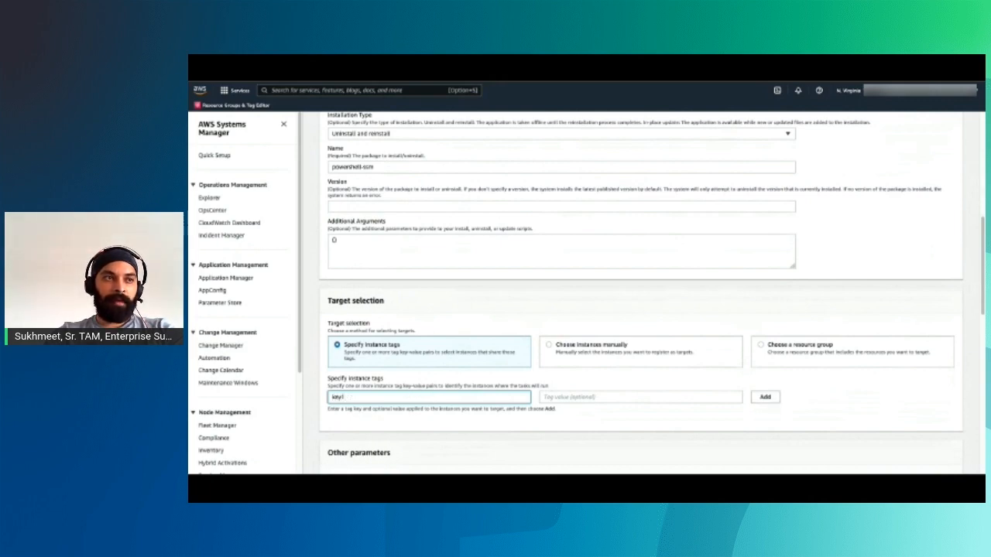
left_click(640, 397)
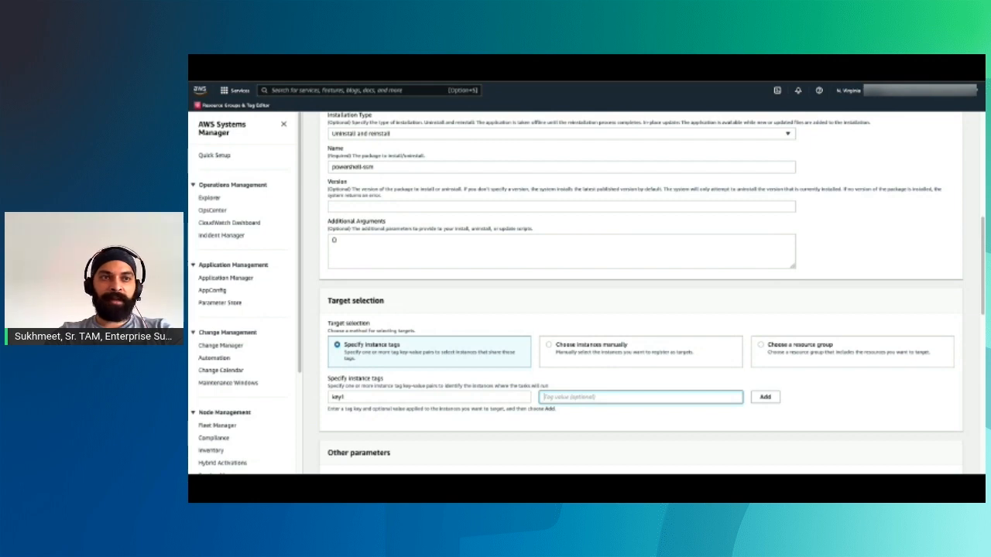
type("redhat")
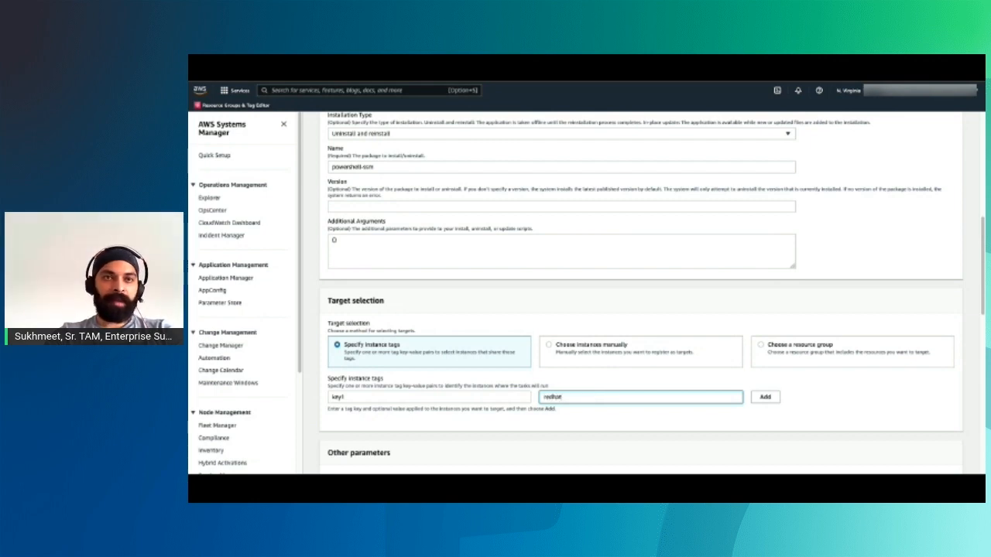
left_click(765, 396)
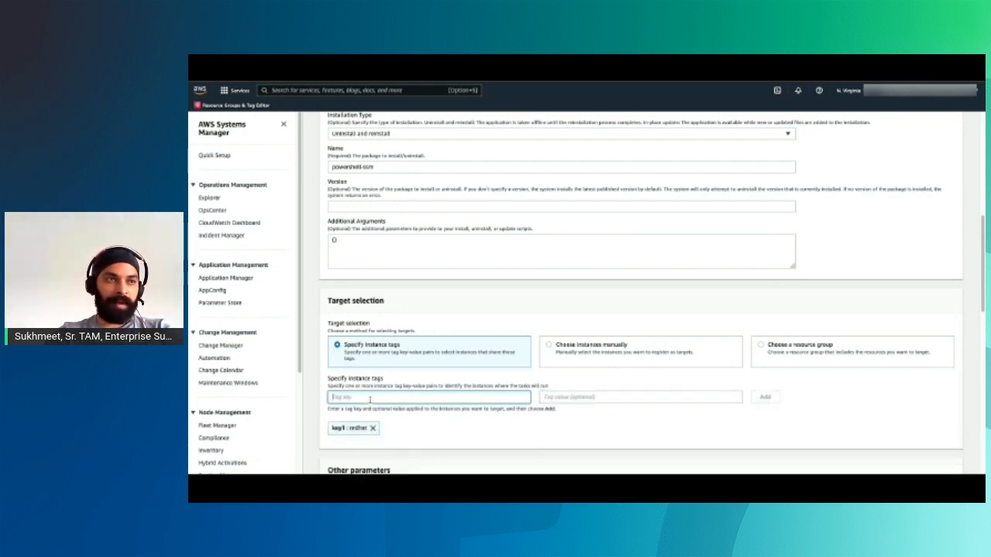
- Add a second target tag with key key2 and value 'cent'
type("key2")
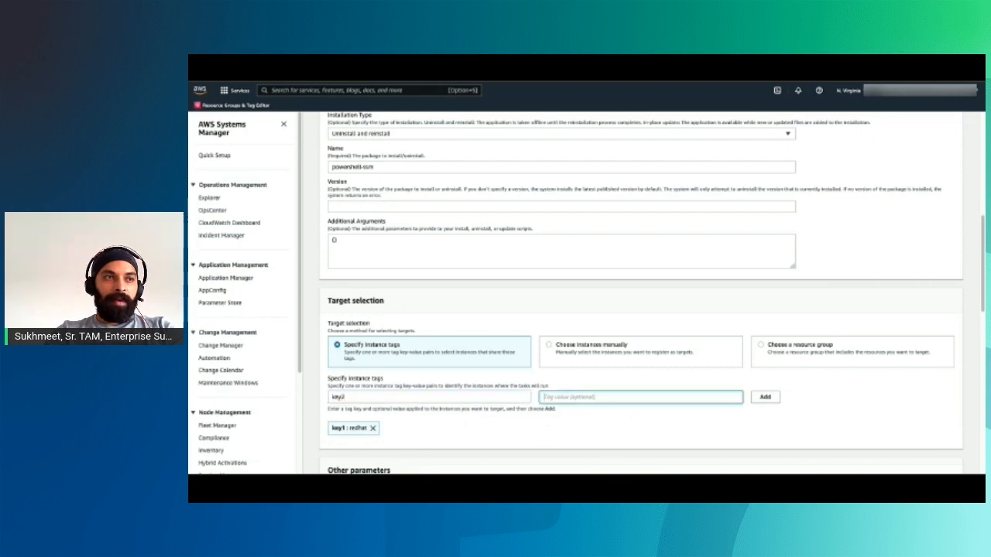
type("cent")
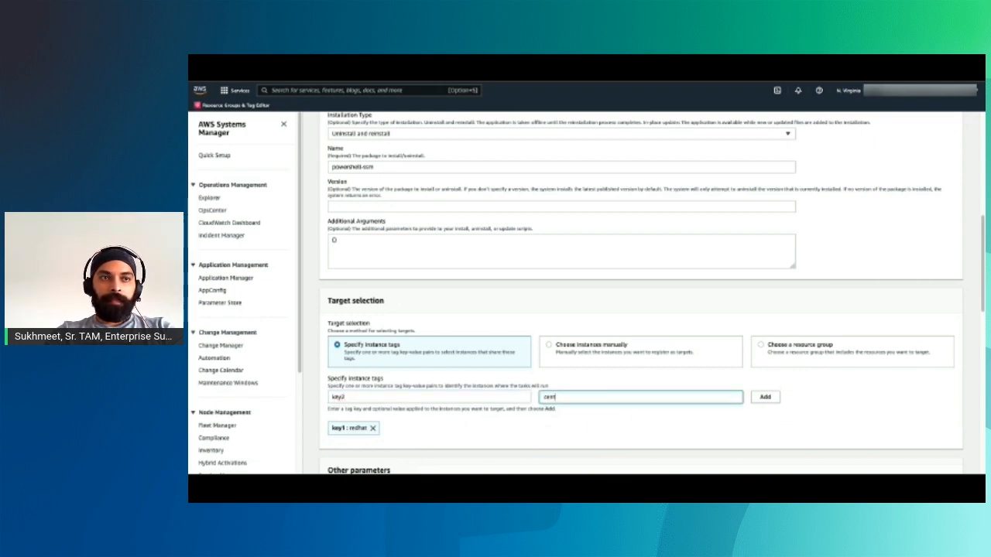
left_click(765, 396)
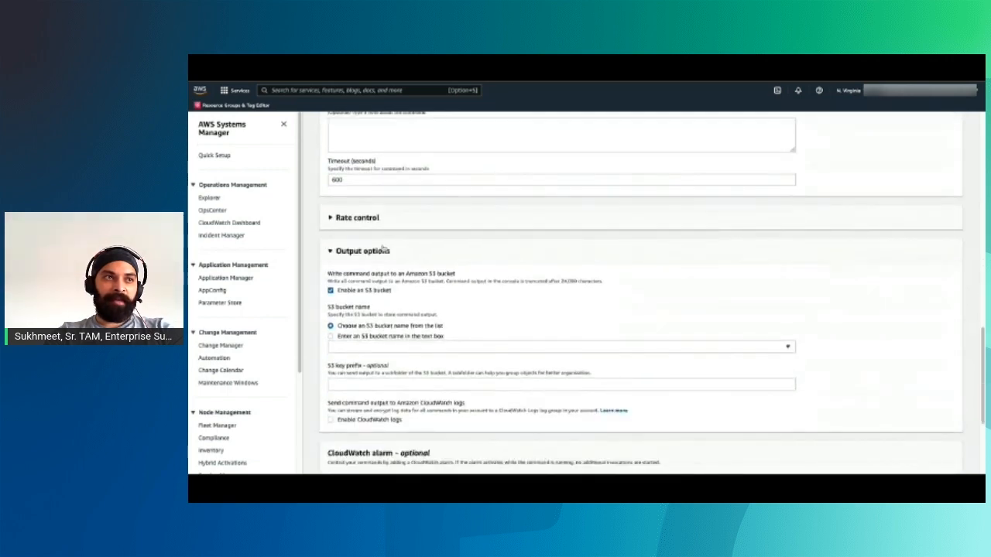
- Set rate control to 20 concurrent targets with an error threshold of 2
left_click(356, 217)
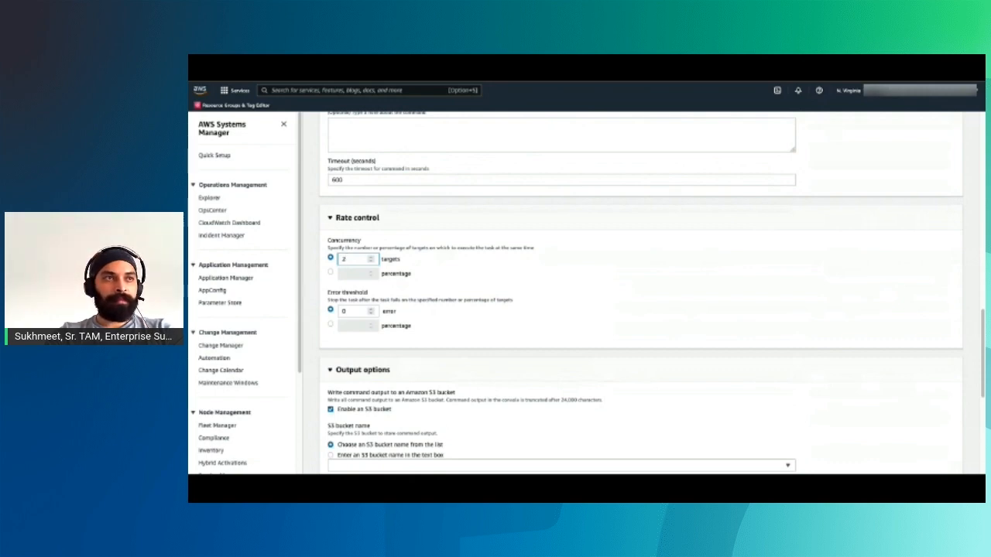
type("20")
left_click(357, 310)
type("2")
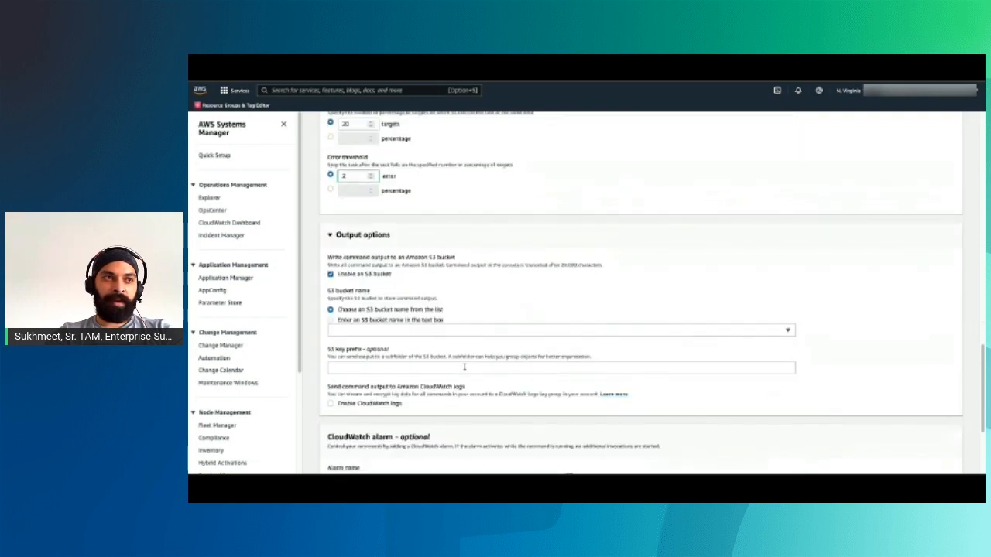
scroll("down", 3)
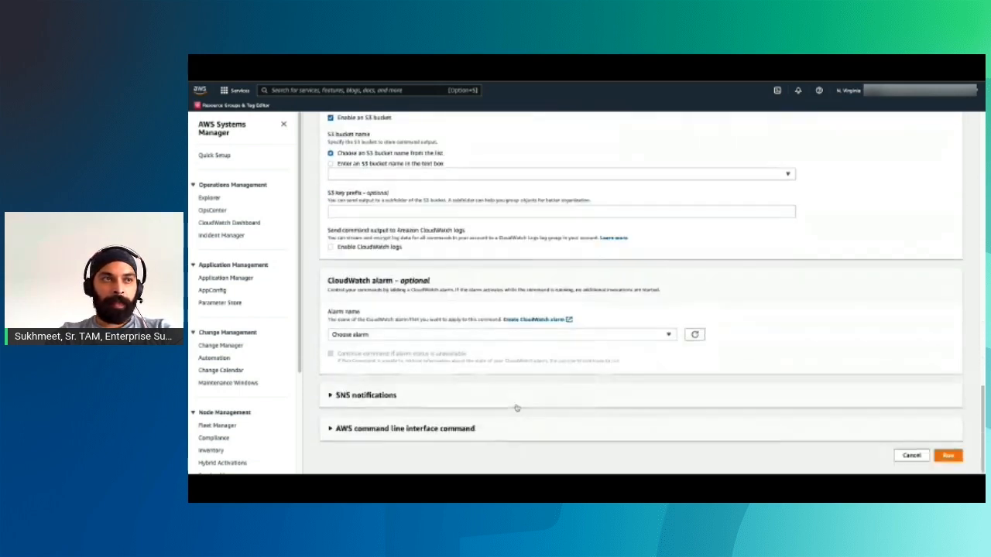
mouse_move(454, 379)
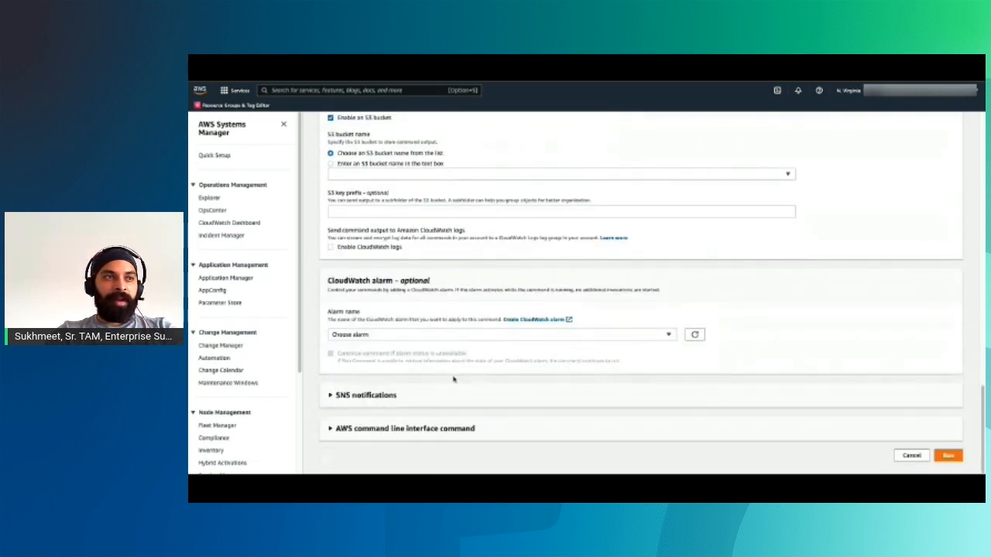
left_click(948, 455)
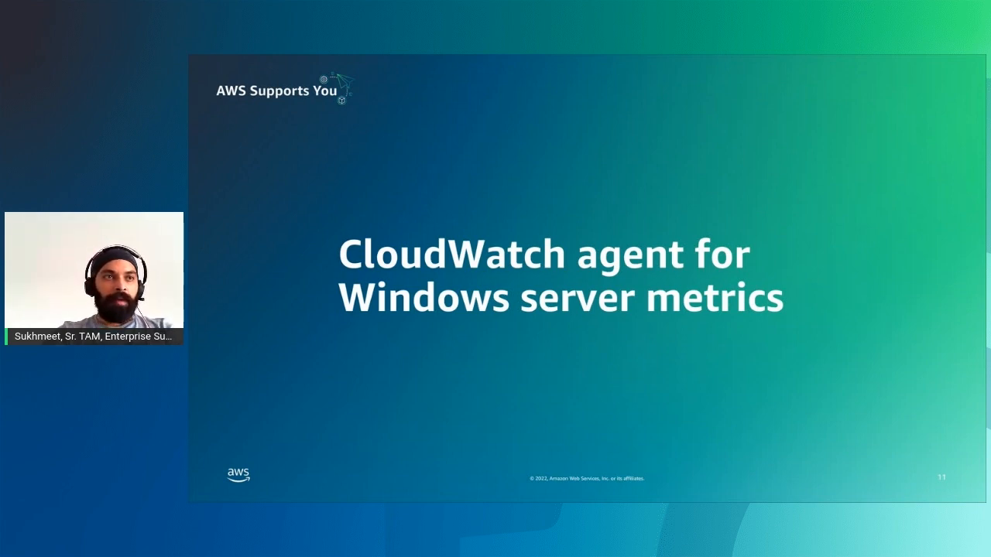
key("Right")
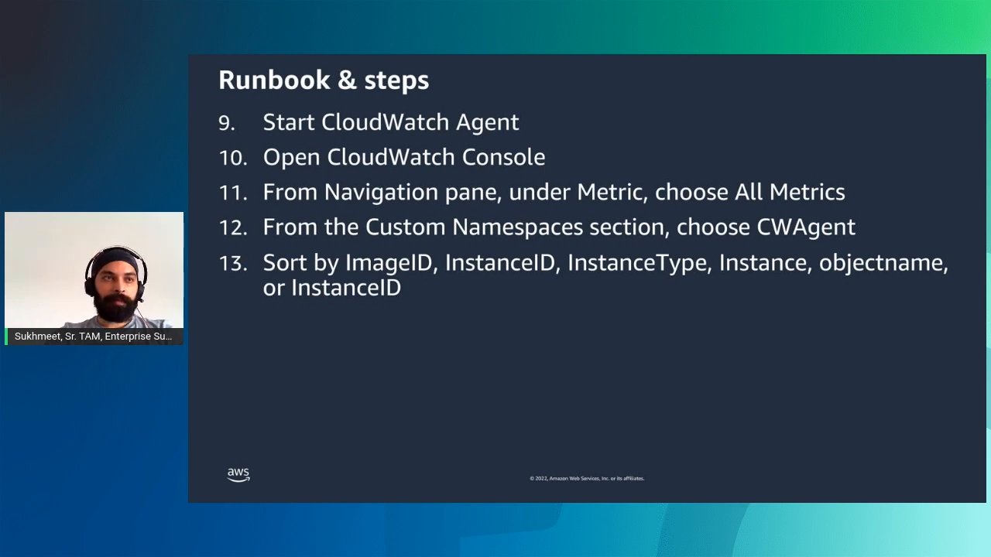
- Advance to slide 4, 'How it works', on Amazon HealthLake's data flow and APIs
key("right")
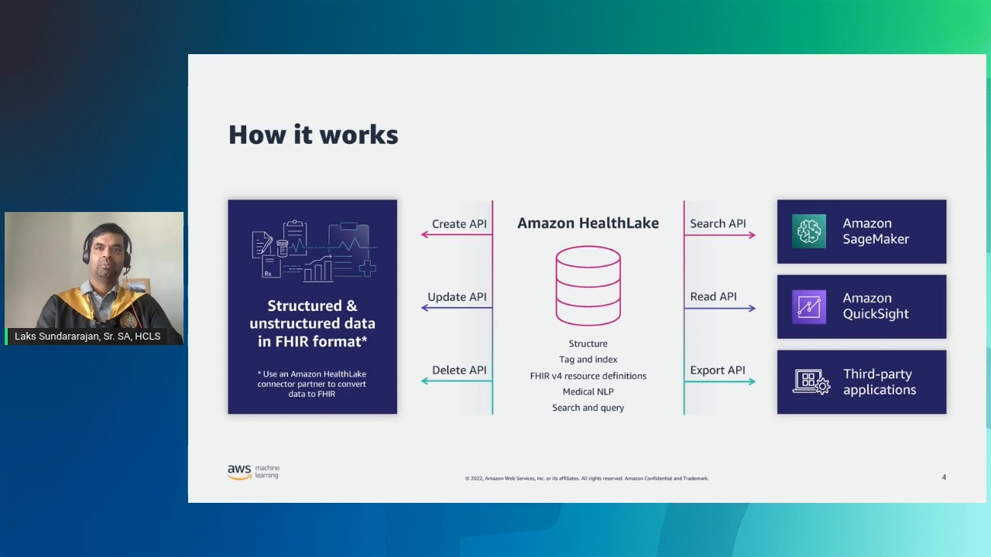
- Advance to slide 5, 'Extract meaning from health data'
key("right")
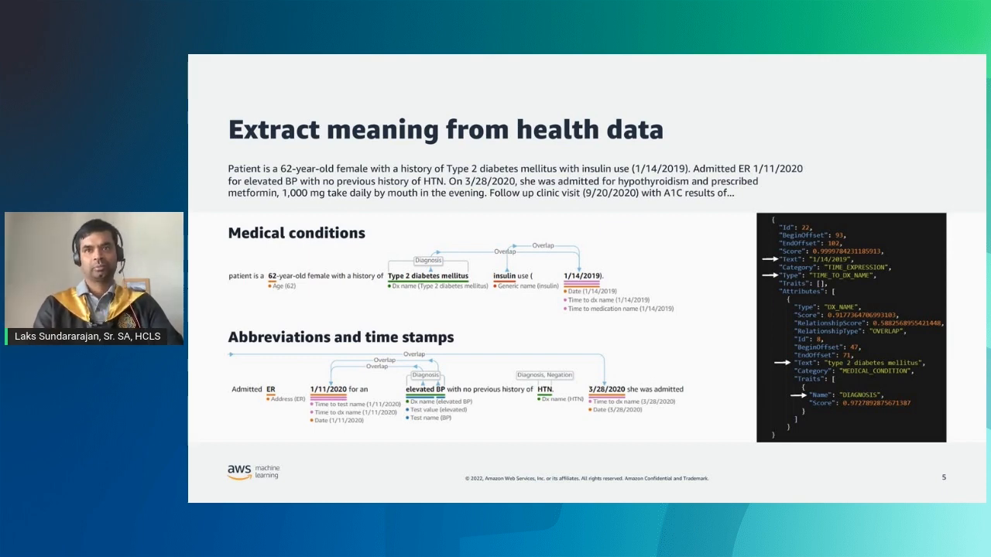
- Advance to slide 6, 'Assign medical codes to text', covering RxNorm and ICD-10
key("Right")
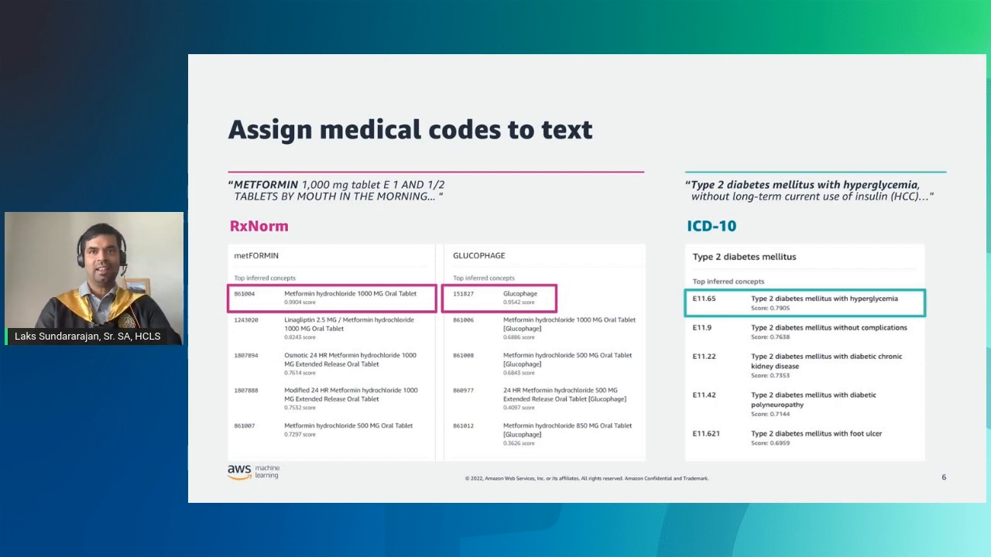
- Advance to slide 7, 'Present a chronological view of medical events'
key("right")
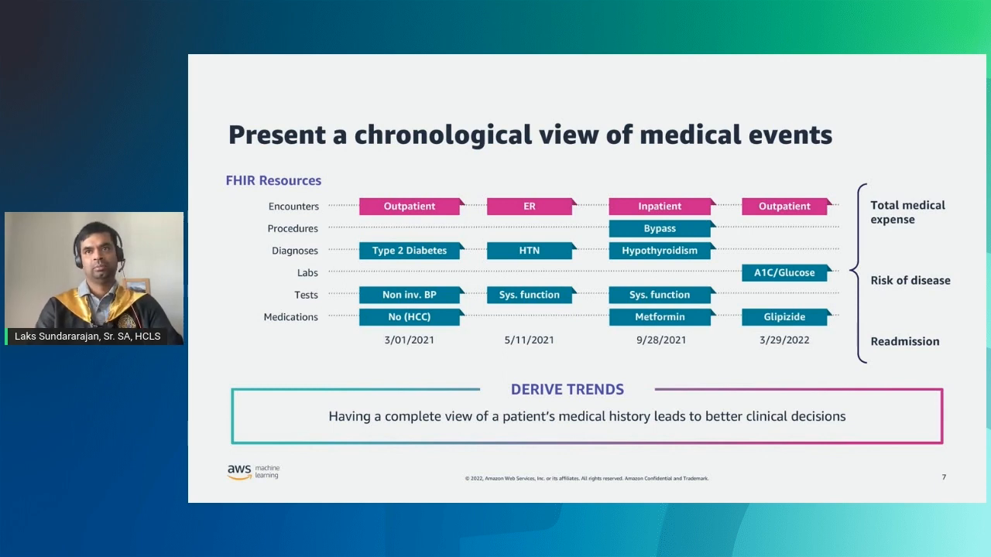
key("Right")
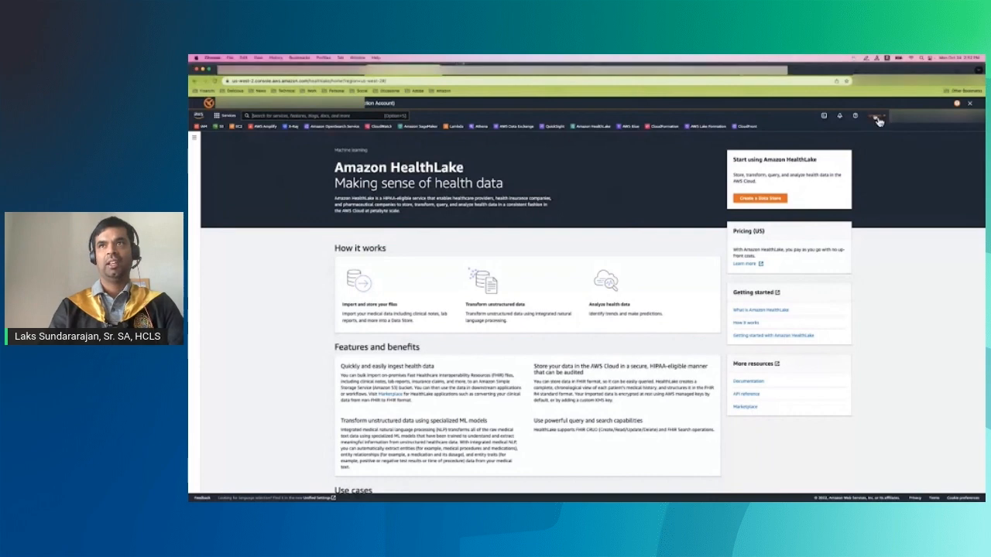
- Switch the console region to N. Virginia and open HealthLake's Data Stores list
left_click(874, 115)
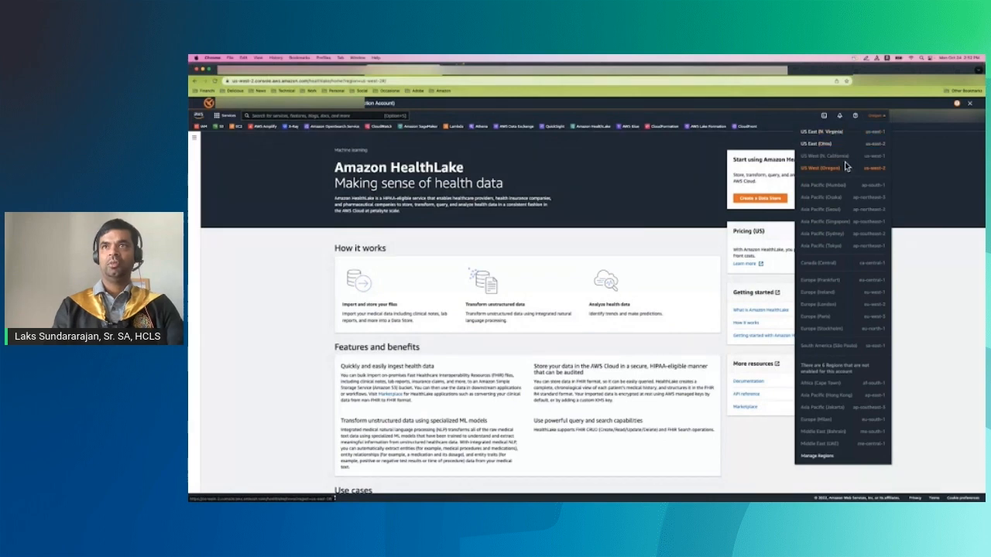
mouse_move(830, 131)
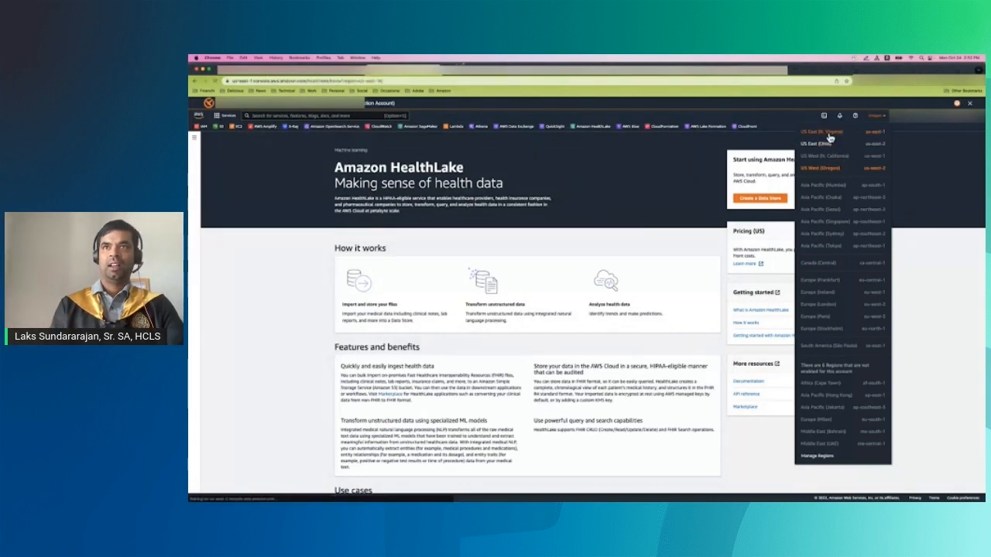
left_click(820, 131)
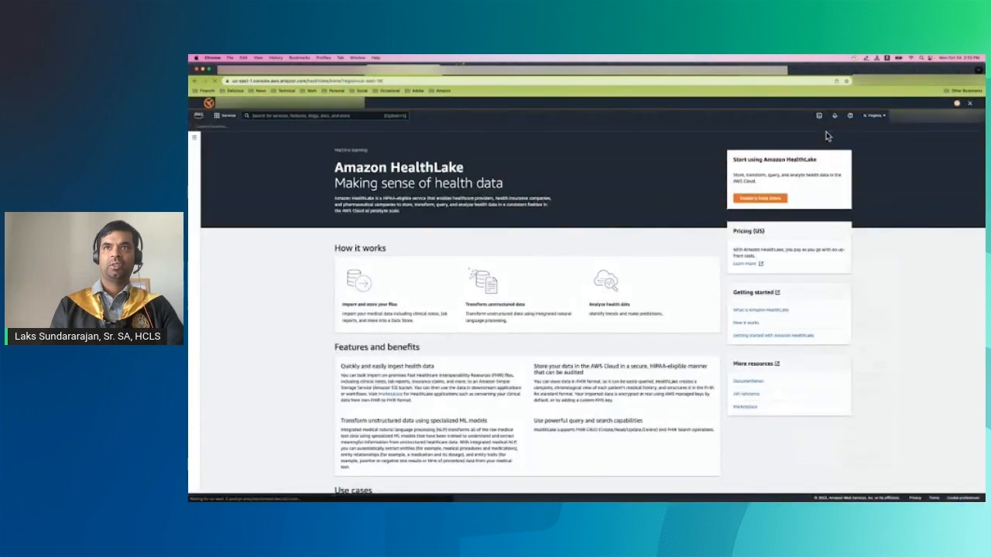
left_click(758, 198)
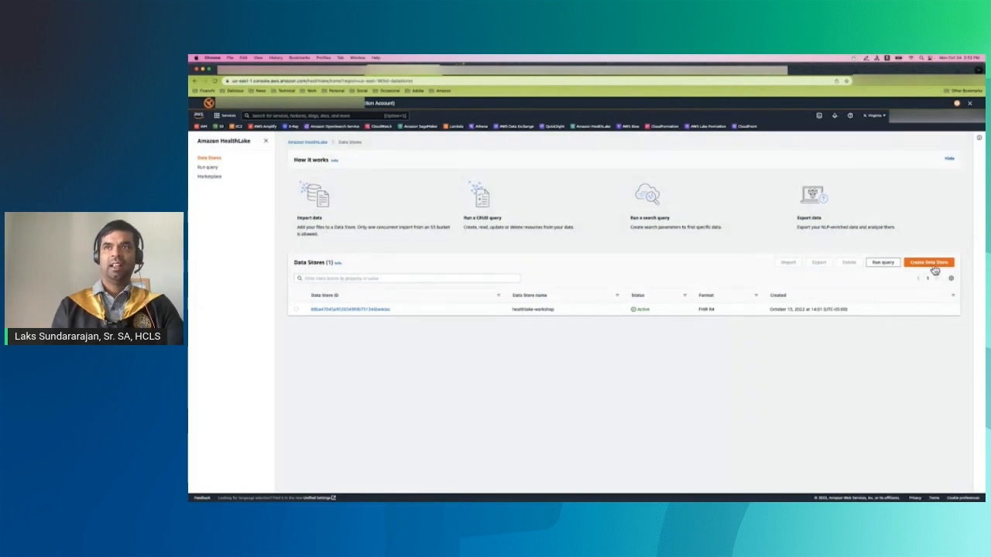
left_click(929, 262)
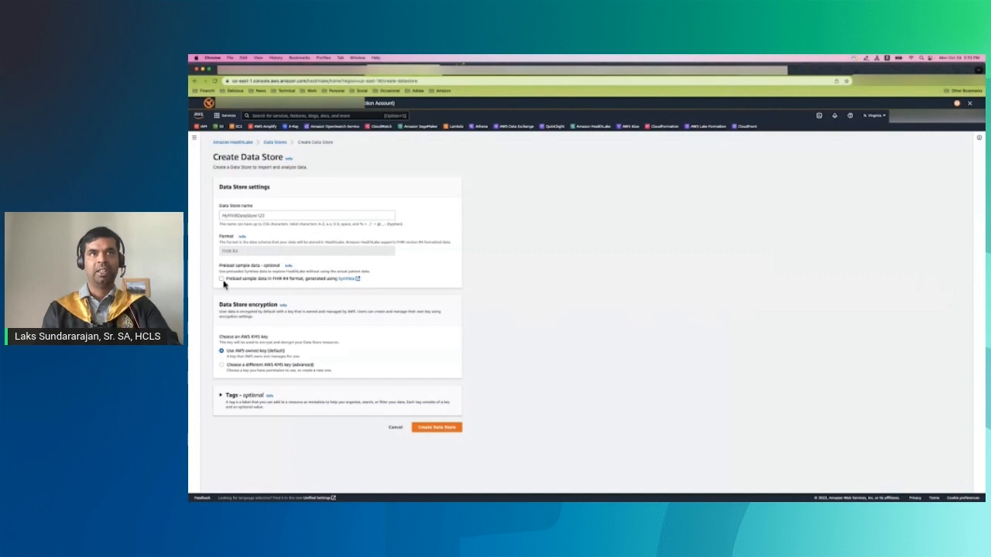
left_click(221, 279)
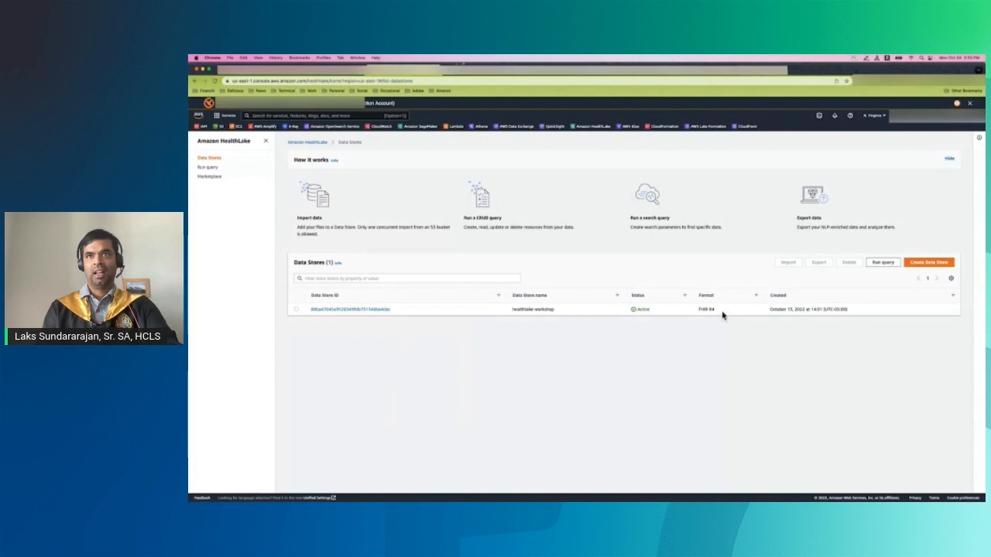
- Run a Search with GET query on healthlake-workshop for Patient resources with gender male
left_click(347, 309)
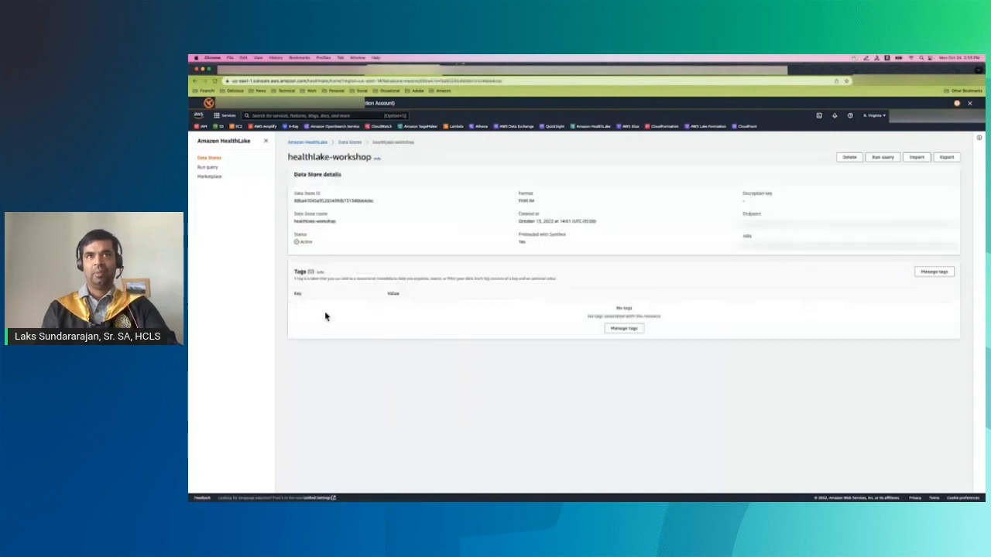
mouse_move(845, 198)
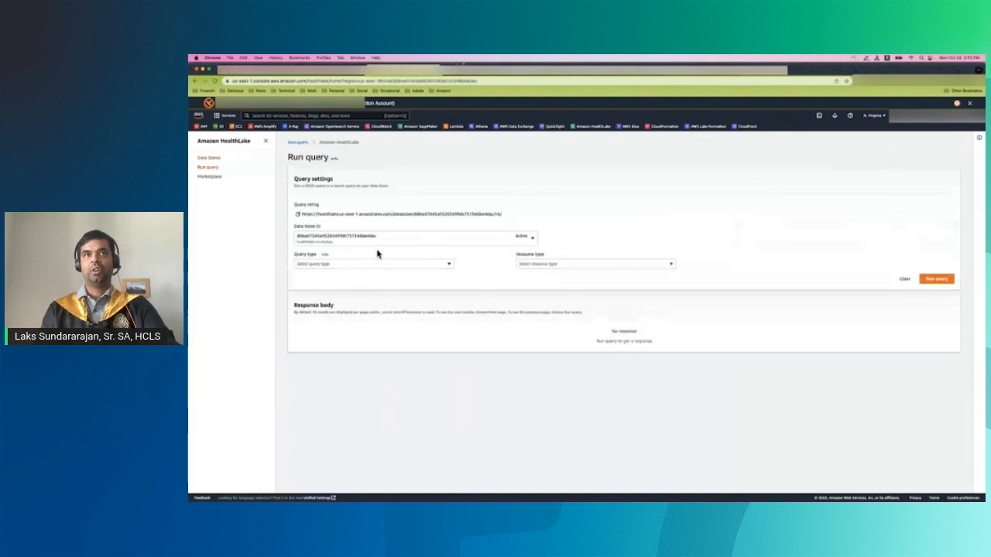
left_click(374, 264)
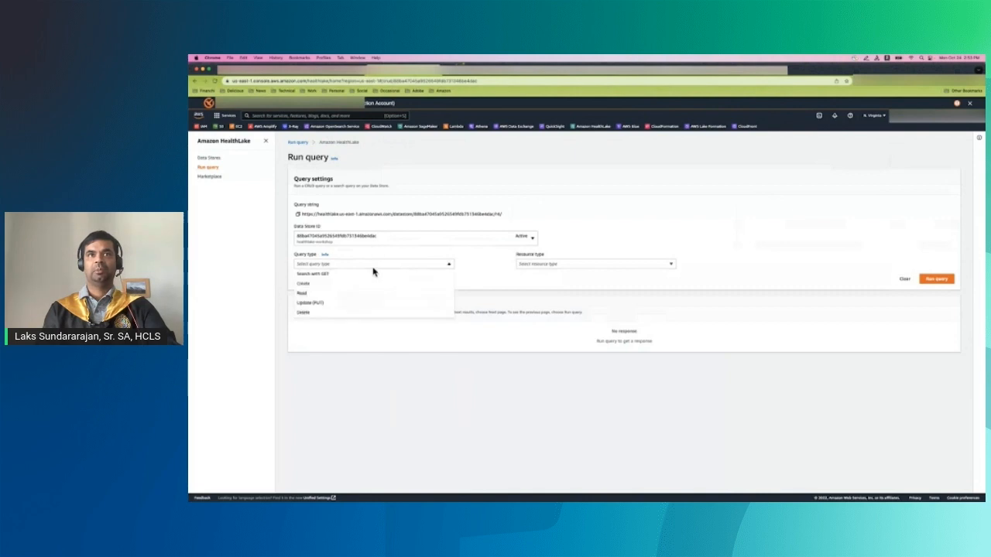
left_click(312, 274)
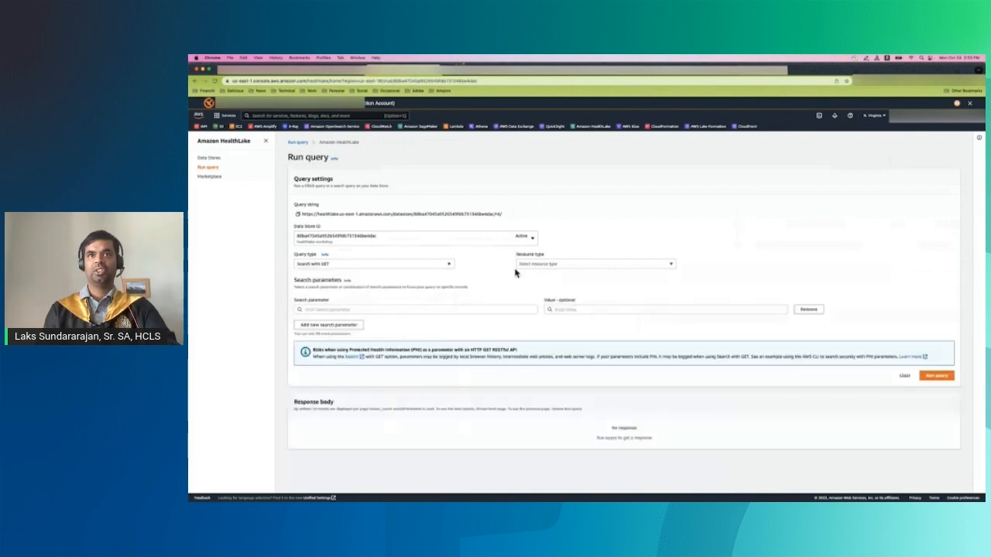
left_click(595, 263)
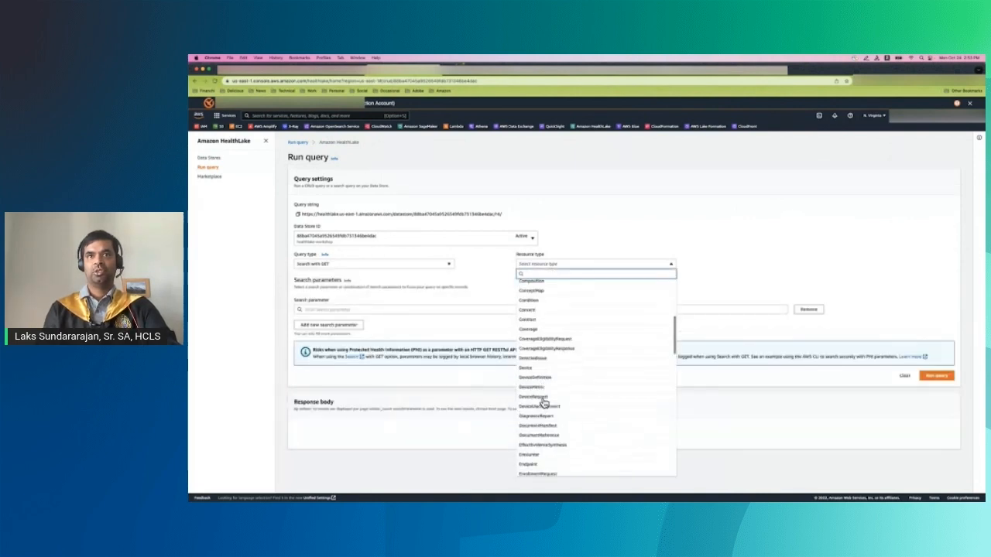
type("pat")
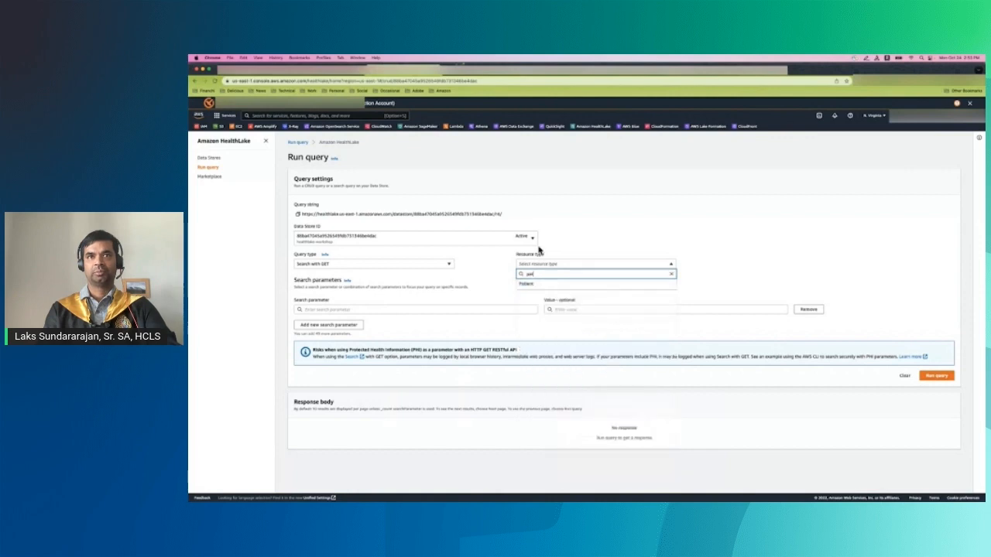
left_click(525, 284)
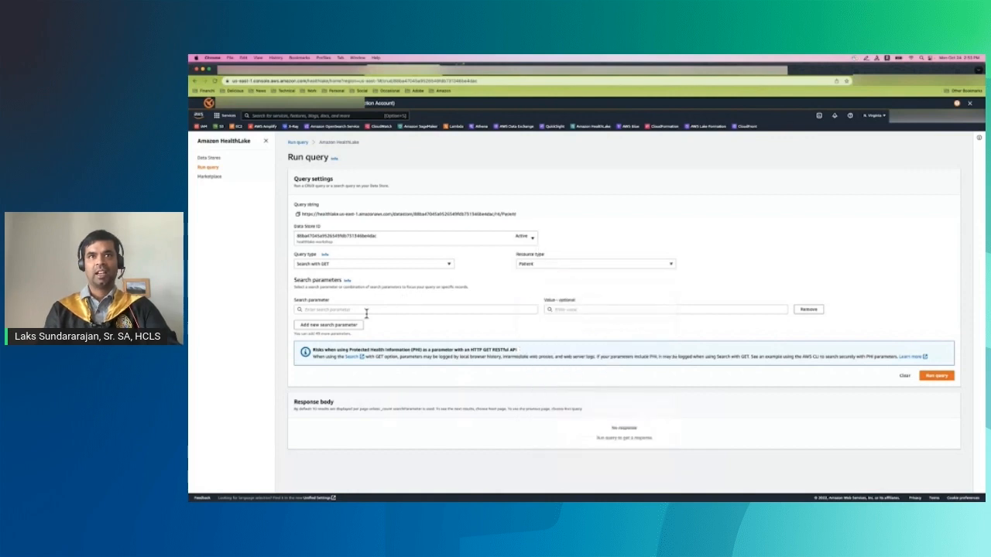
left_click(414, 309)
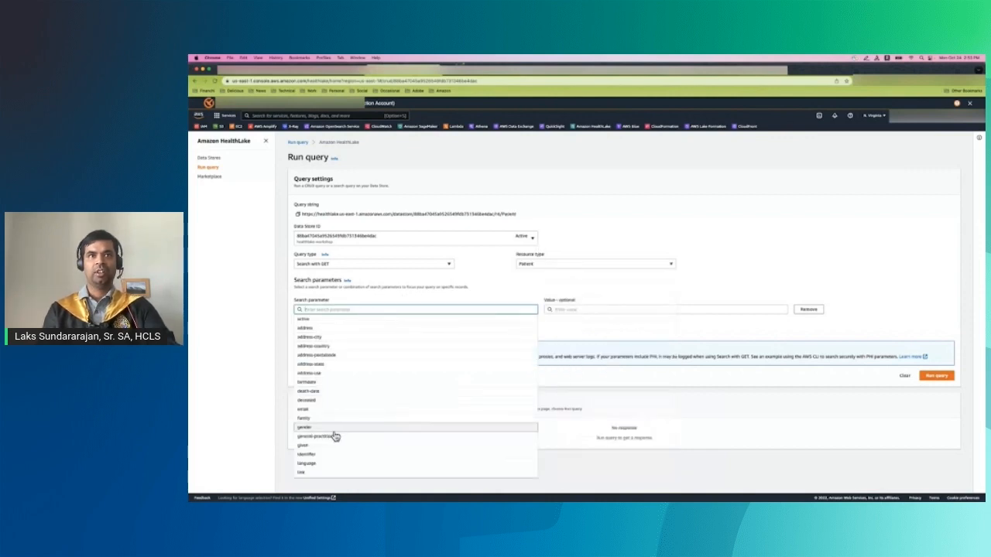
left_click(304, 426)
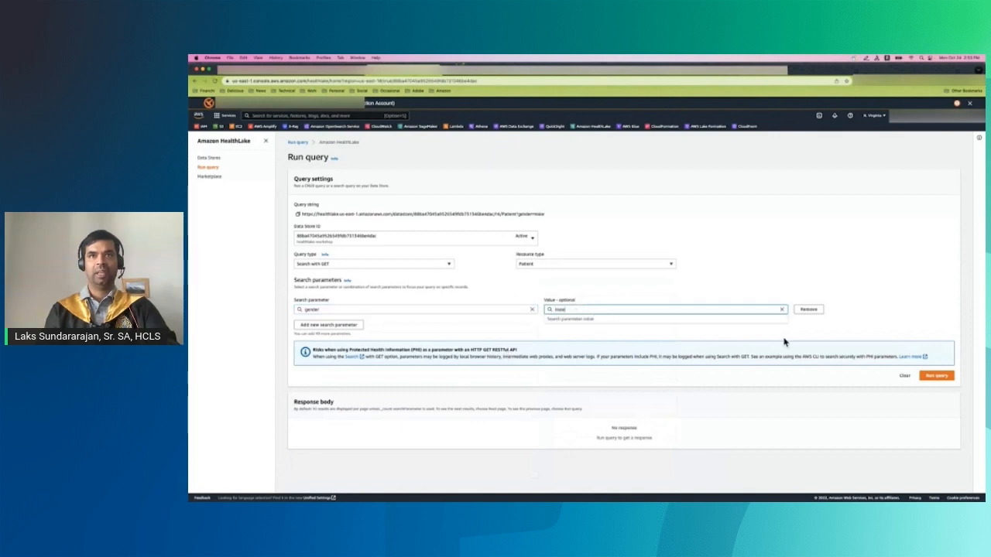
left_click(936, 375)
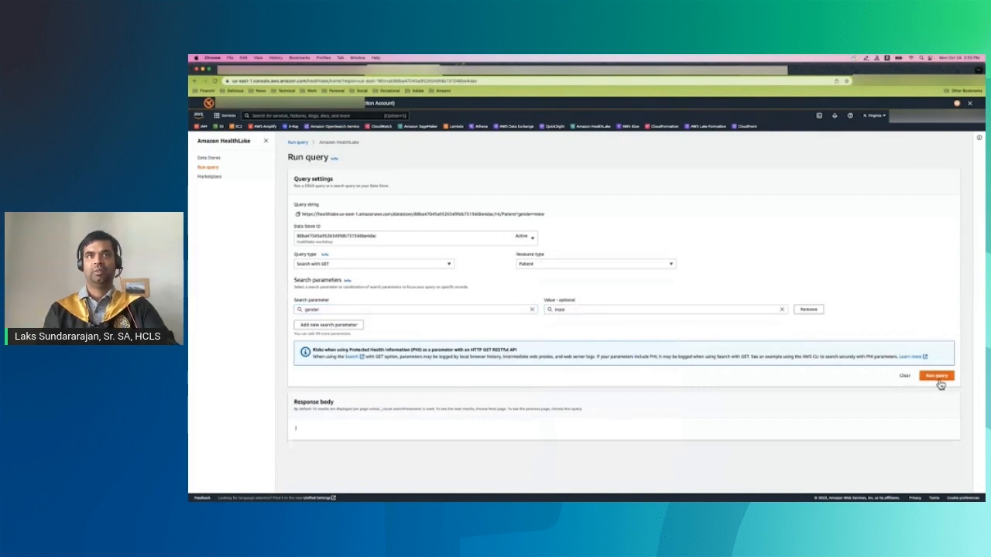
left_click(937, 376)
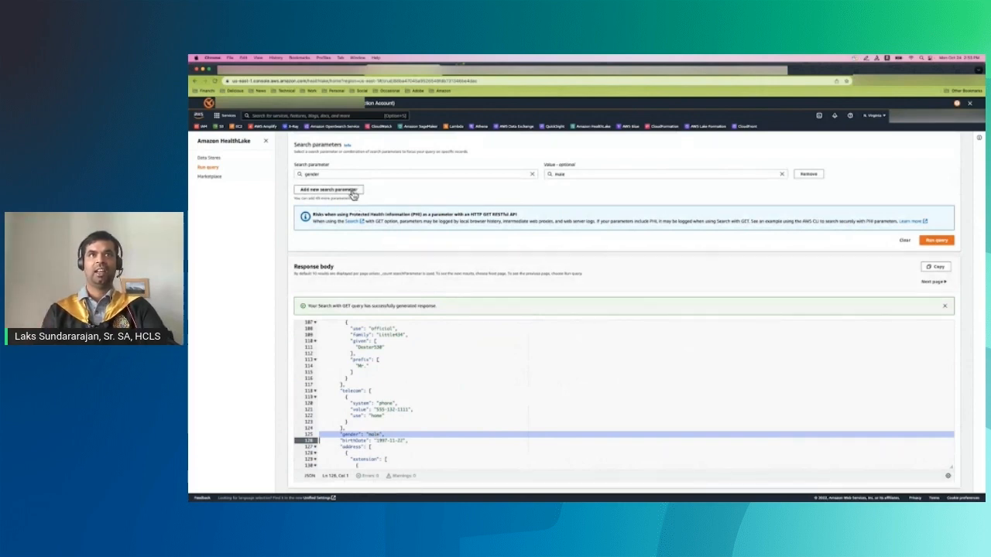
mouse_move(500, 297)
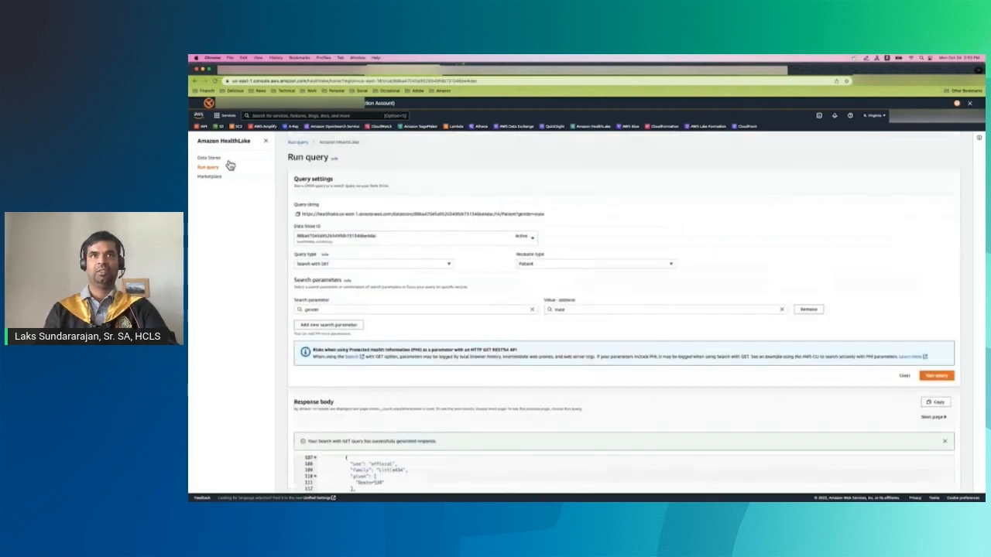
- Start an export of healthlake-workshop with the healthlake-export S3 bucket as destination
left_click(209, 158)
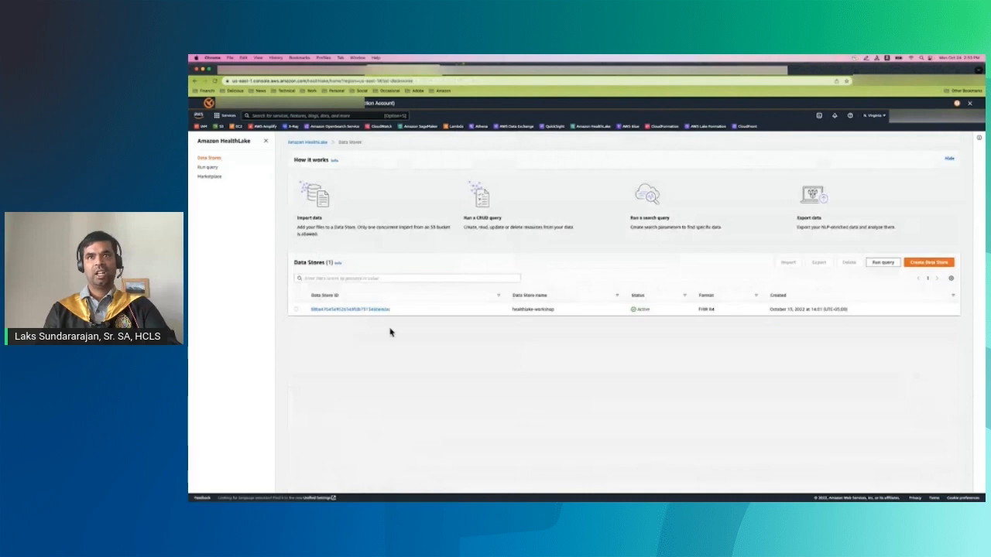
left_click(347, 309)
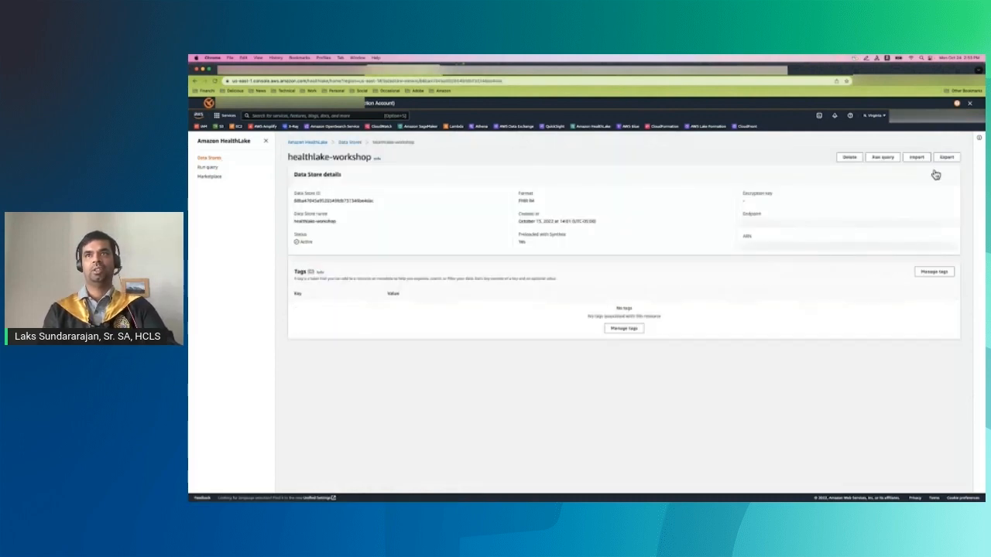
left_click(947, 157)
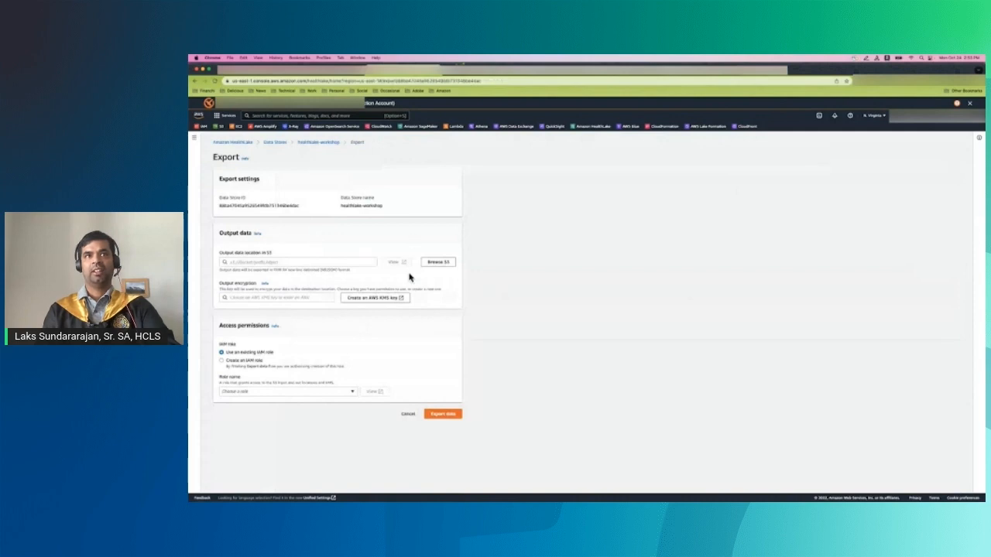
left_click(439, 262)
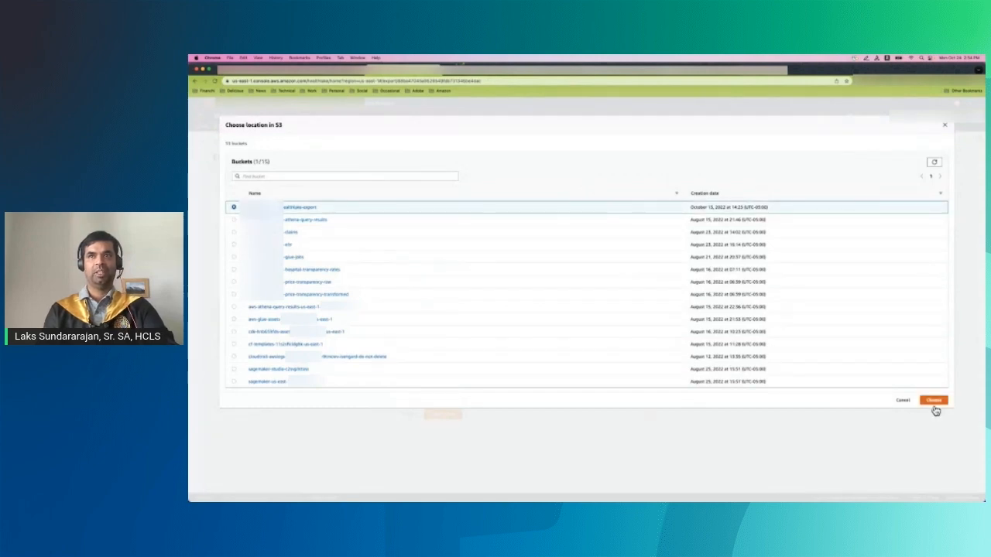
left_click(933, 400)
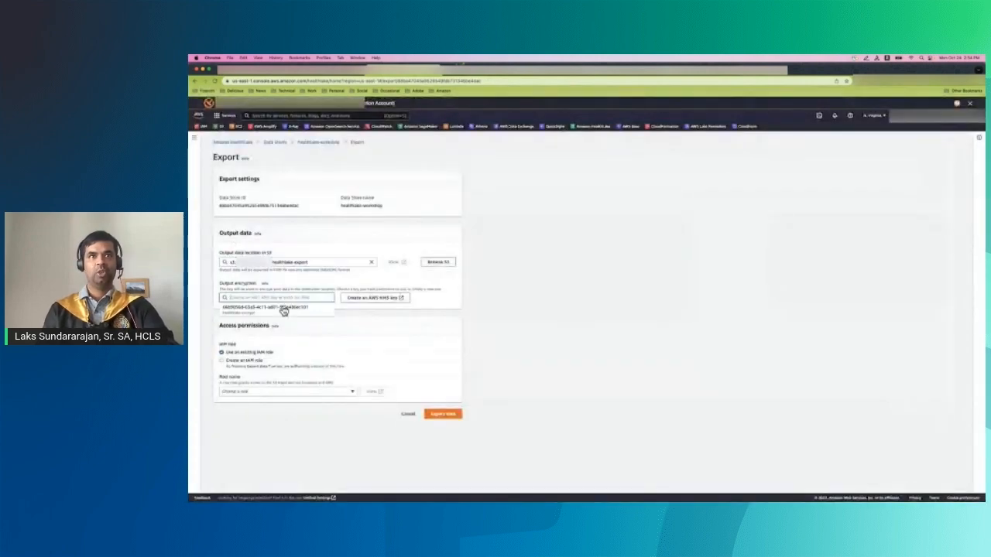
- Encrypt with the healthlake-encrypt KMS key, use the HealthLake S3 export role, and export
left_click(267, 308)
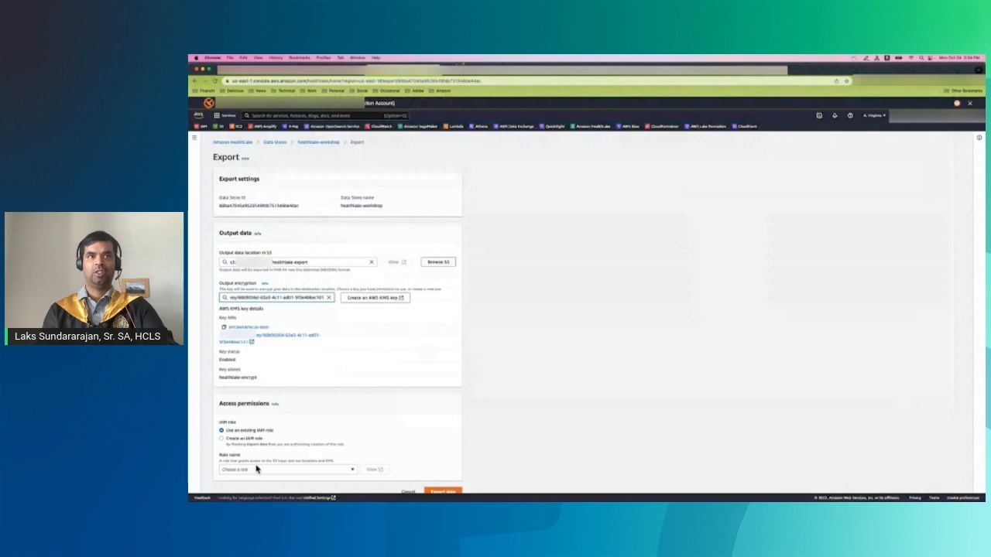
left_click(286, 470)
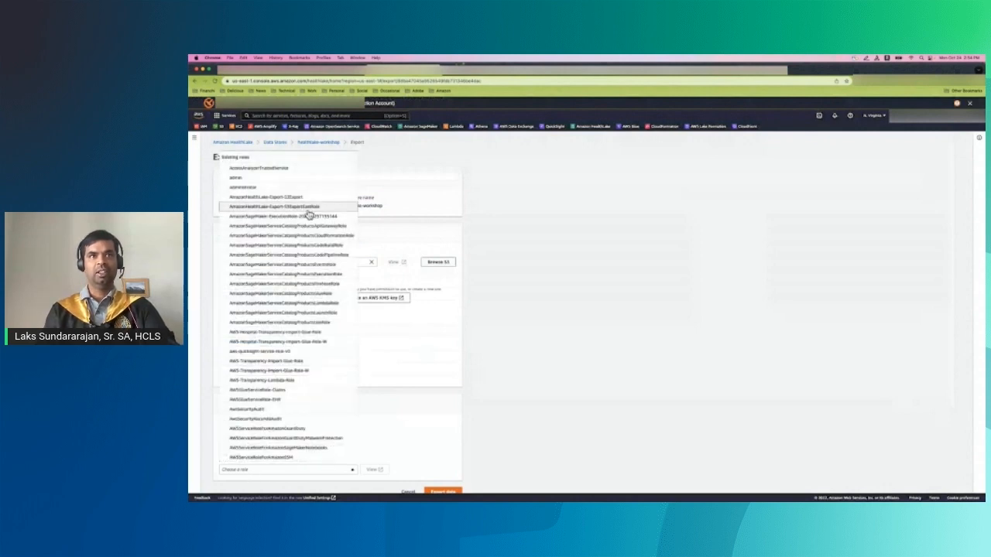
left_click(285, 206)
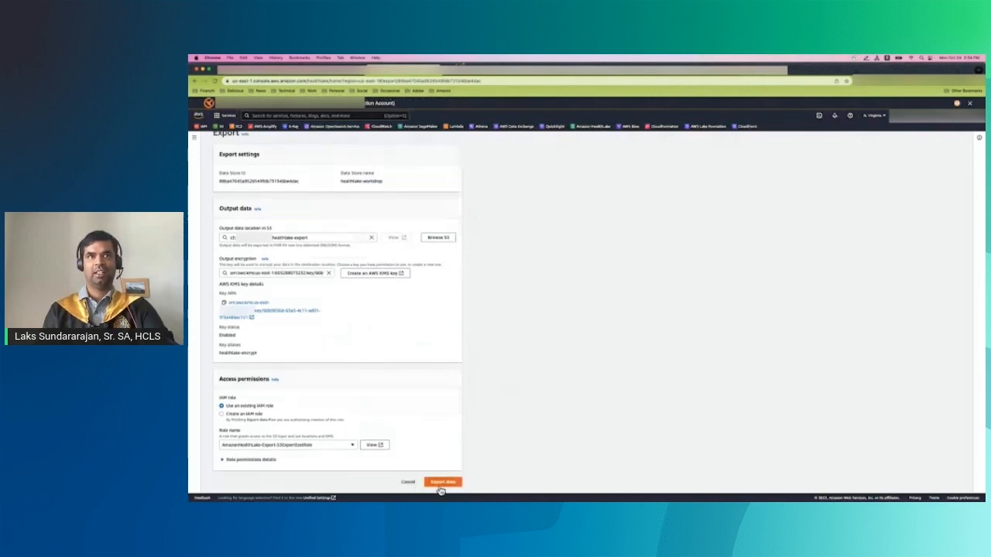
left_click(443, 482)
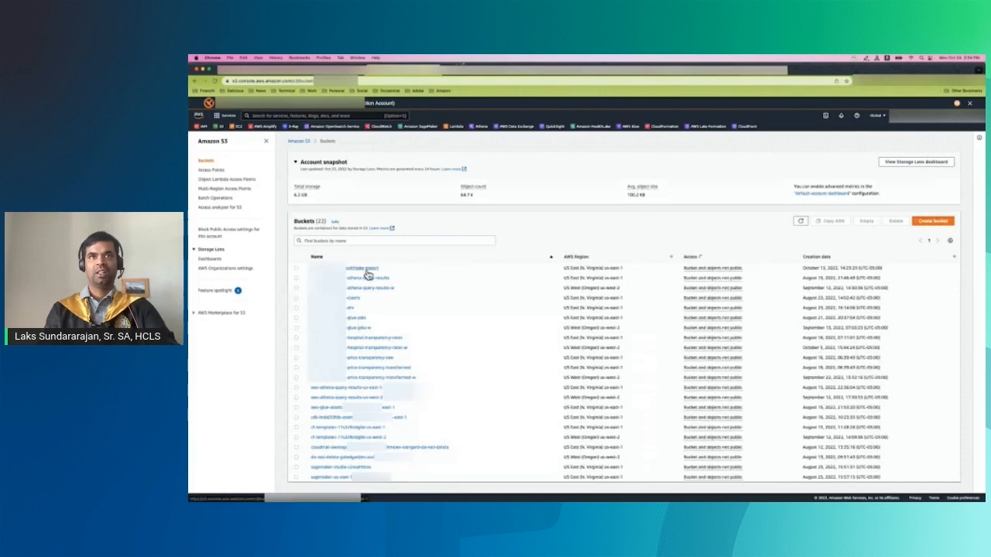
- Open the healthlake-export bucket and select the exported Patient ndjson file
left_click(358, 268)
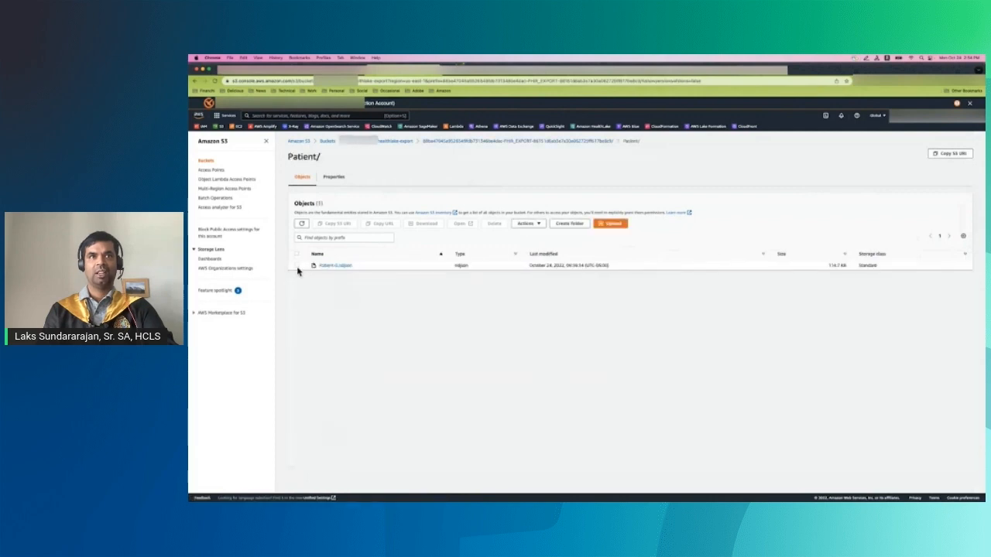
left_click(297, 266)
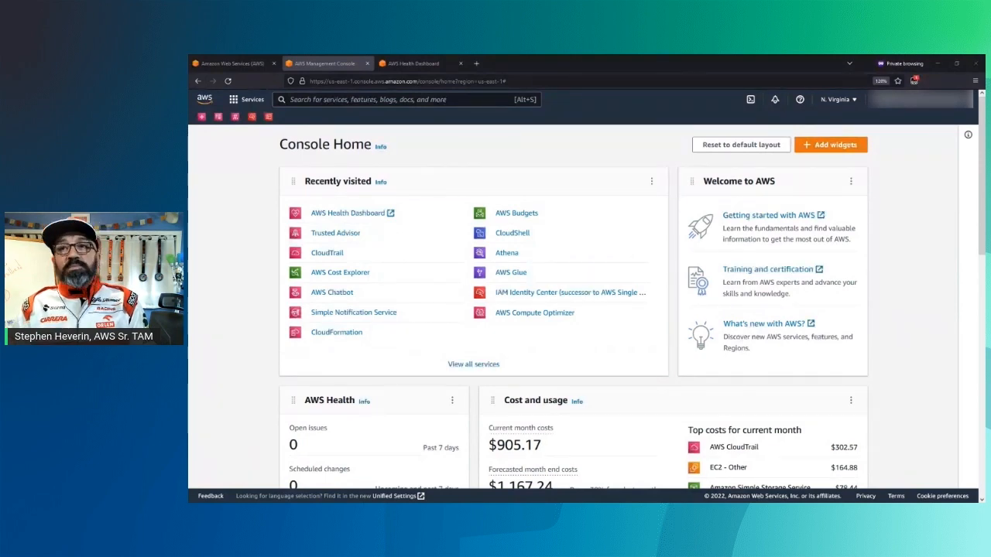
- Open the AWS Health Dashboard from the recently visited services
left_click(417, 62)
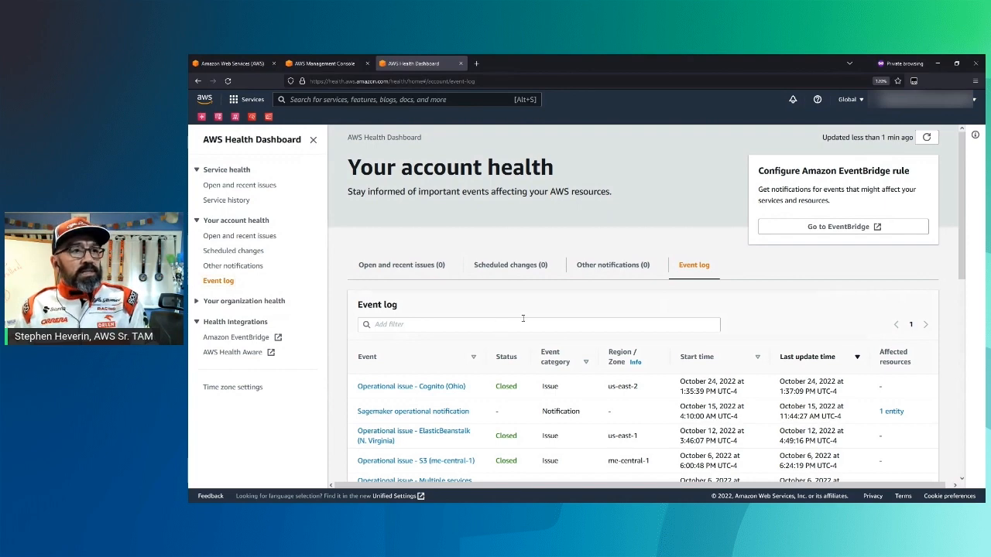
- Filter the account Event log to show only Event category: Notification
scroll("down", 3)
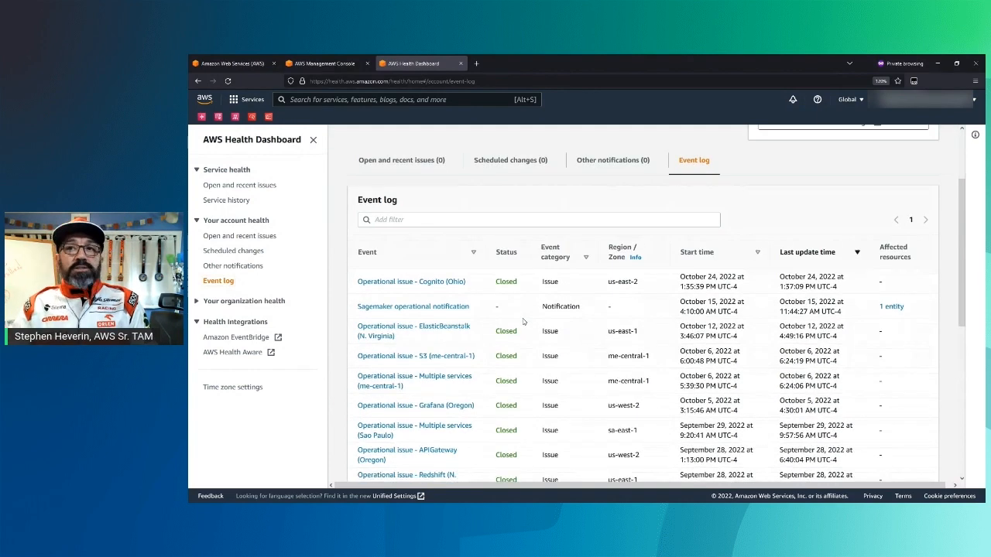
scroll("down", 3)
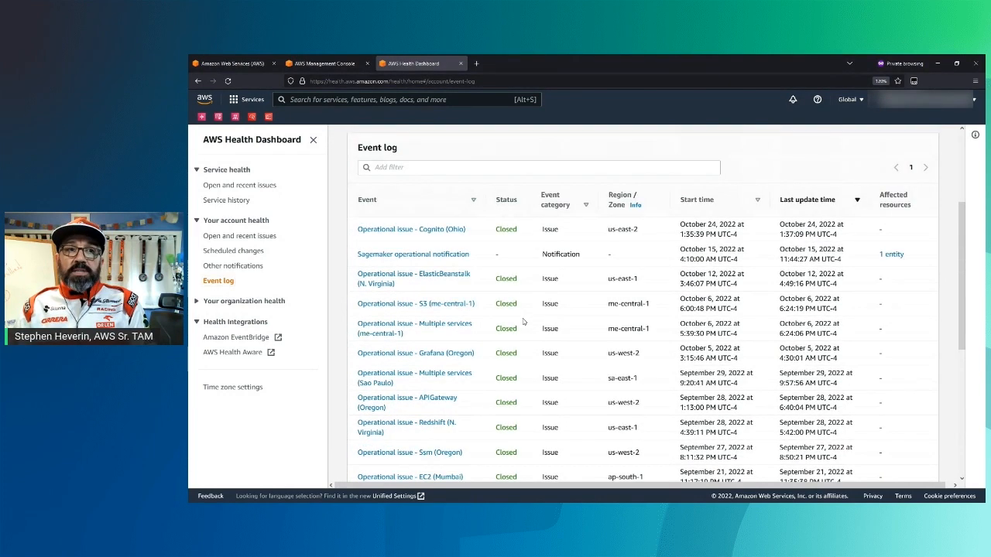
left_click(538, 219)
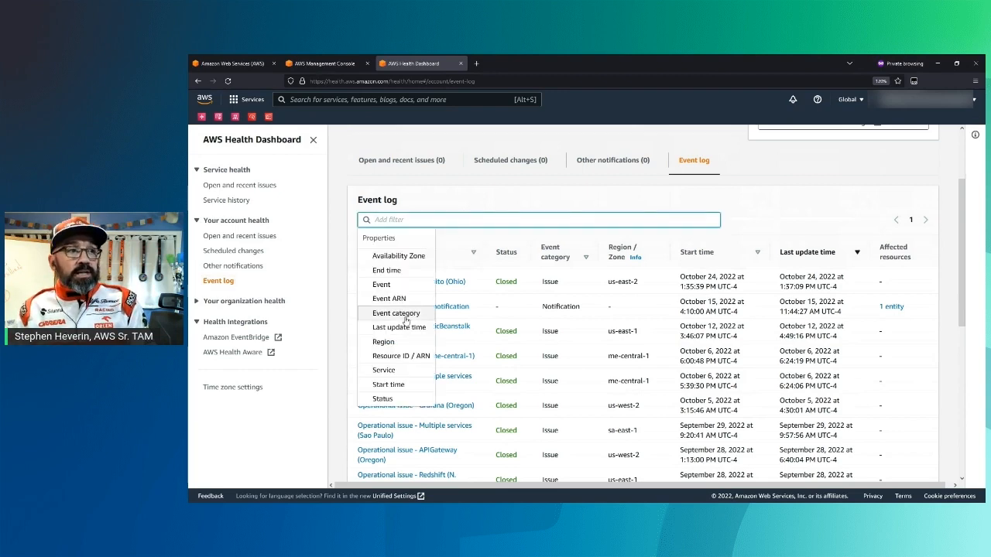
left_click(396, 314)
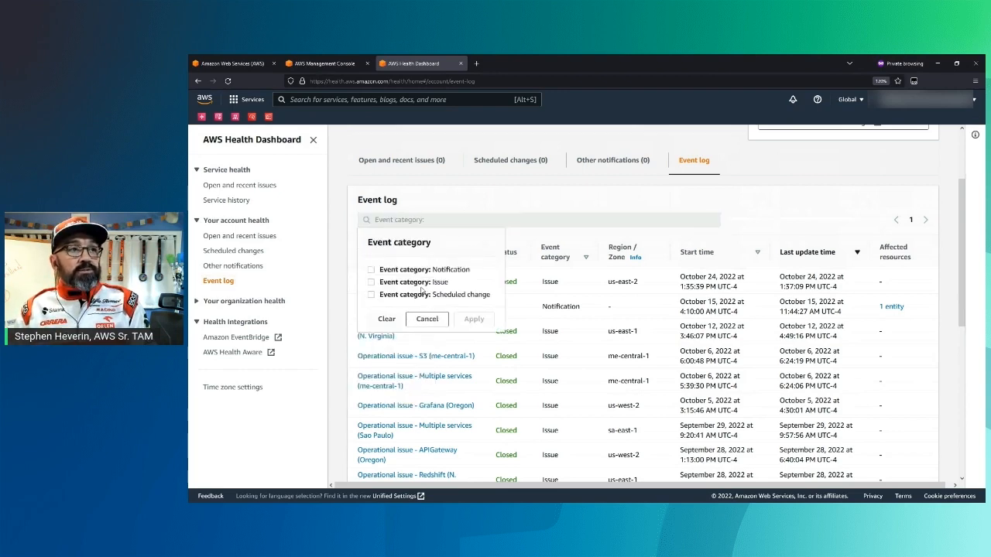
left_click(372, 269)
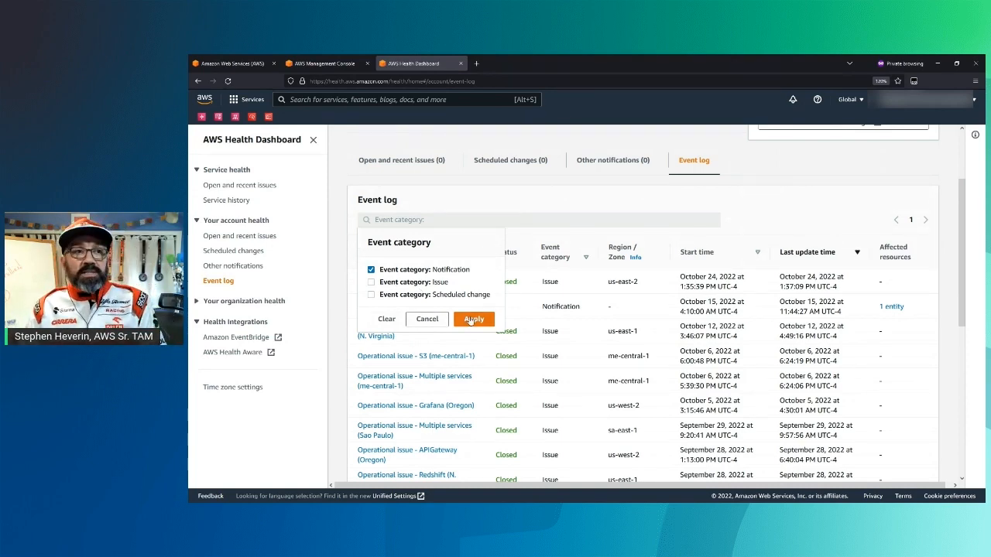
left_click(473, 319)
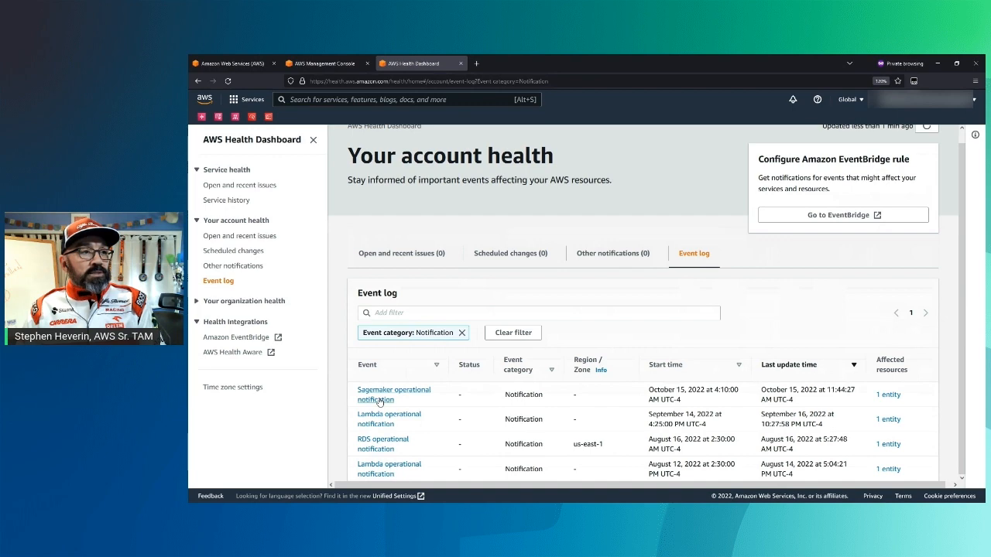
- Open the Sagemaker operational notification and scroll through its full description
left_click(394, 395)
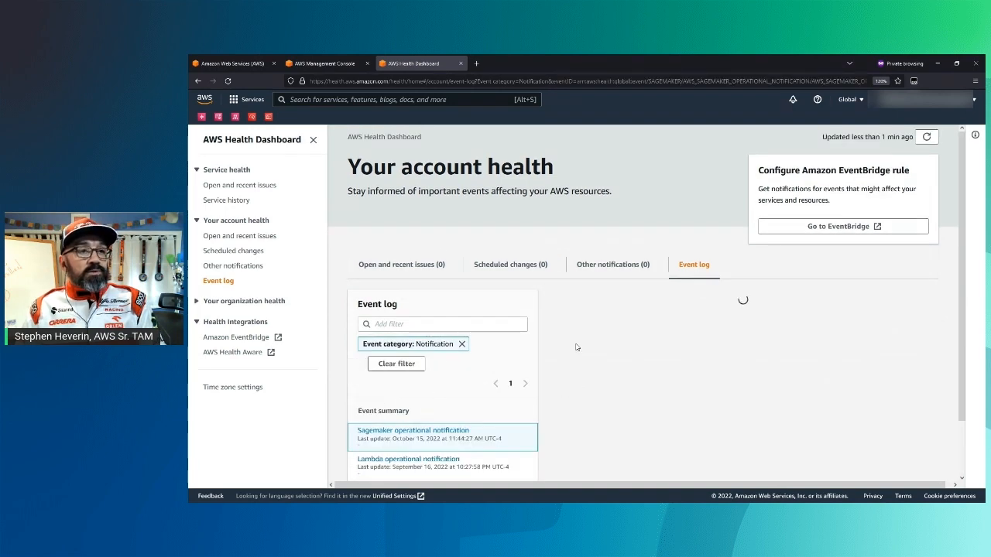
left_click(413, 430)
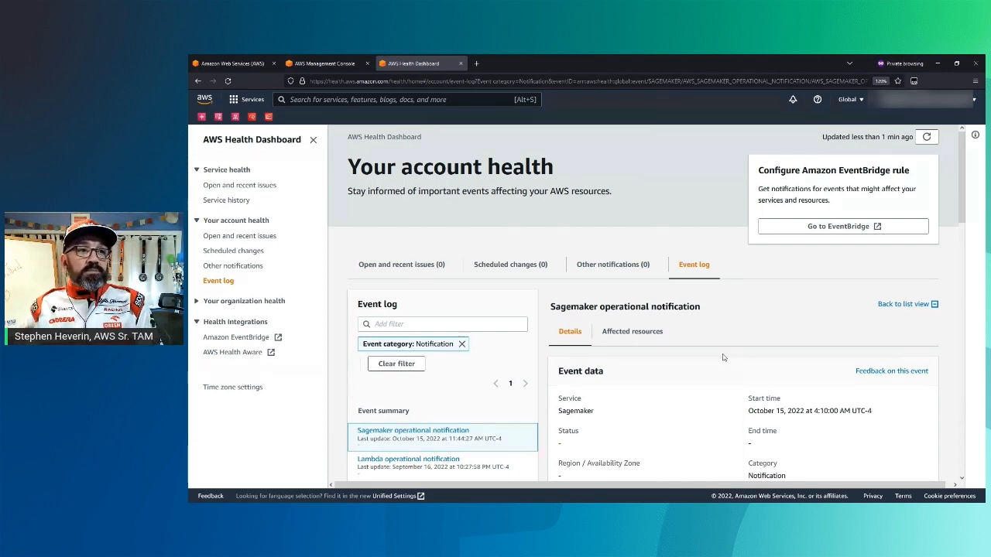
scroll("down", 3)
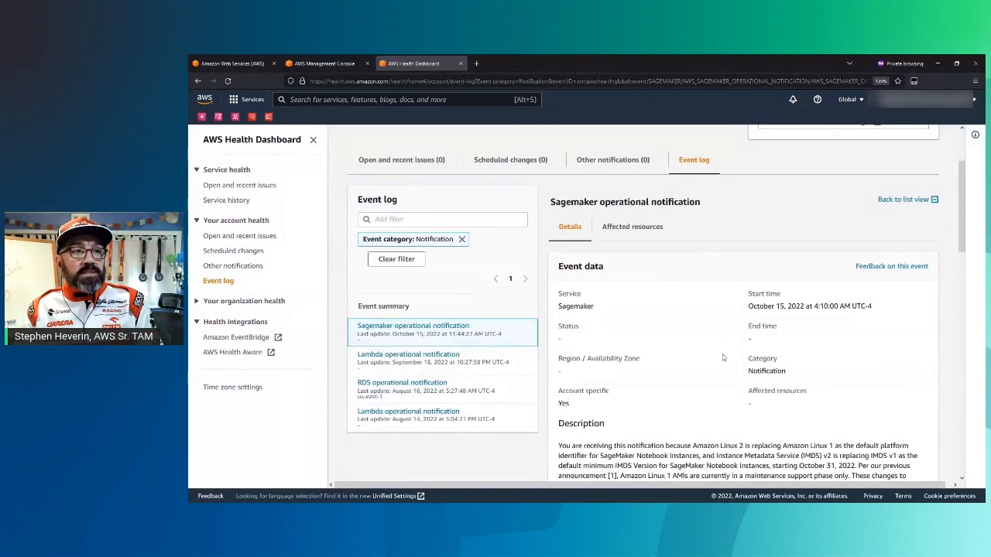
scroll("down", 3)
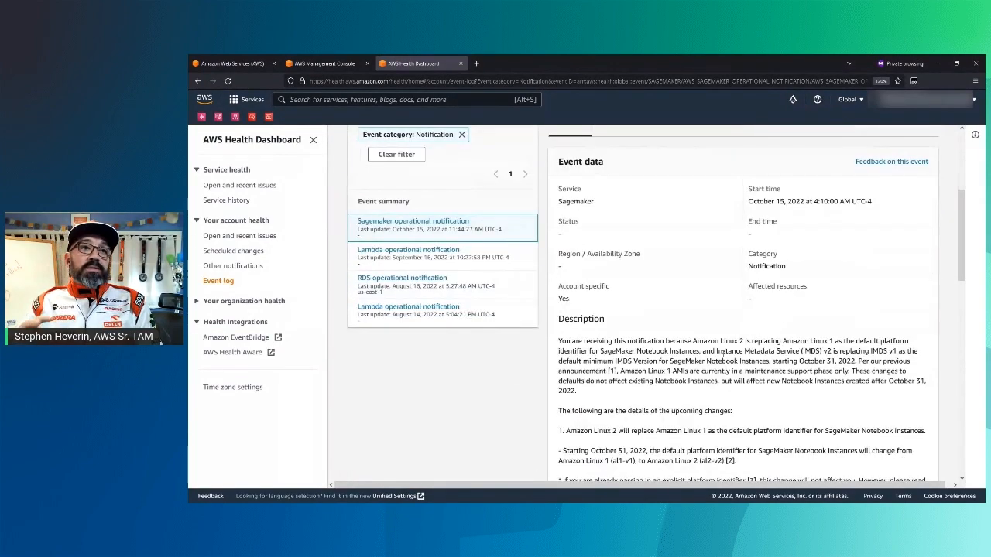
scroll("down", 3)
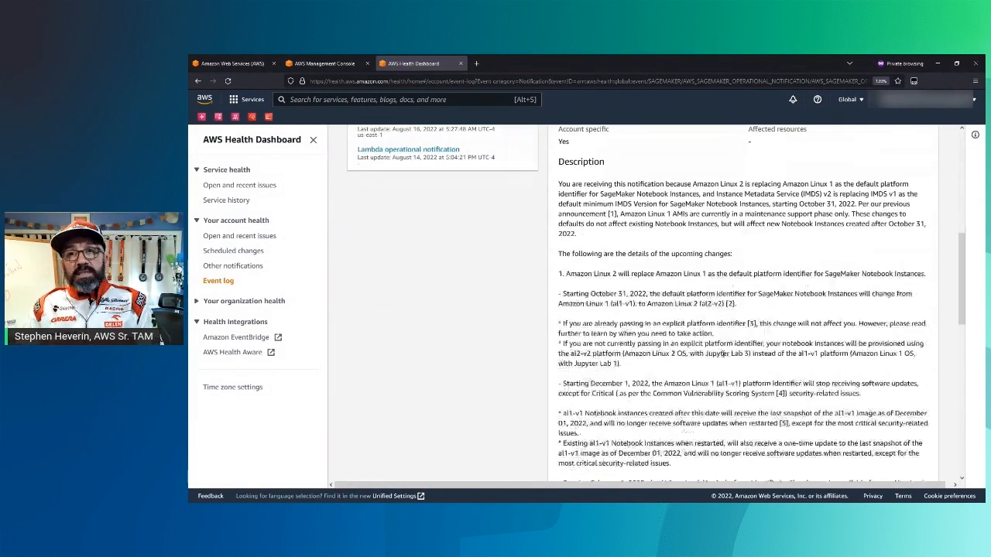
scroll("down", 3)
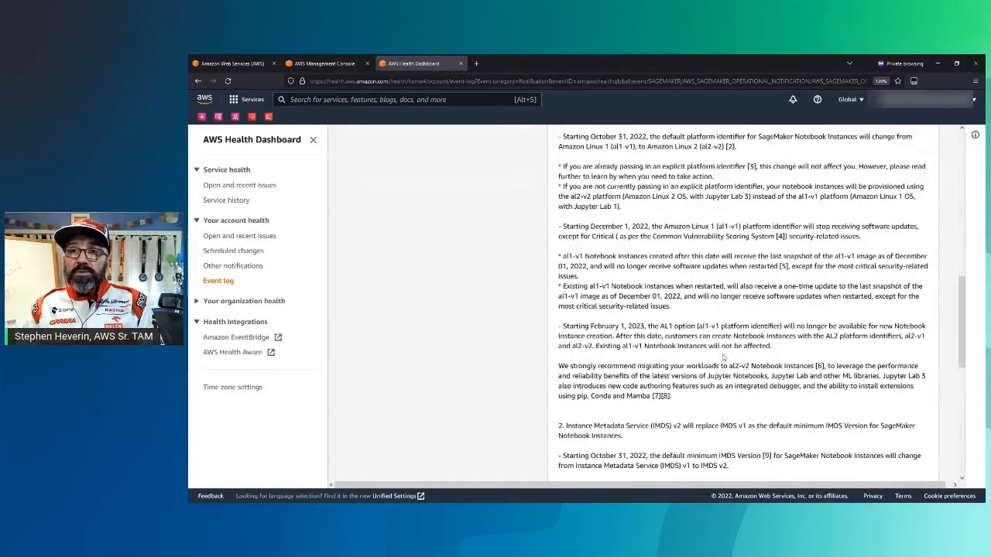
scroll("down", 3)
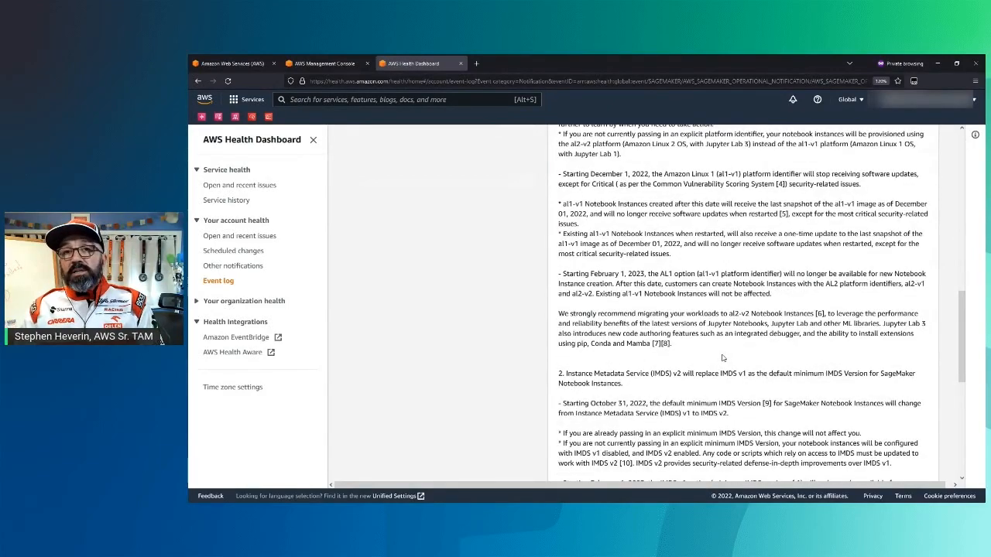
scroll("down", 3)
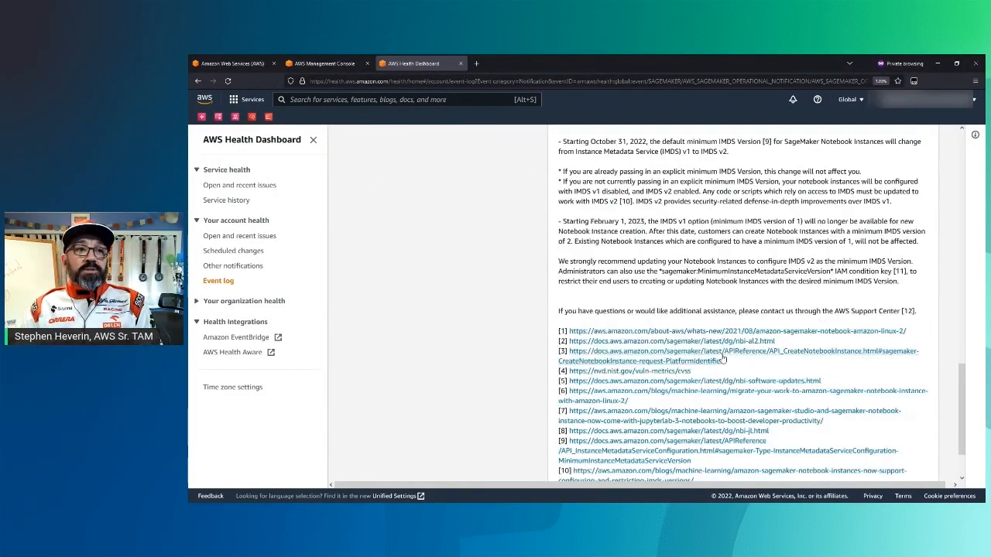
scroll("down", 3)
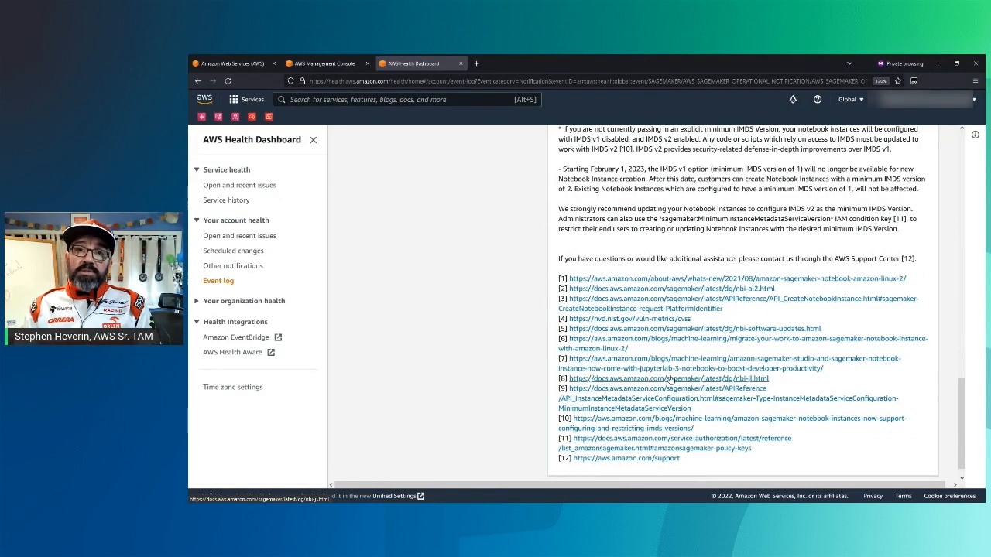
scroll("down", 3)
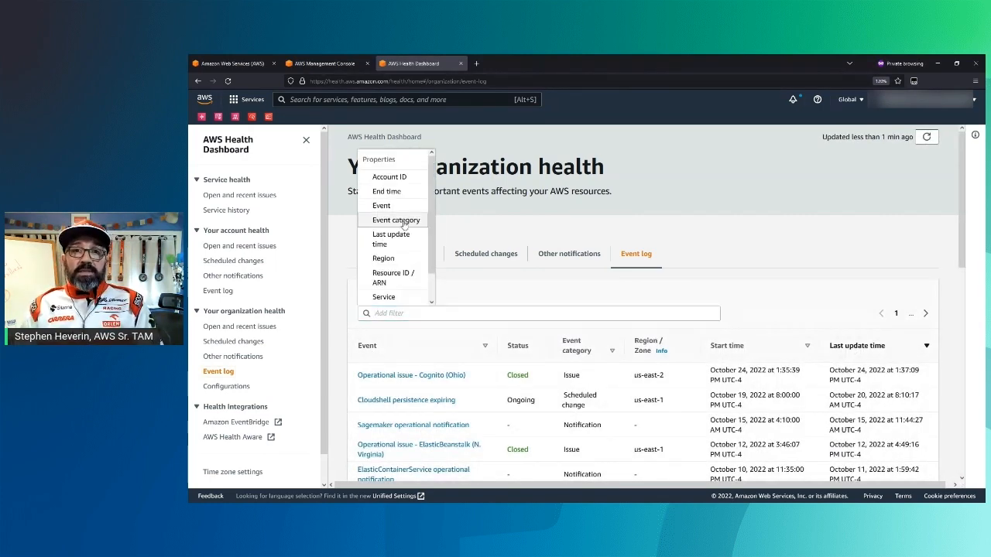
left_click(393, 220)
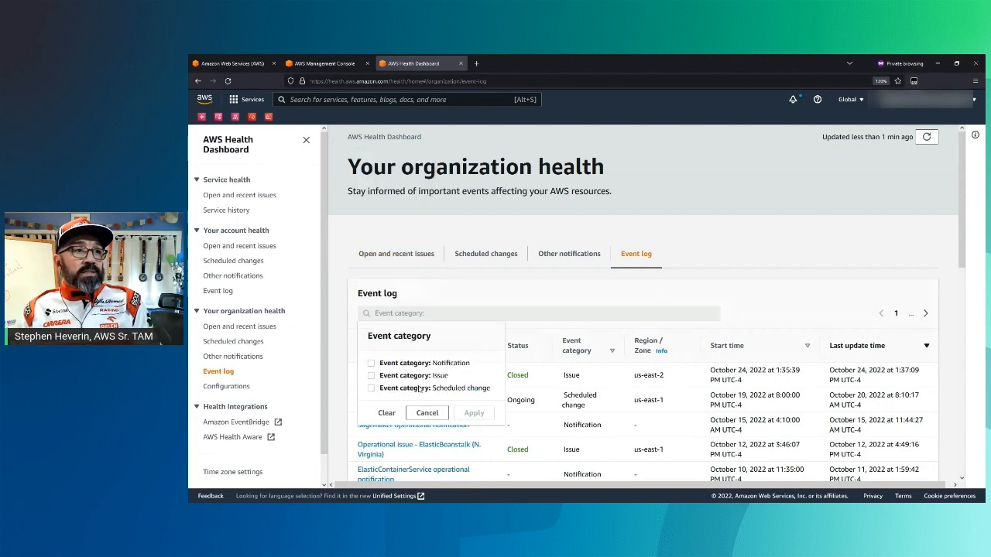
left_click(371, 362)
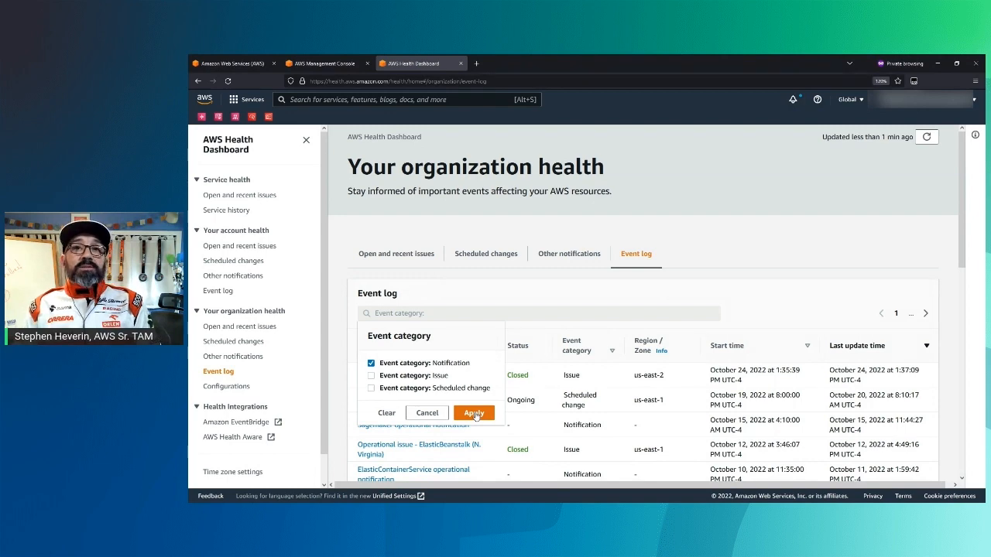
left_click(473, 413)
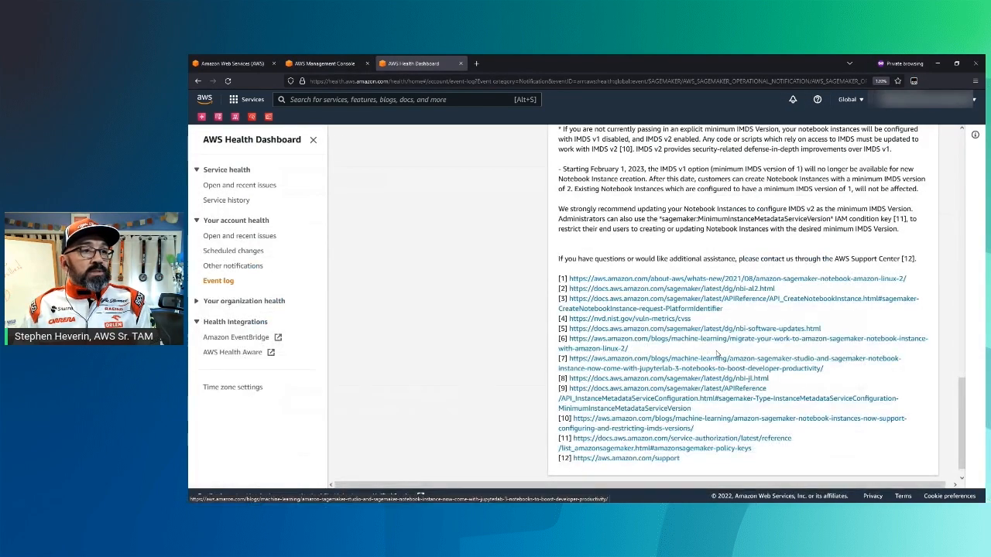
scroll("down", 3)
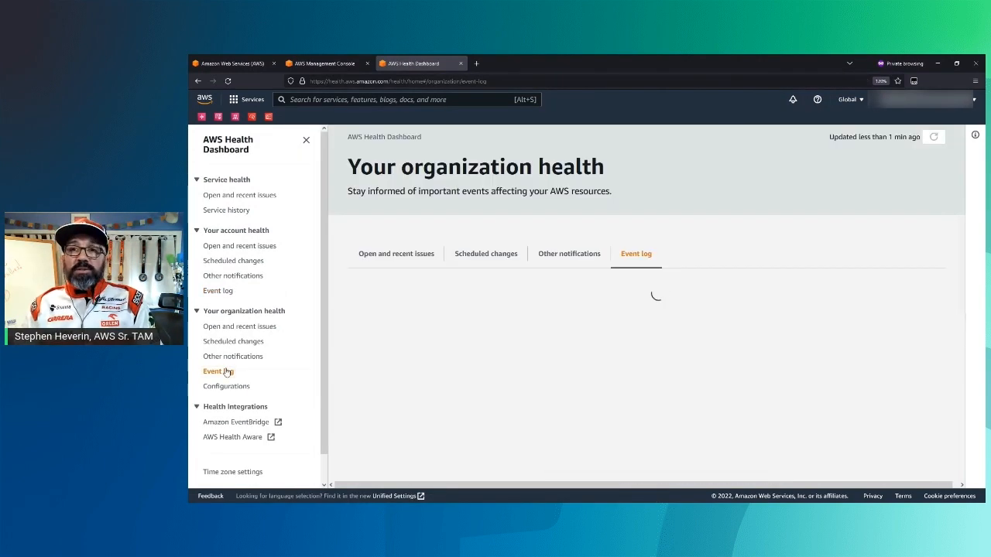
- Reopen the organization Event log, filter it to Notification events, and scroll the list
left_click(217, 371)
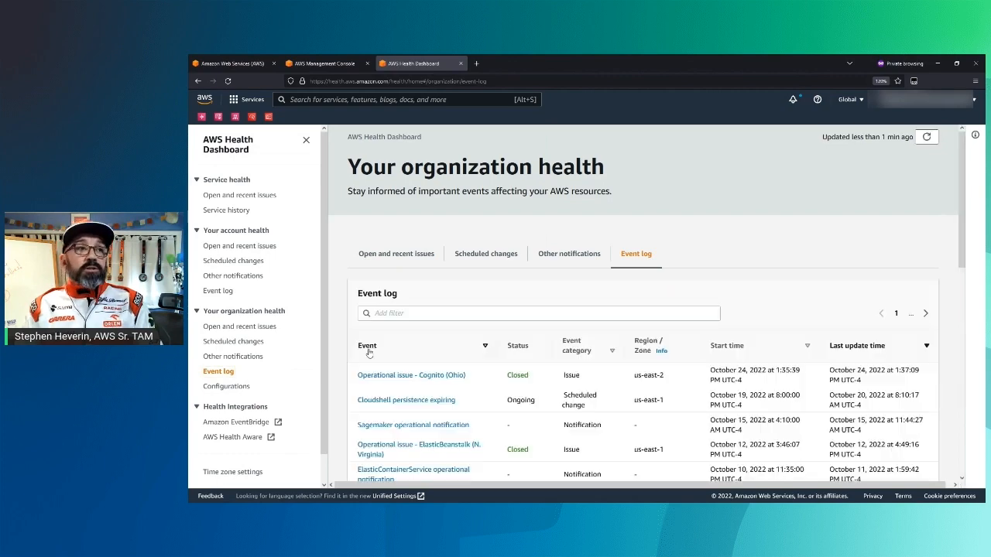
left_click(538, 313)
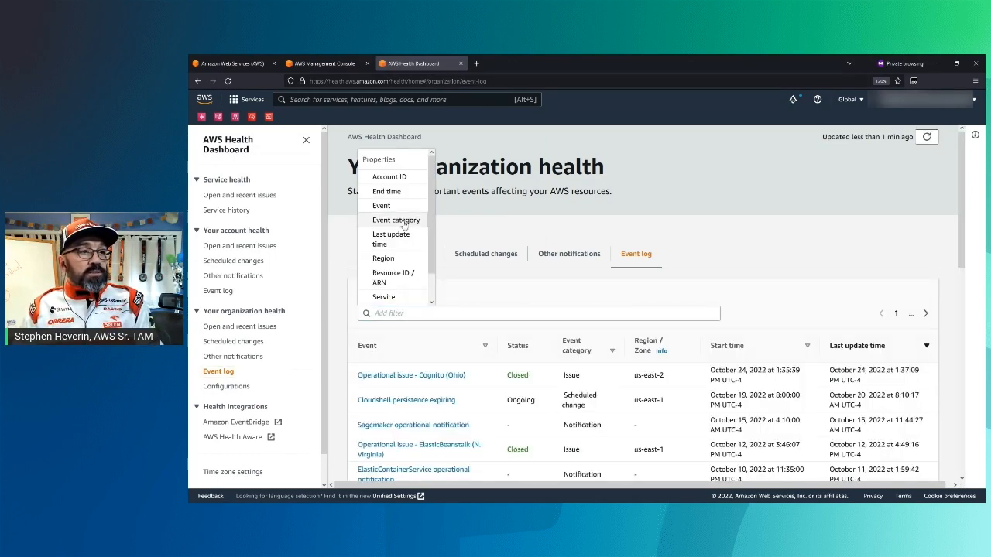
left_click(393, 220)
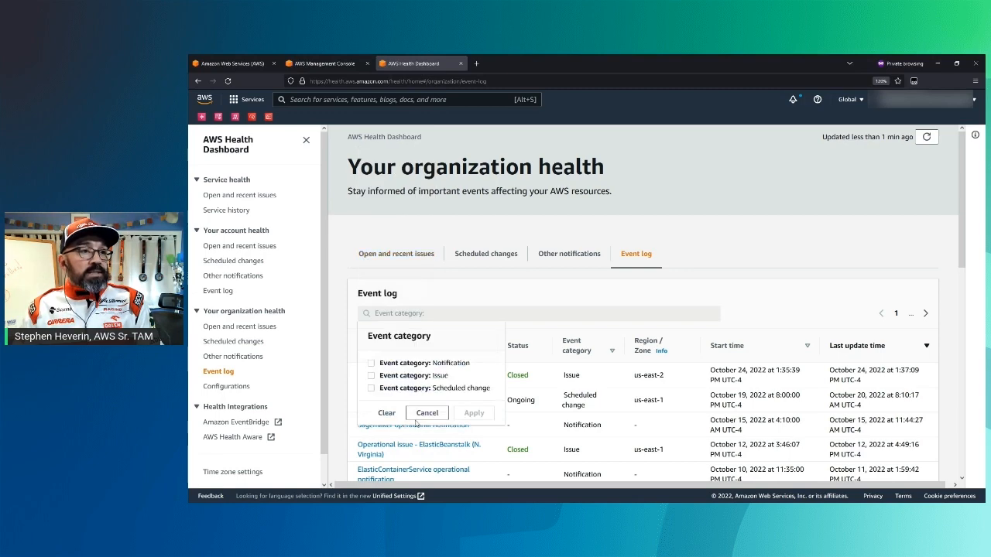
left_click(371, 363)
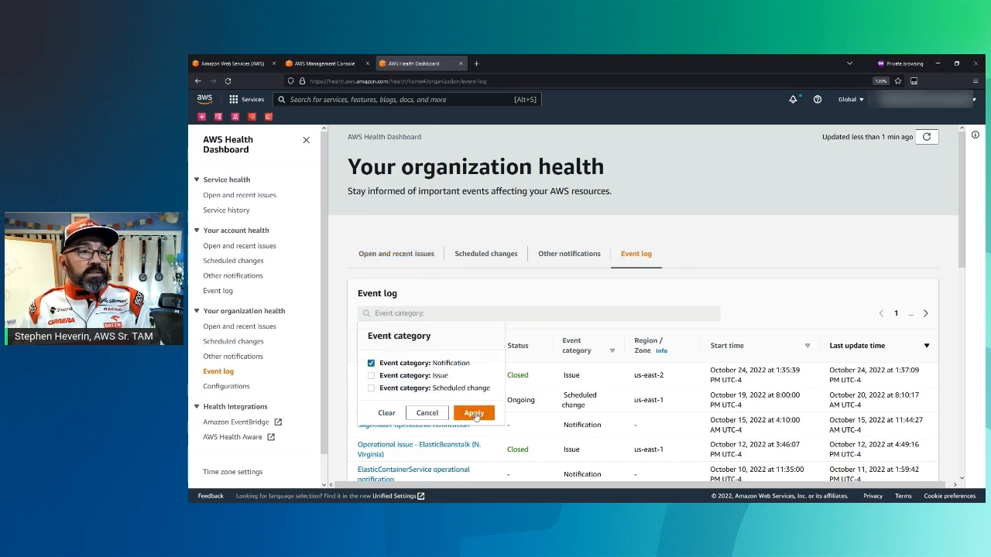
left_click(474, 413)
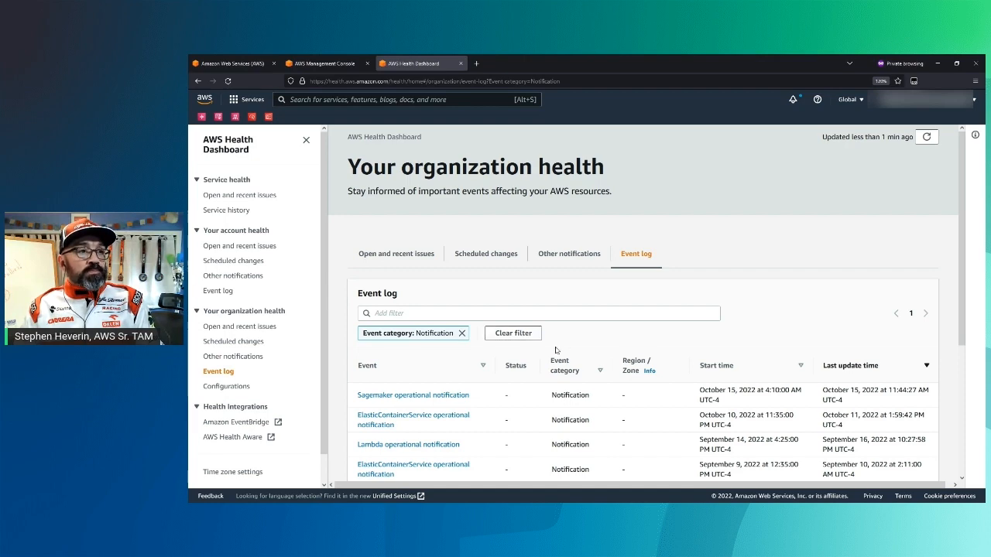
scroll("down", 3)
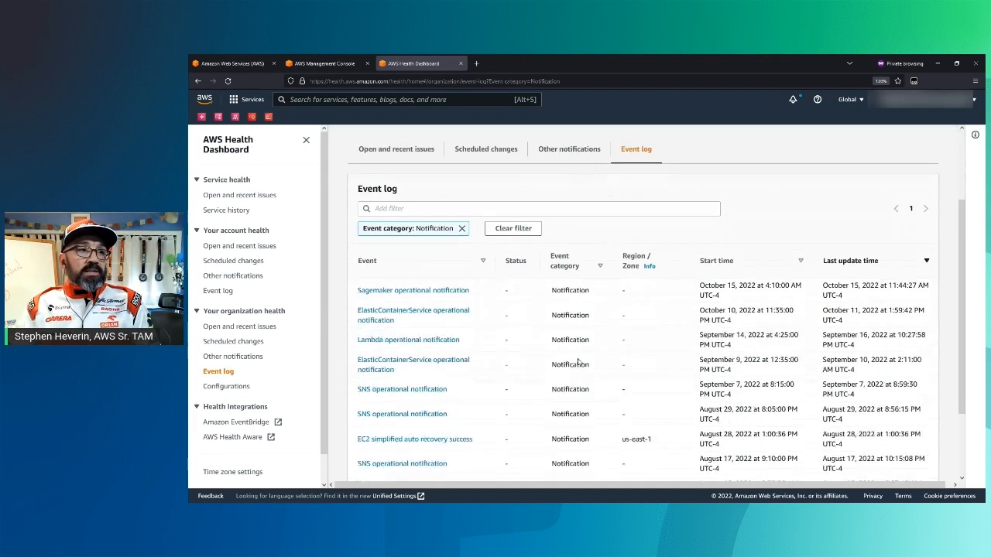
scroll("down", 3)
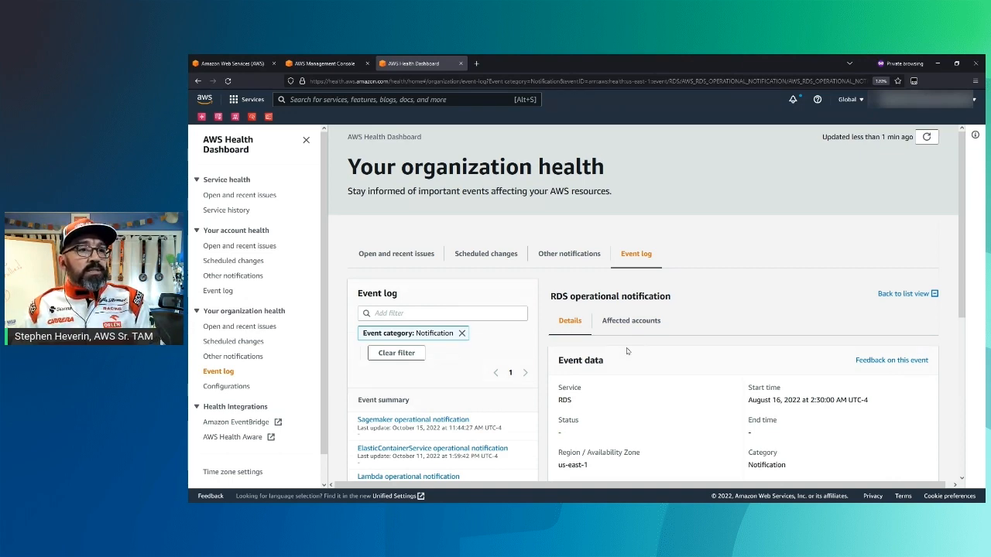
- Scroll through the RDS notification description, then remove the Event category: Notification filter
scroll("down", 3)
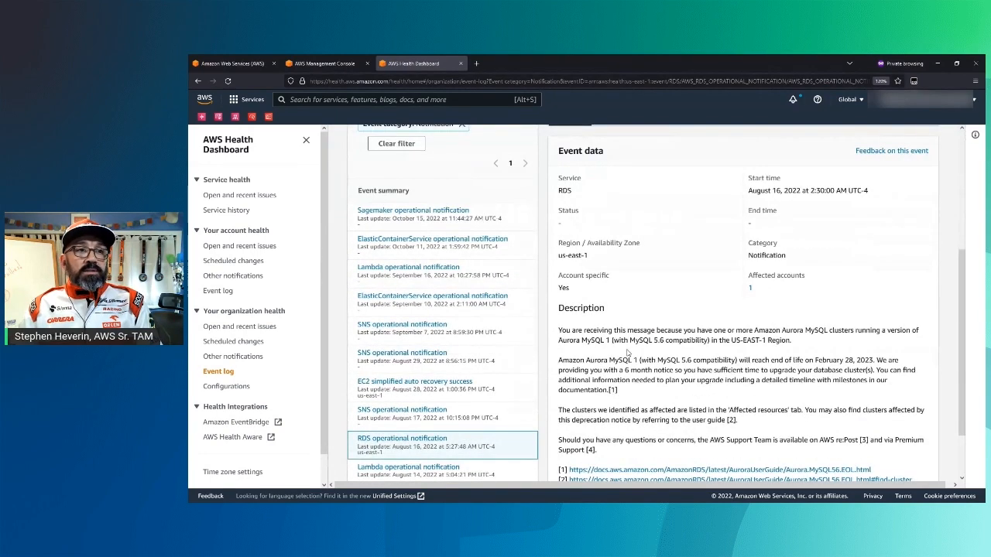
scroll("down", 3)
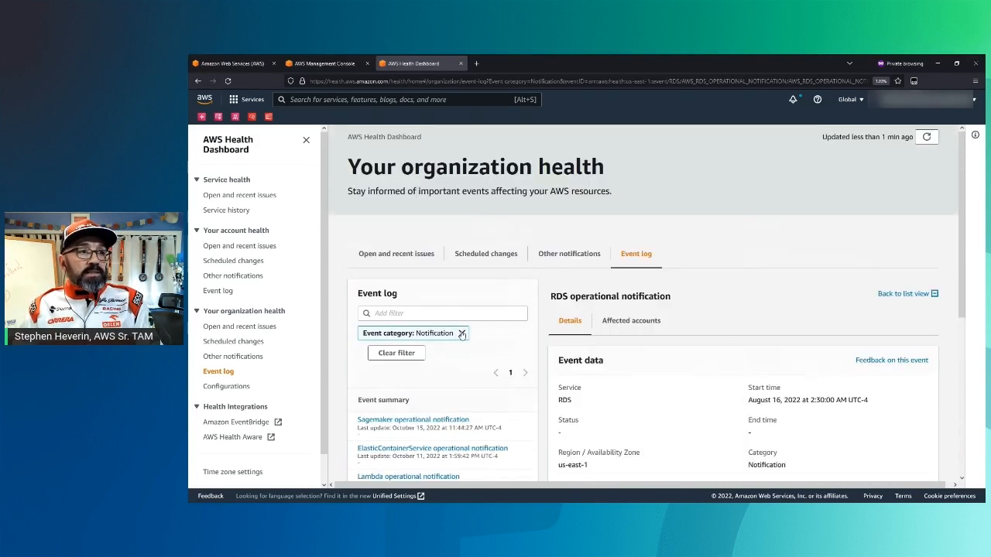
left_click(461, 333)
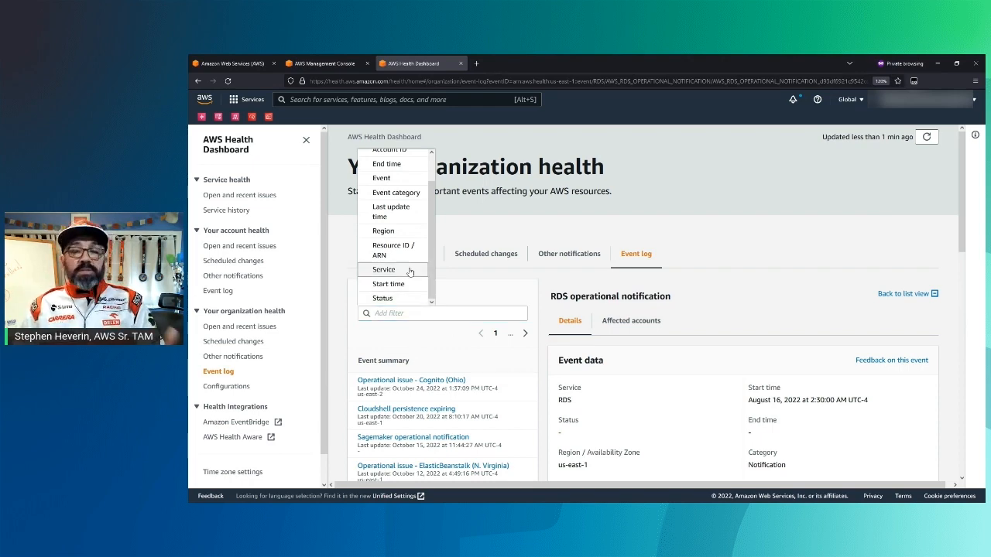
- Filter the organization Event log by Service to show only Route 53 events
left_click(383, 270)
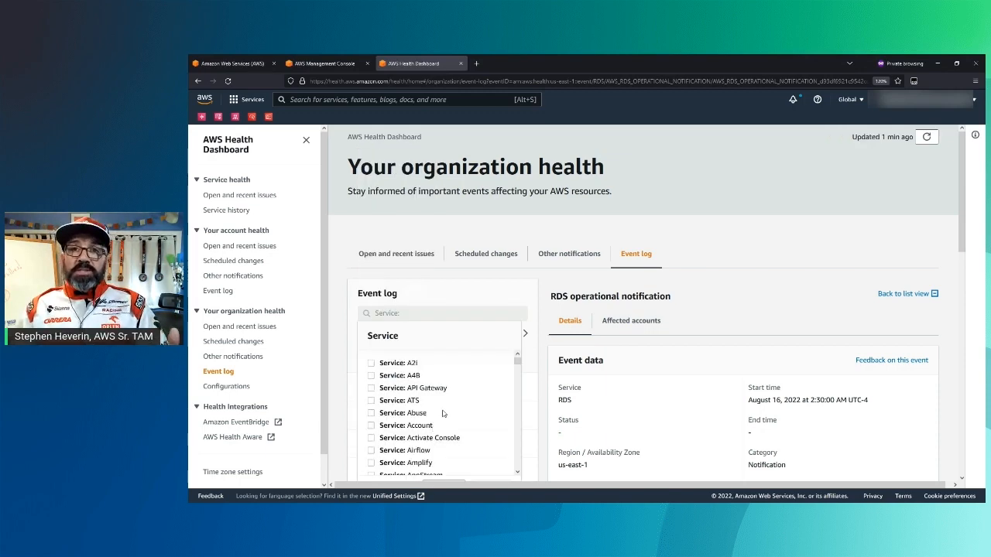
scroll("down", 3)
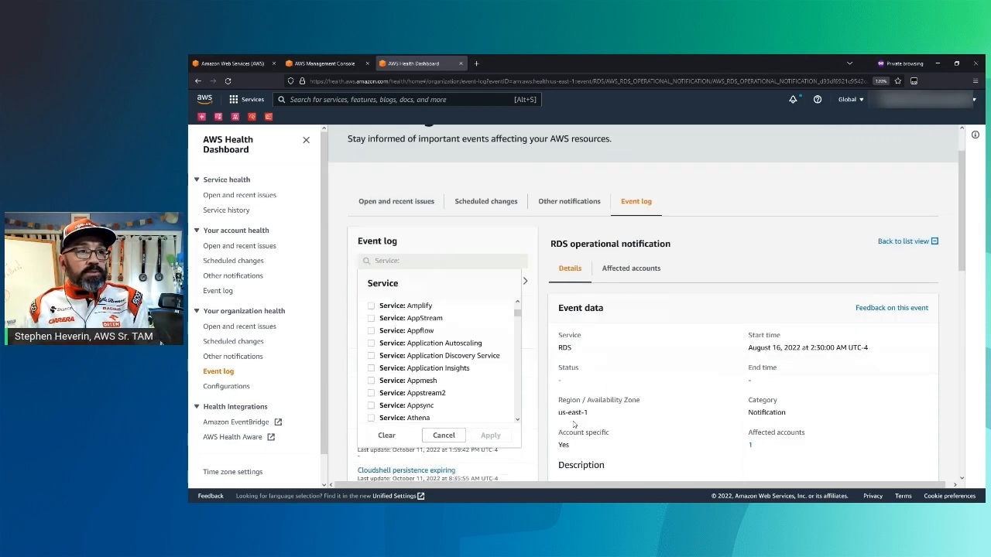
scroll("down", 3)
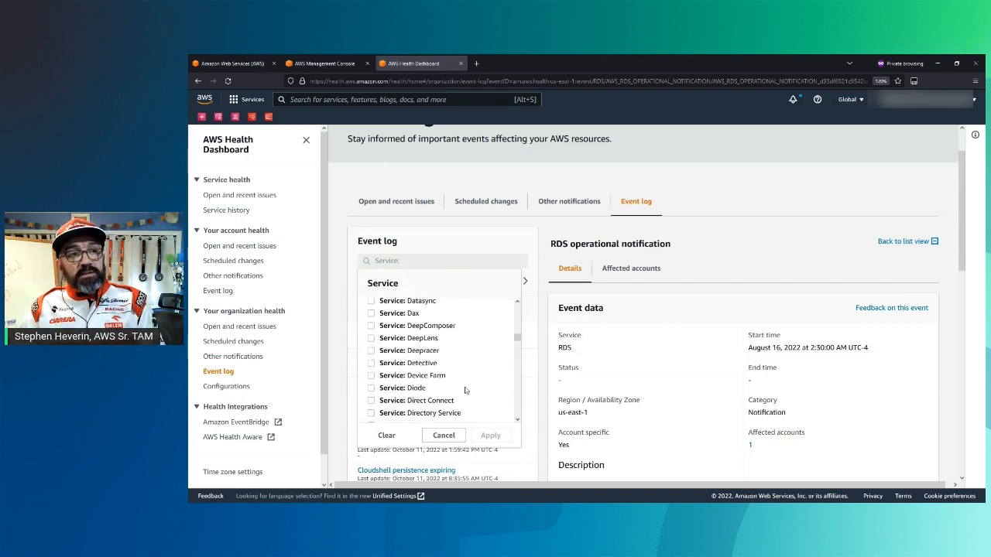
scroll("down", 3)
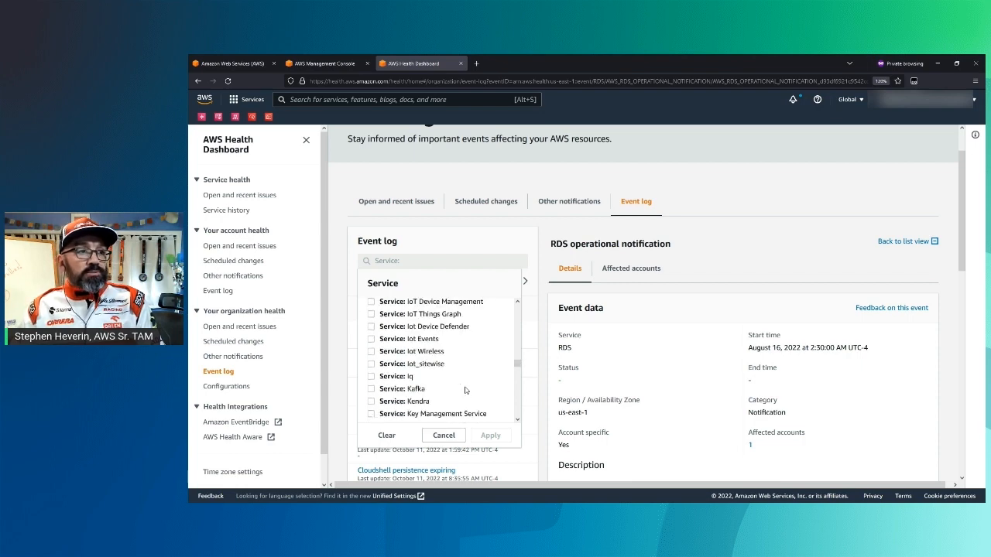
scroll("down", 3)
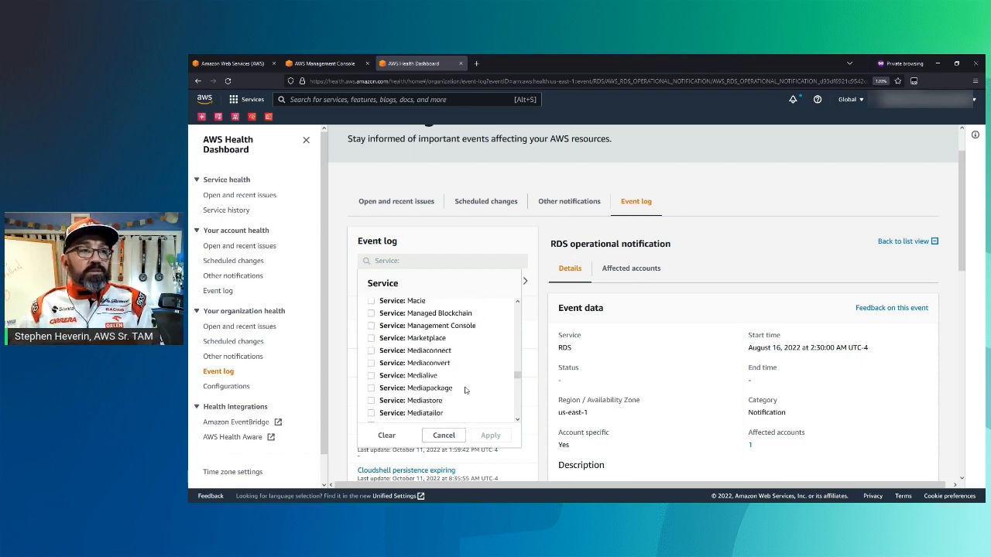
scroll("down", 3)
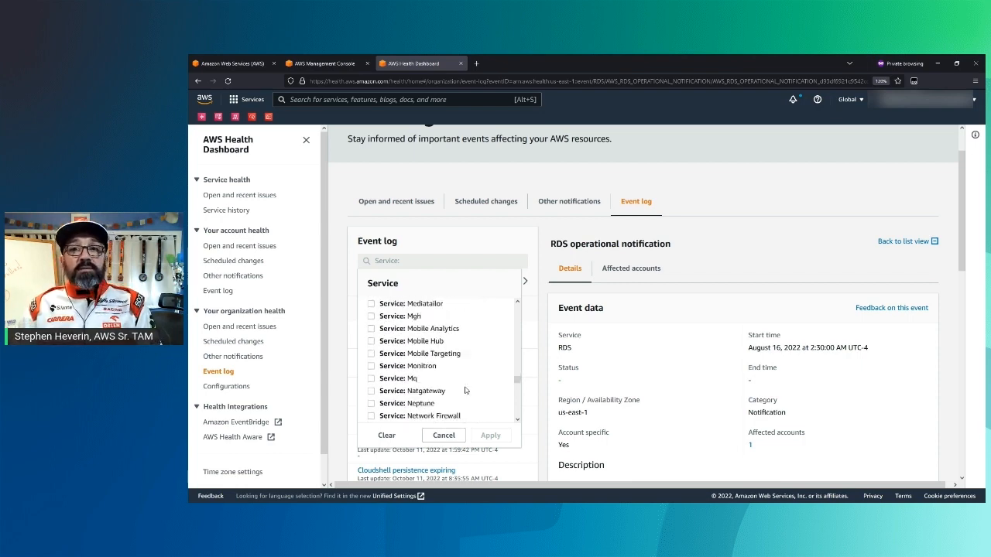
scroll("down", 3)
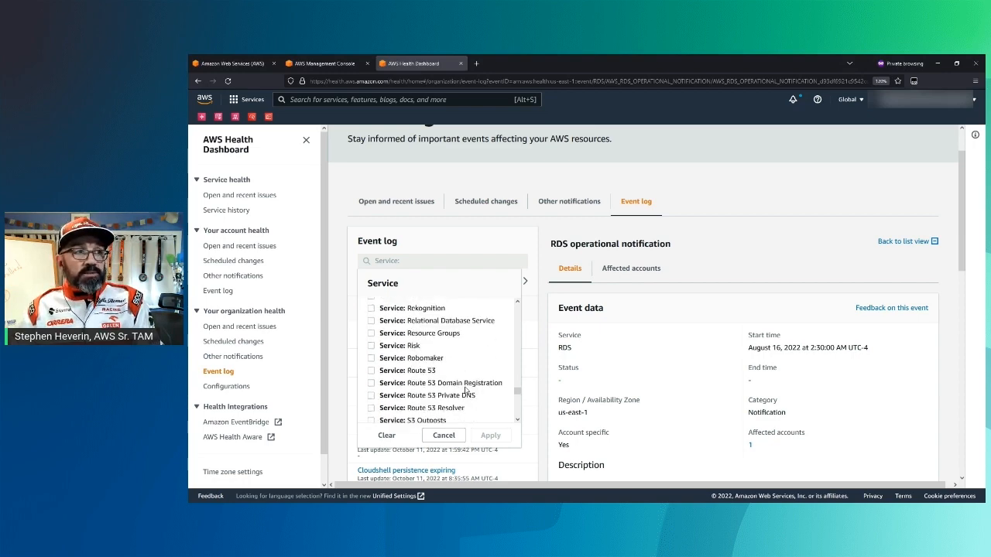
scroll("down", 3)
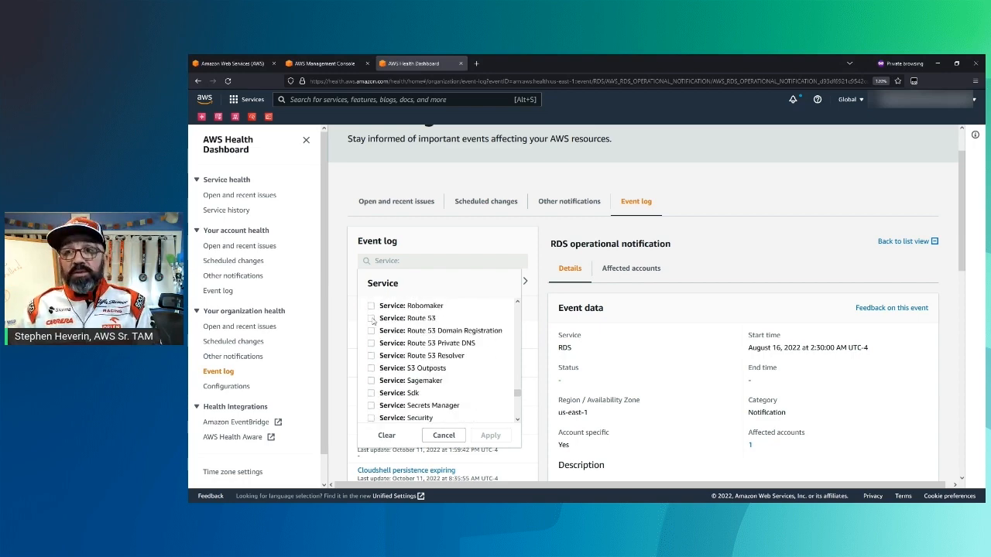
left_click(372, 318)
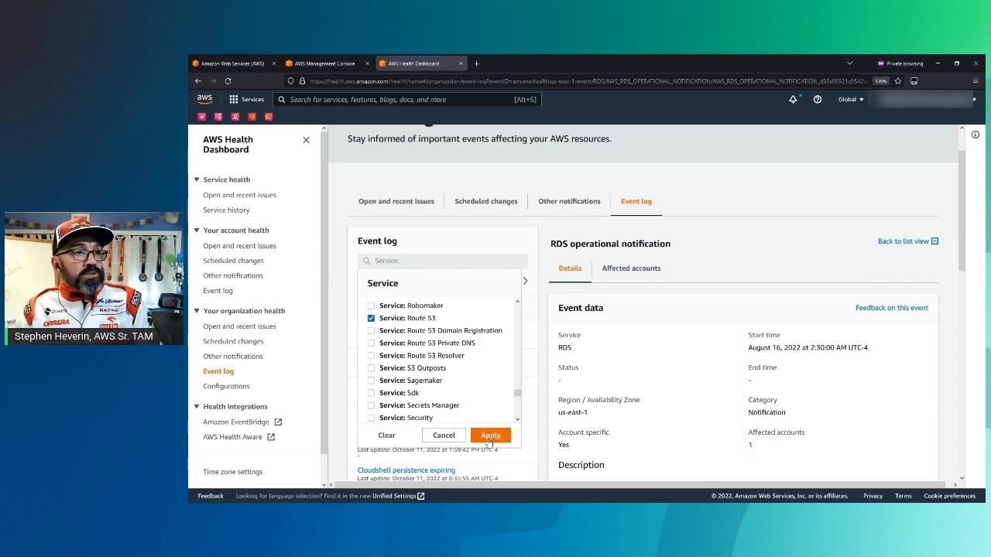
left_click(490, 436)
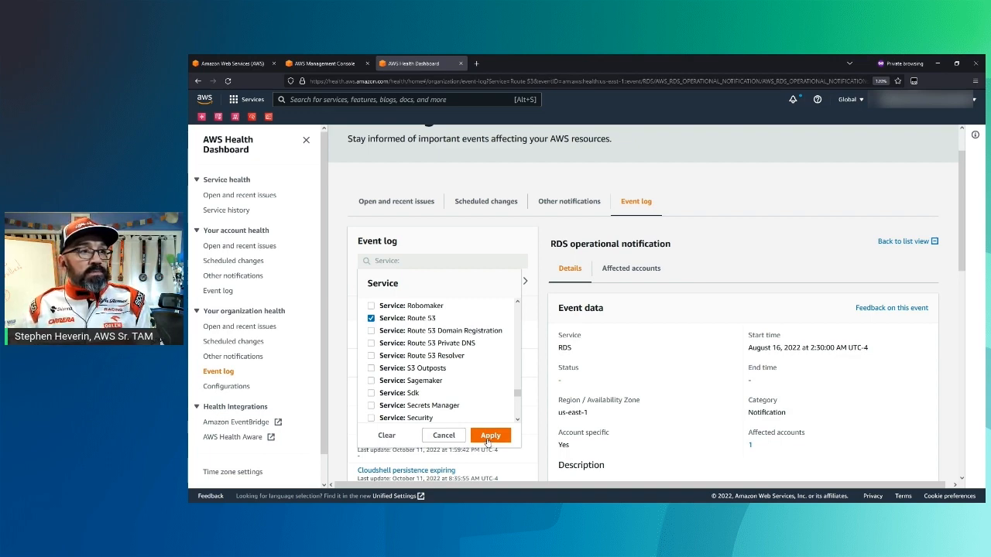
left_click(490, 435)
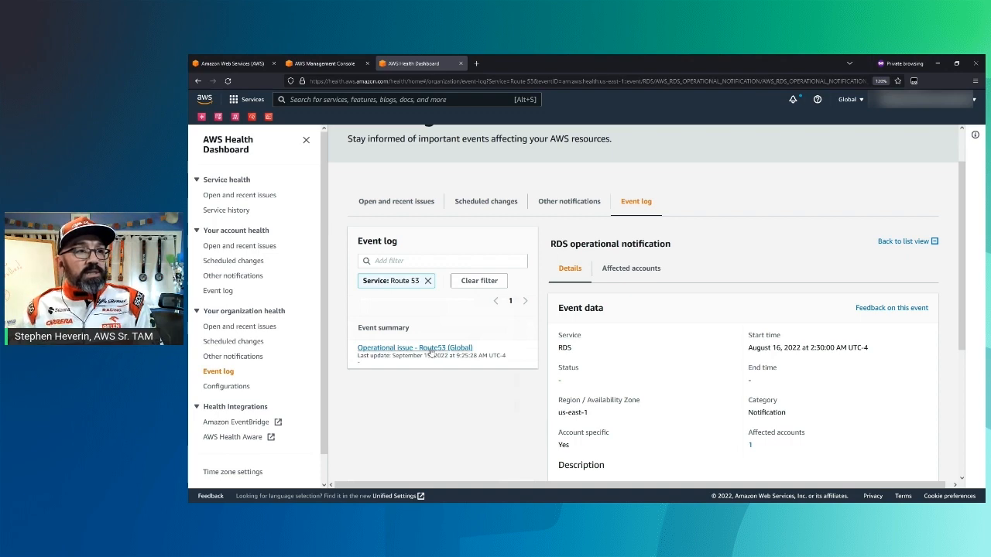
- Open the Route53 (Global) operational issue and scroll down to its seven affected services
left_click(903, 241)
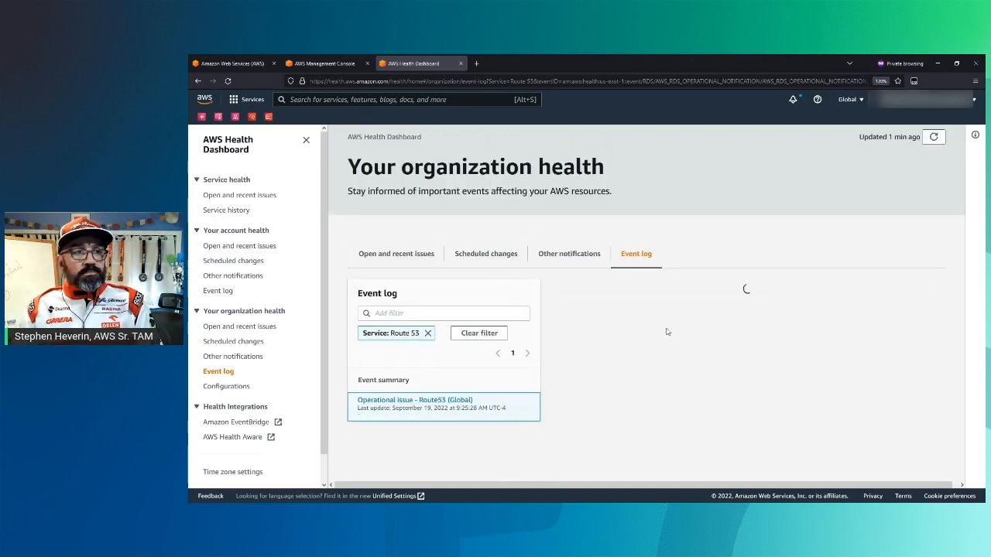
left_click(414, 400)
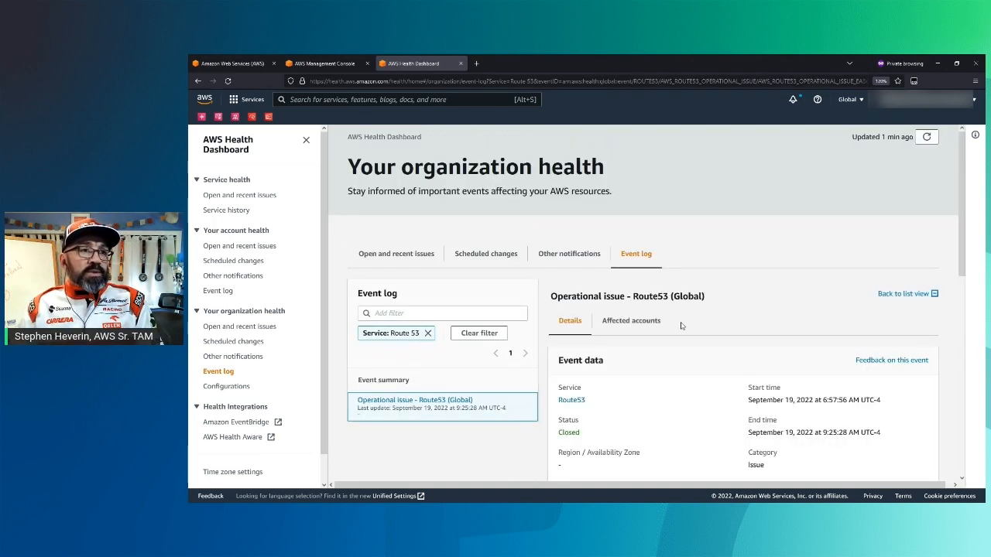
scroll("down", 3)
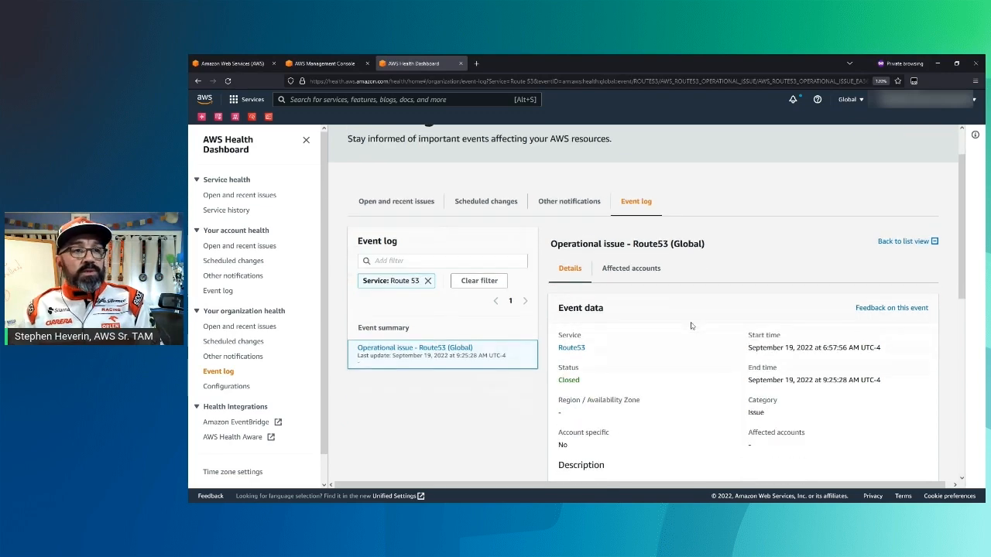
scroll("down", 3)
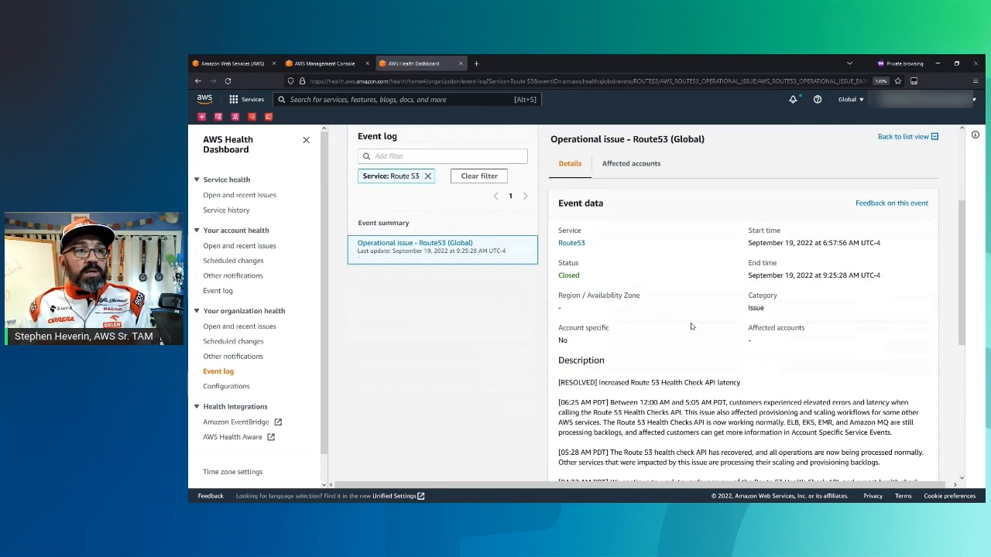
scroll("down", 3)
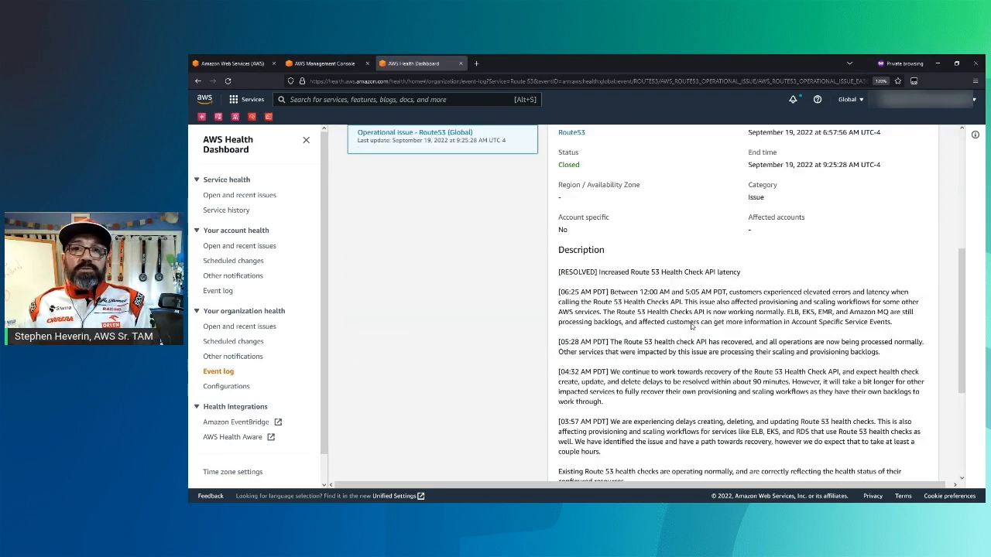
scroll("down", 3)
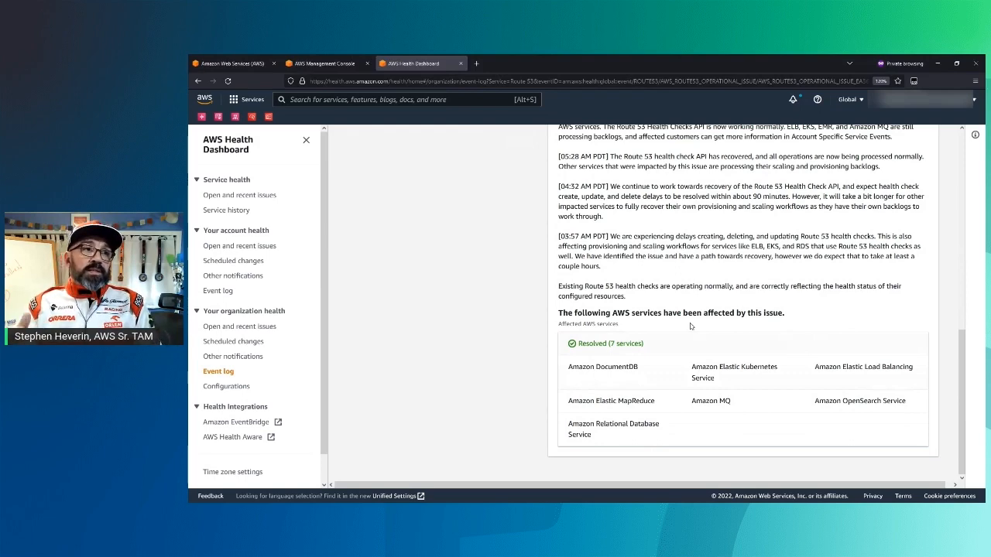
- Check the Route53 issue's affected accounts, then view the AWS Health Aware integration information
left_click(218, 371)
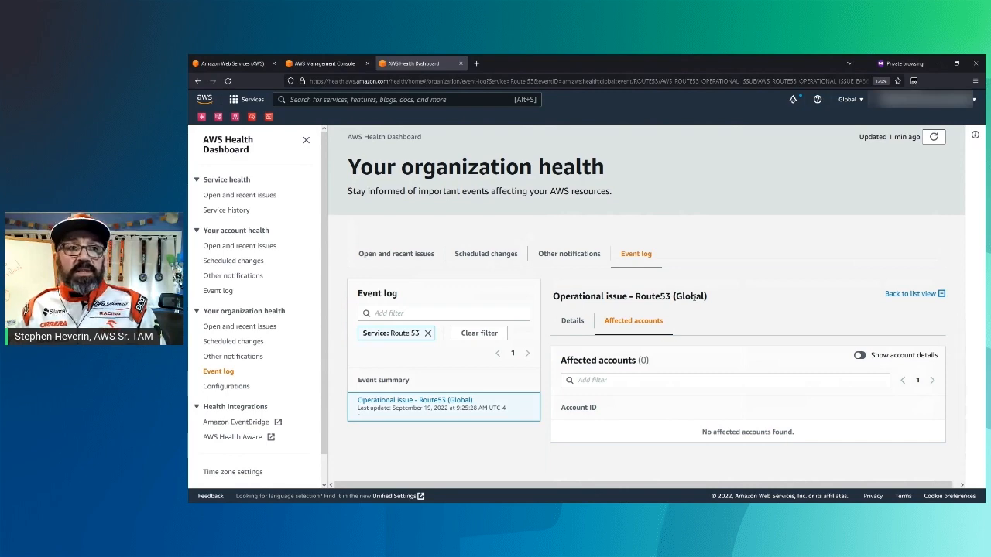
mouse_move(422, 367)
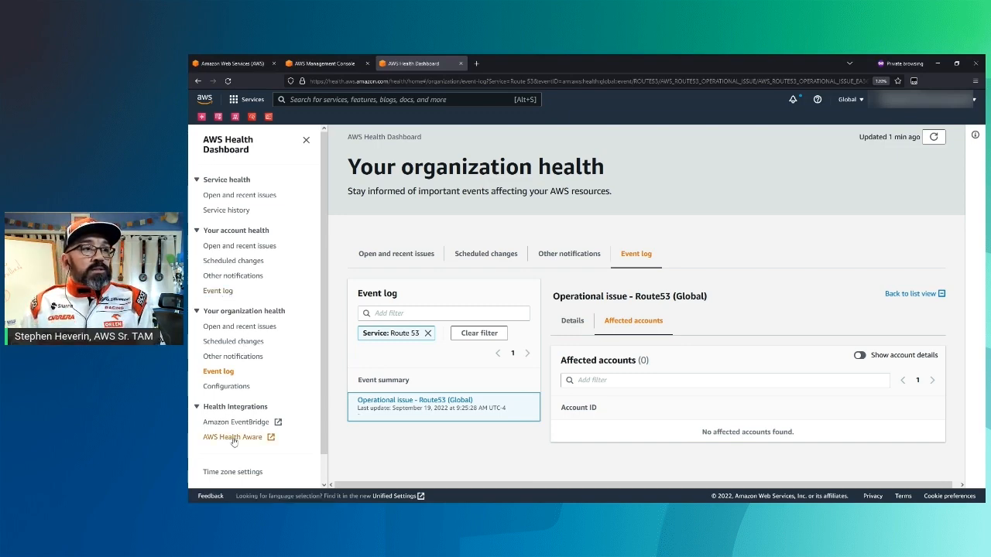
mouse_move(233, 437)
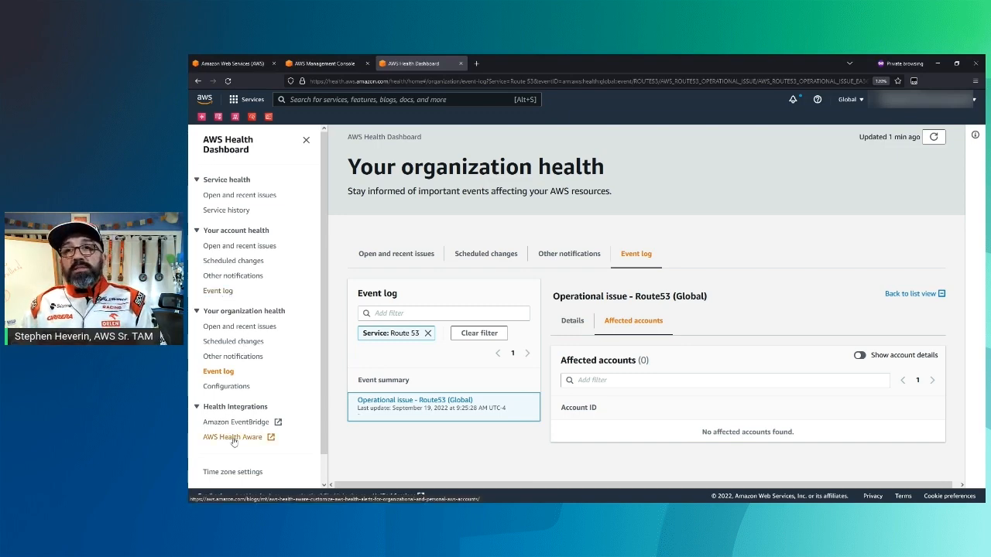
left_click(233, 437)
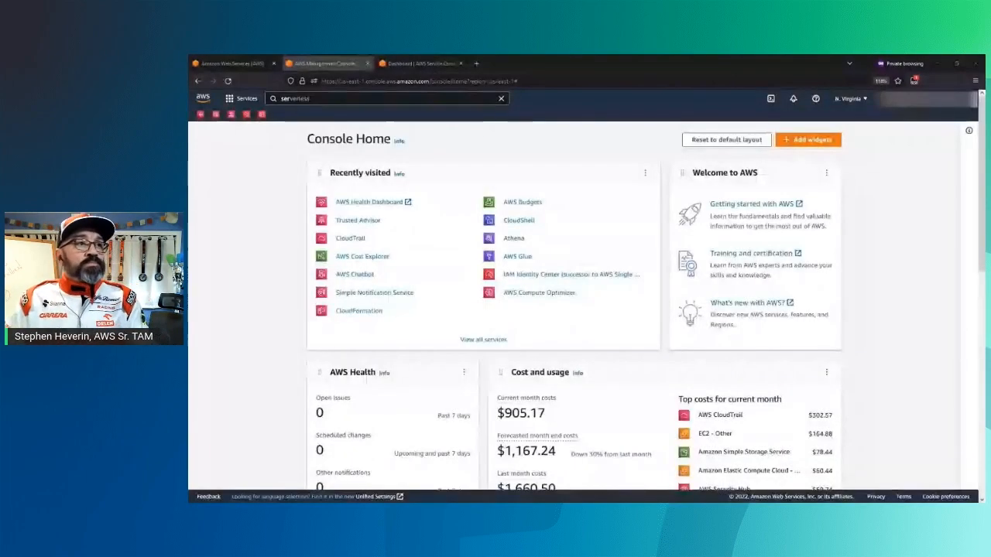
- Find Service Quotas through console search and bring up its AWS services list
left_click(387, 98)
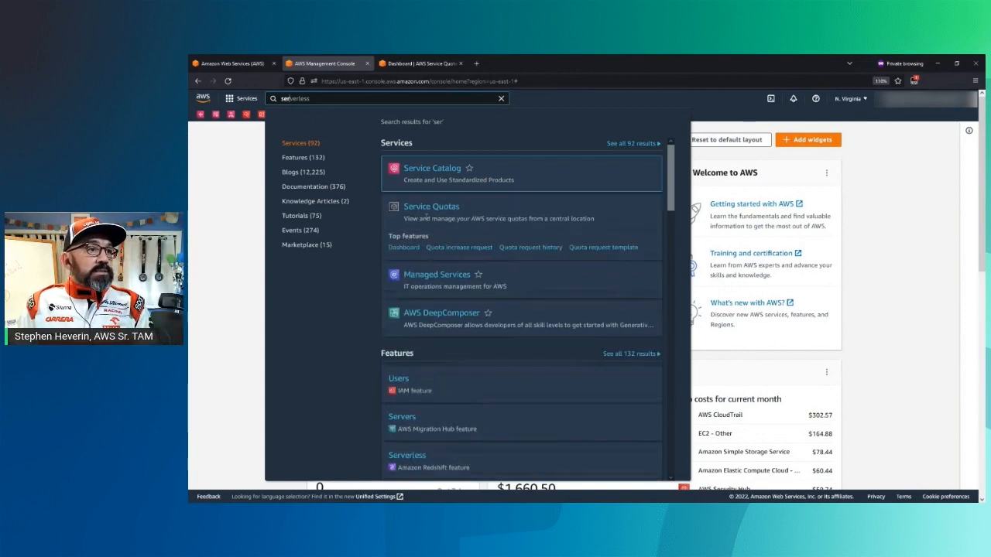
left_click(431, 206)
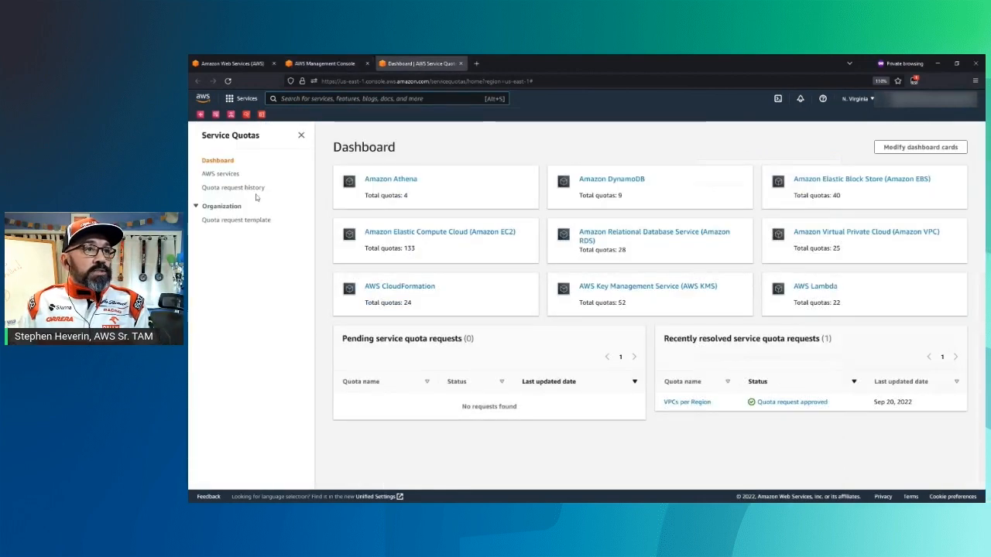
left_click(220, 173)
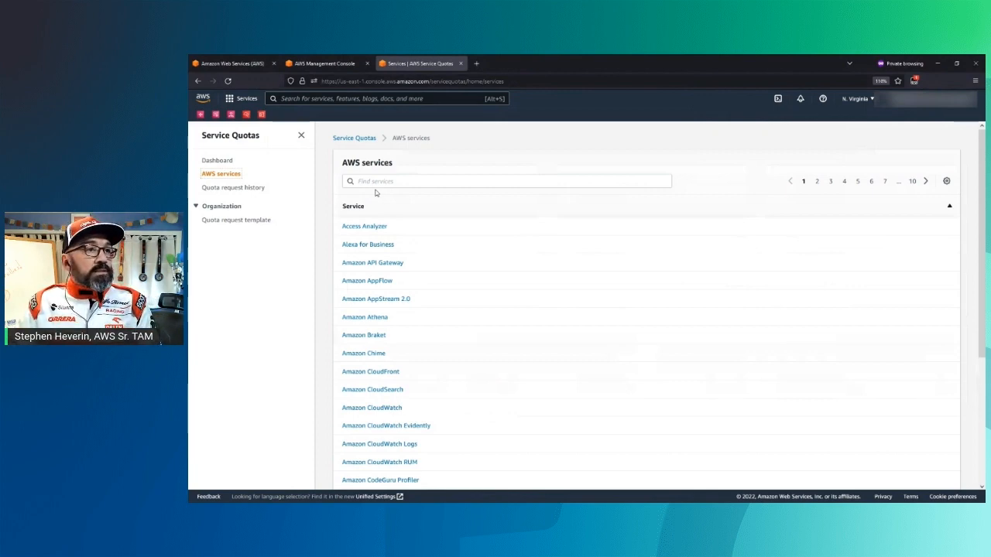
- Filter the services by 'sage' and open the Amazon SageMaker quotas
left_click(507, 180)
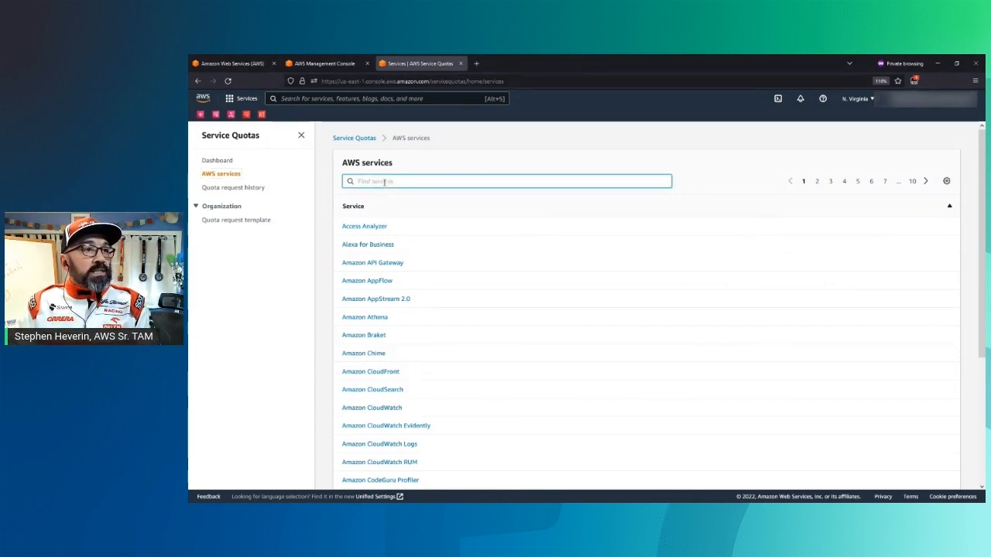
type("sage")
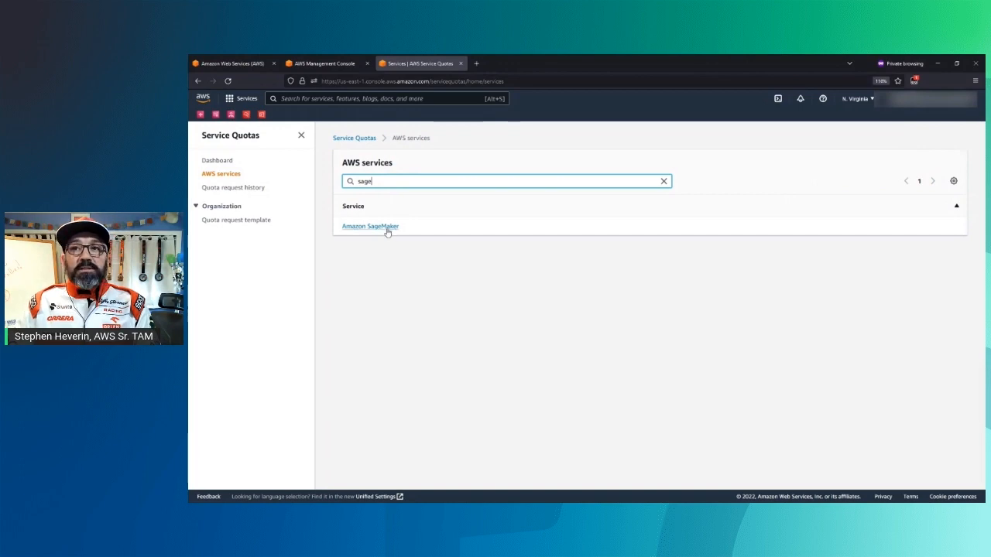
left_click(370, 226)
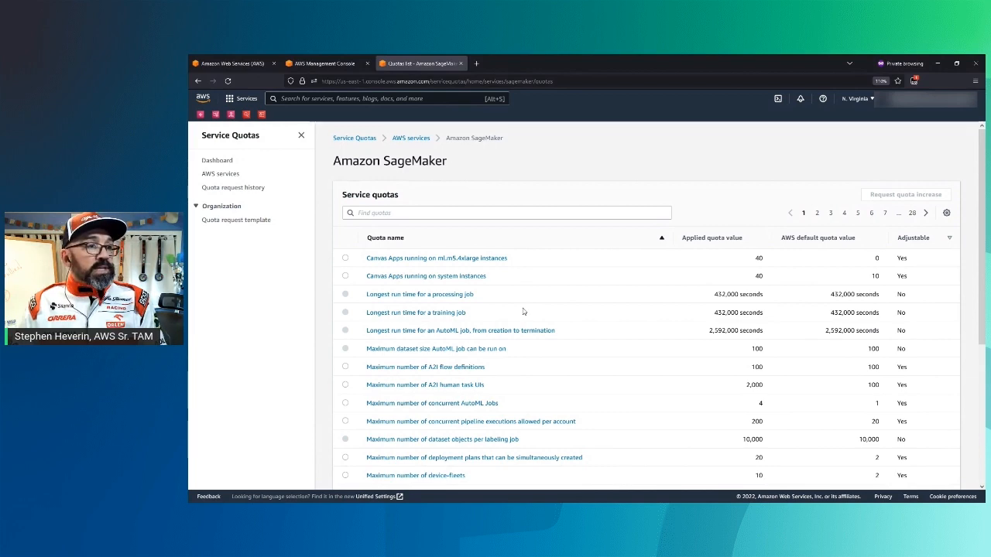
mouse_move(218, 252)
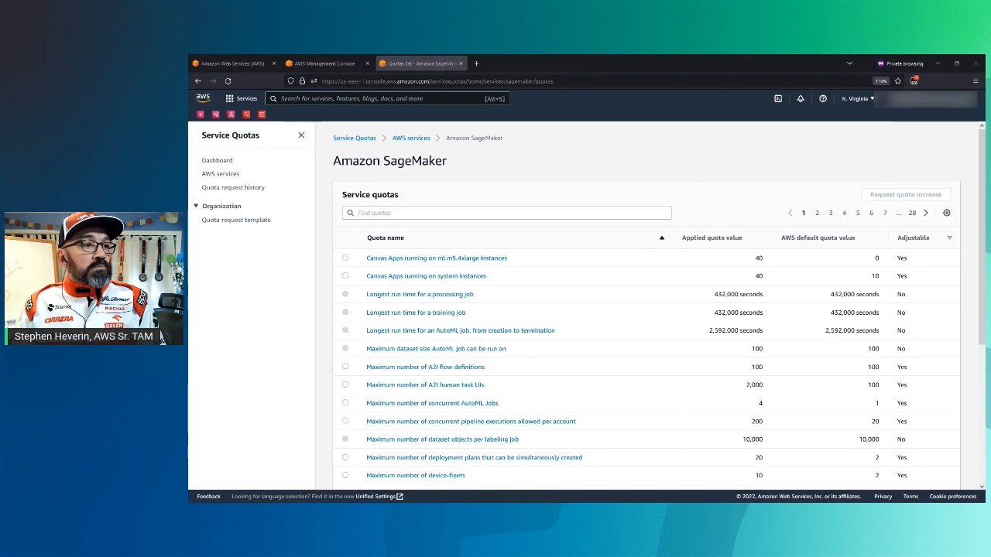
- Filter SageMaker quotas by 'ml', then 'ml.c5', to list the ml.c5.xlarge entries
type("ml.c5")
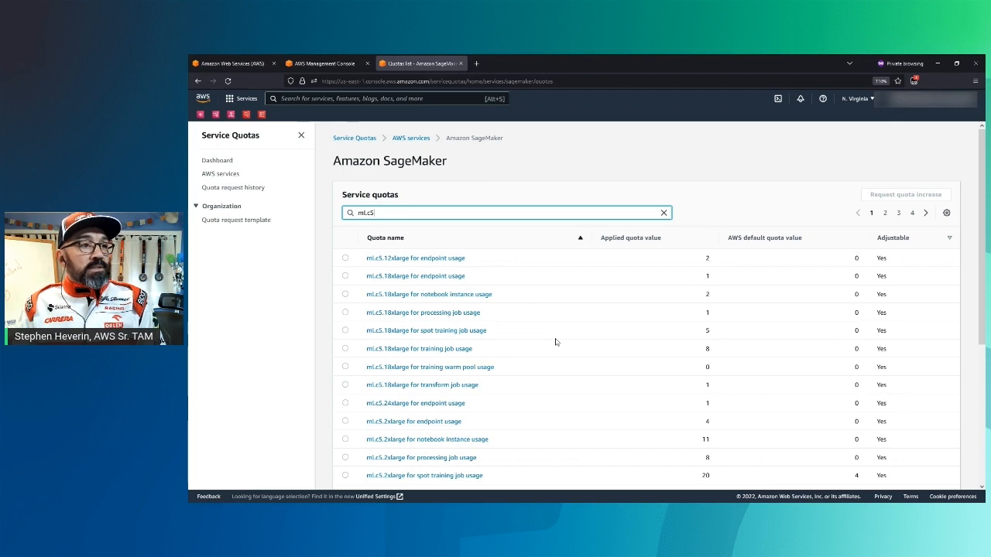
mouse_move(515, 423)
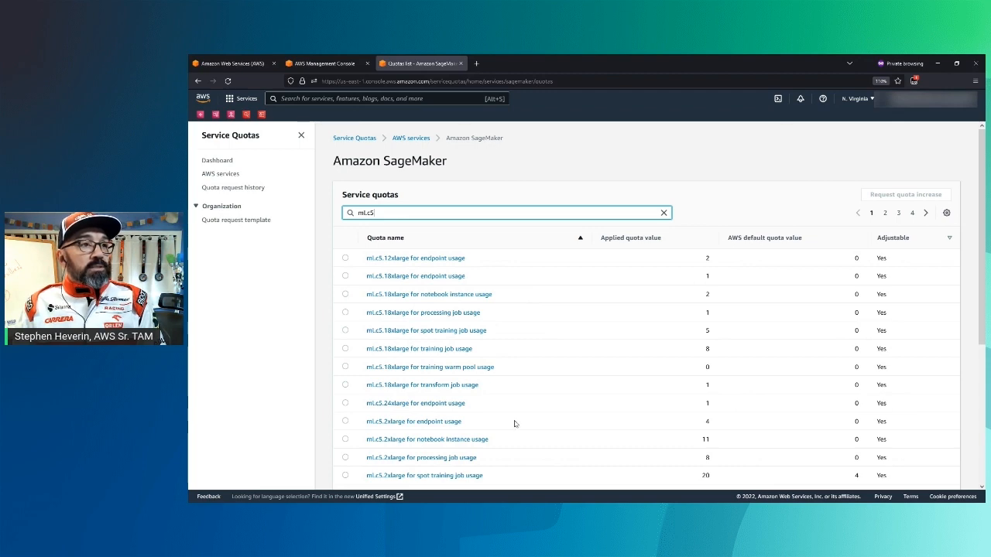
scroll("down", 3)
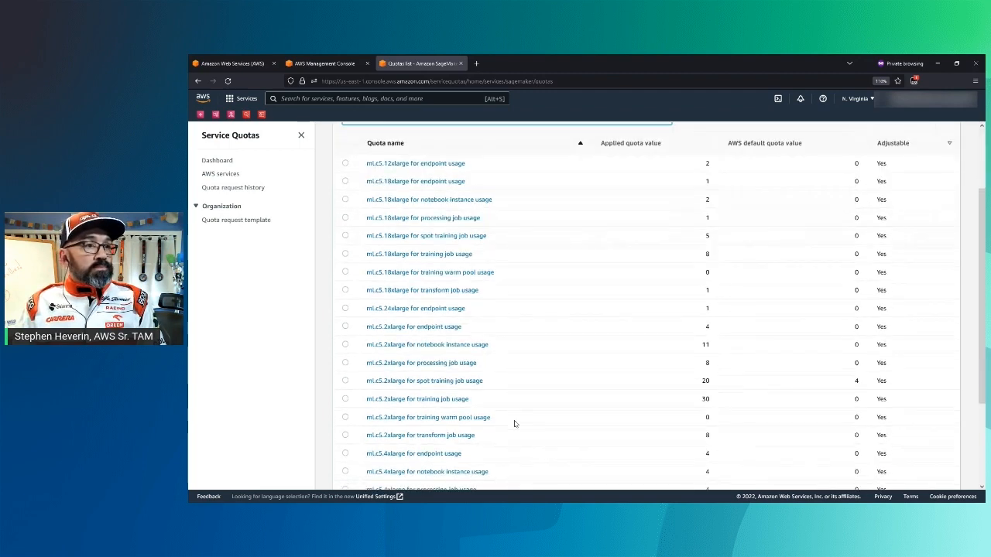
scroll("down", 3)
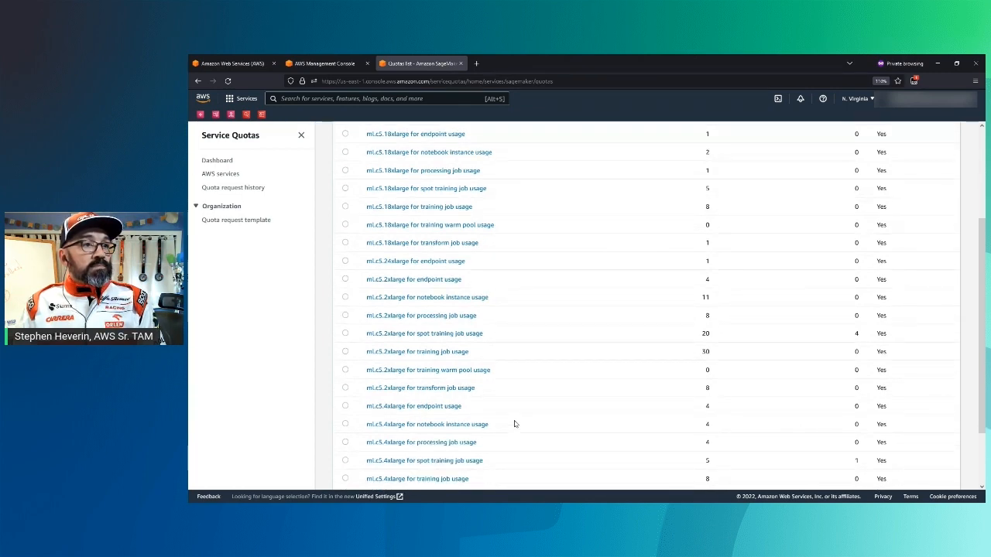
type("ml.c5.x")
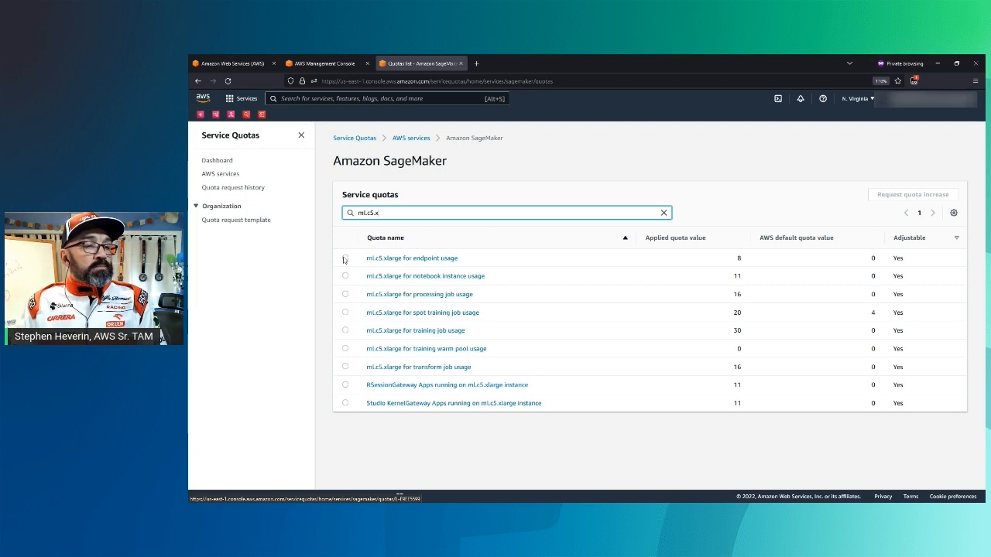
- Request an increase of the ml.c5.xlarge for endpoint usage quota to 10
left_click(345, 258)
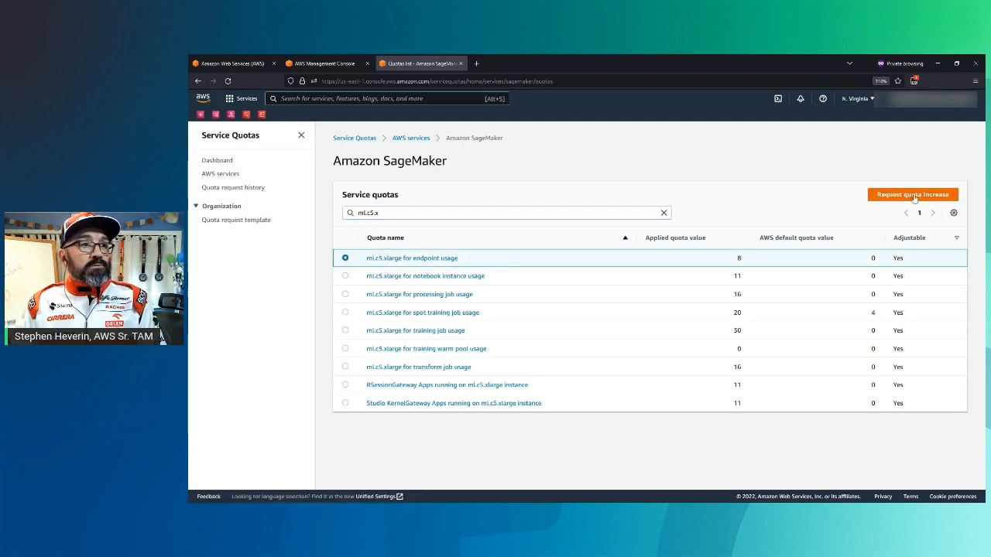
left_click(913, 195)
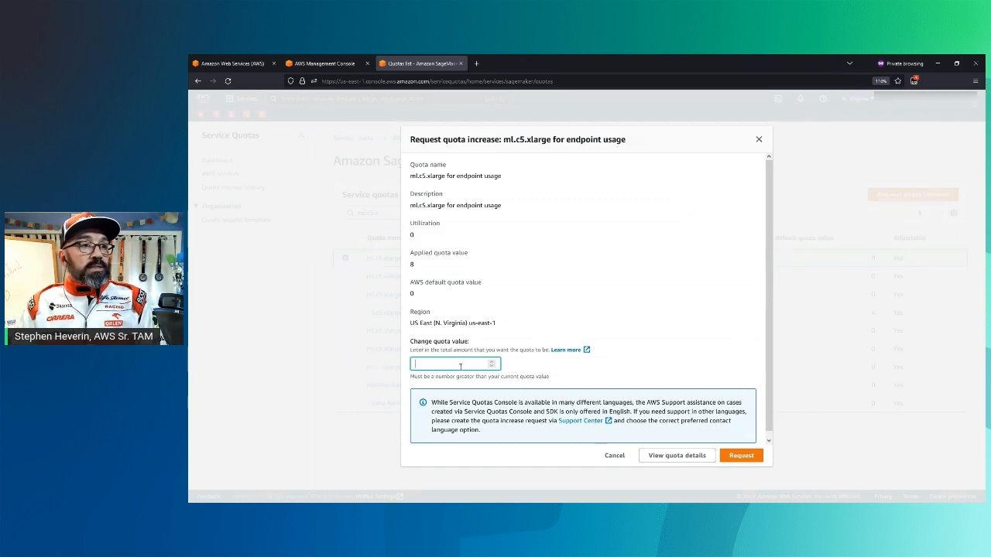
type("10")
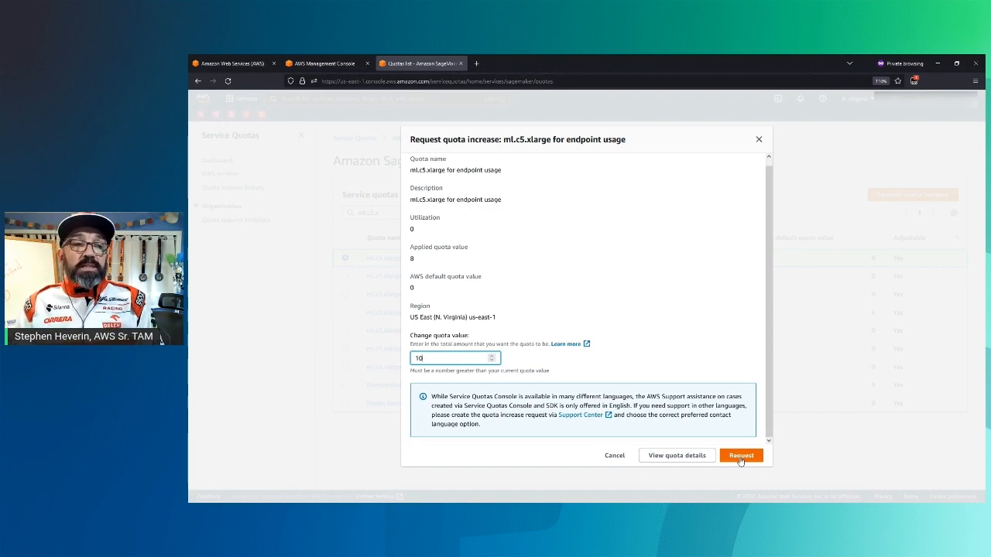
left_click(740, 456)
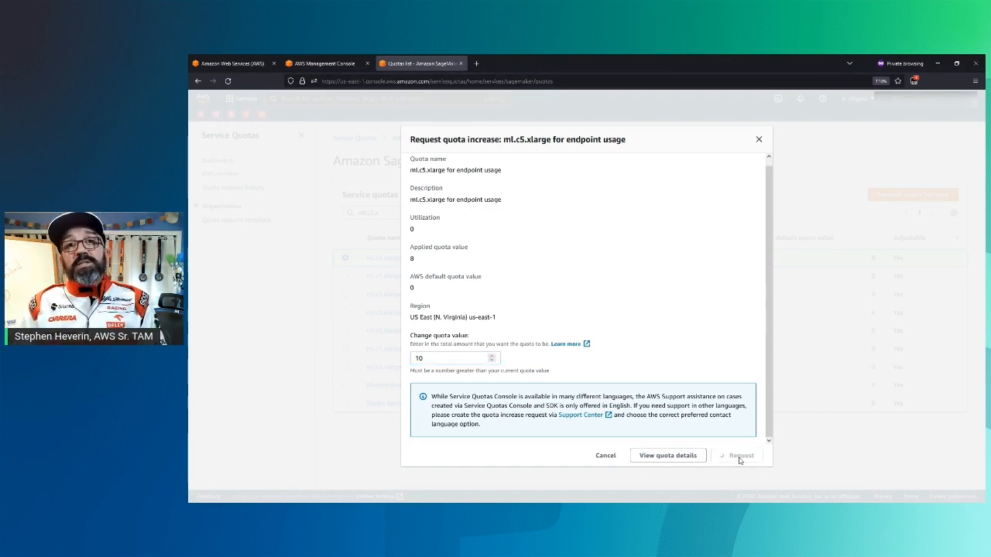
left_click(736, 456)
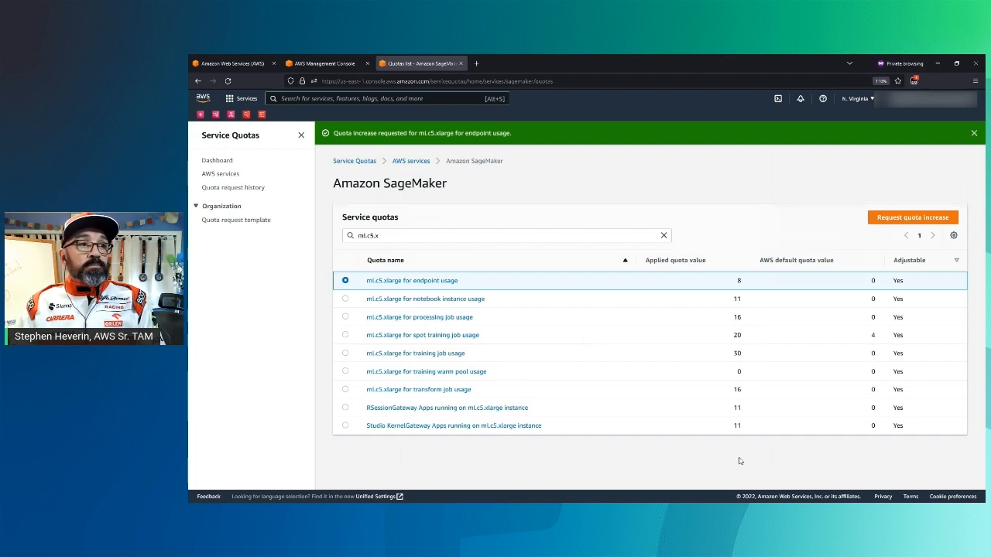
mouse_move(257, 206)
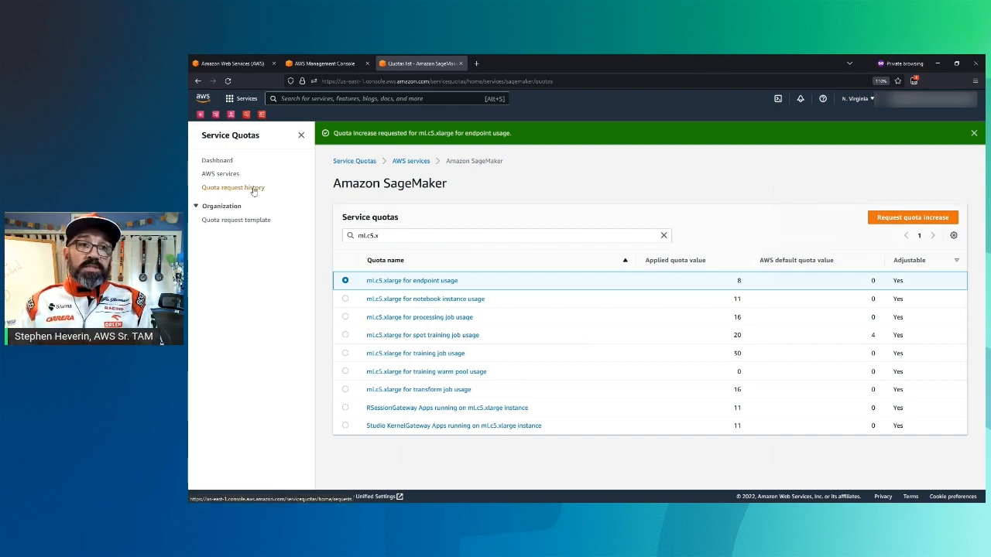
- View quota request history showing the SageMaker ml.c5.xlarge endpoint request for 10
left_click(232, 187)
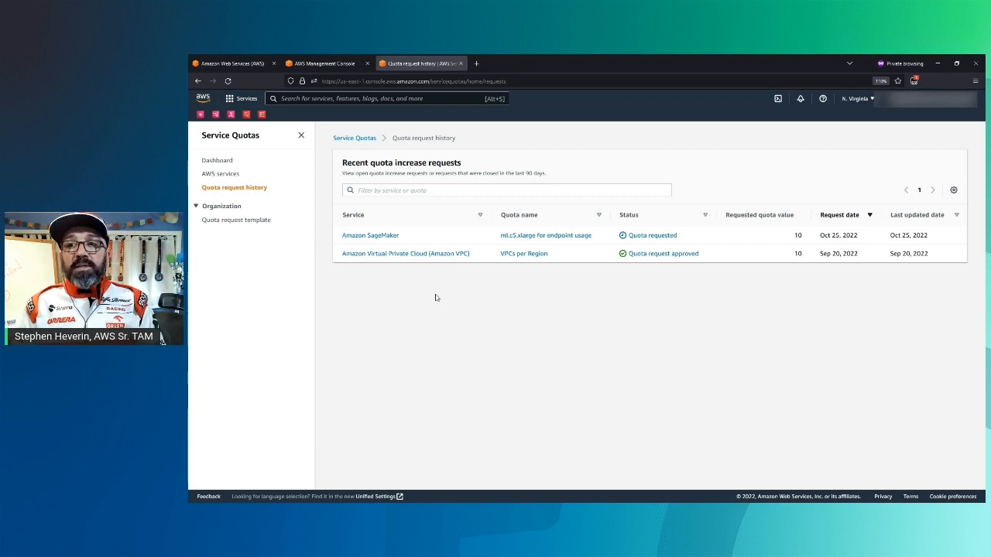
mouse_move(544, 235)
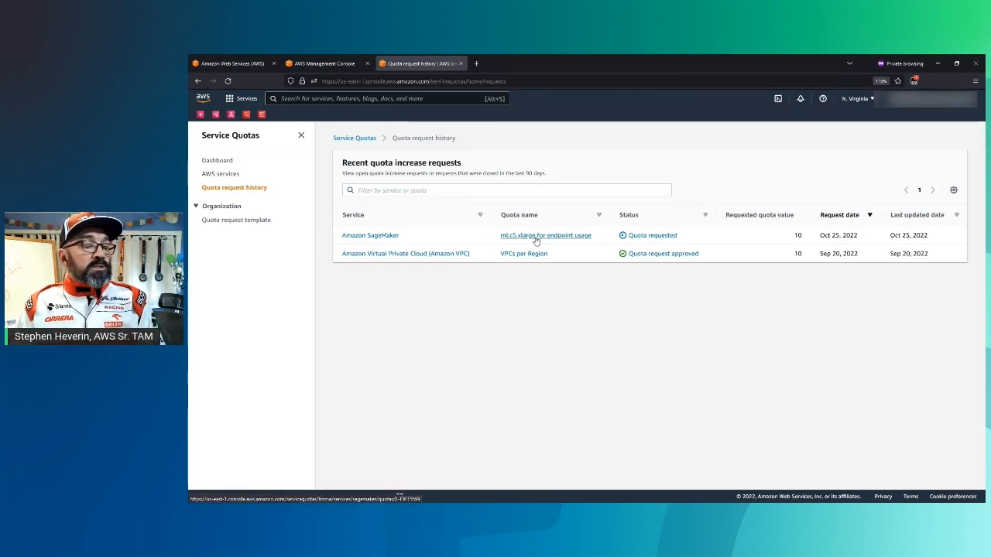
mouse_move(640, 245)
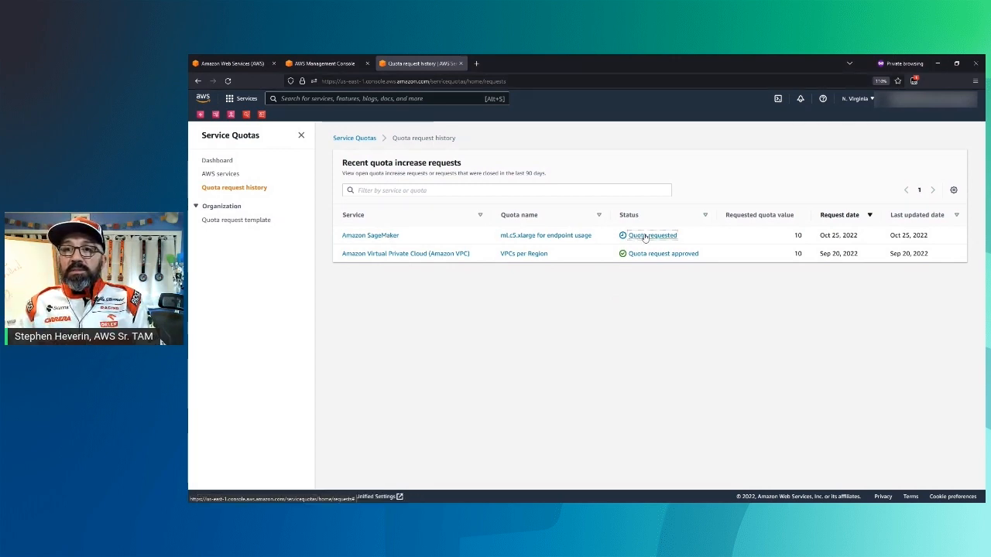
left_click(652, 235)
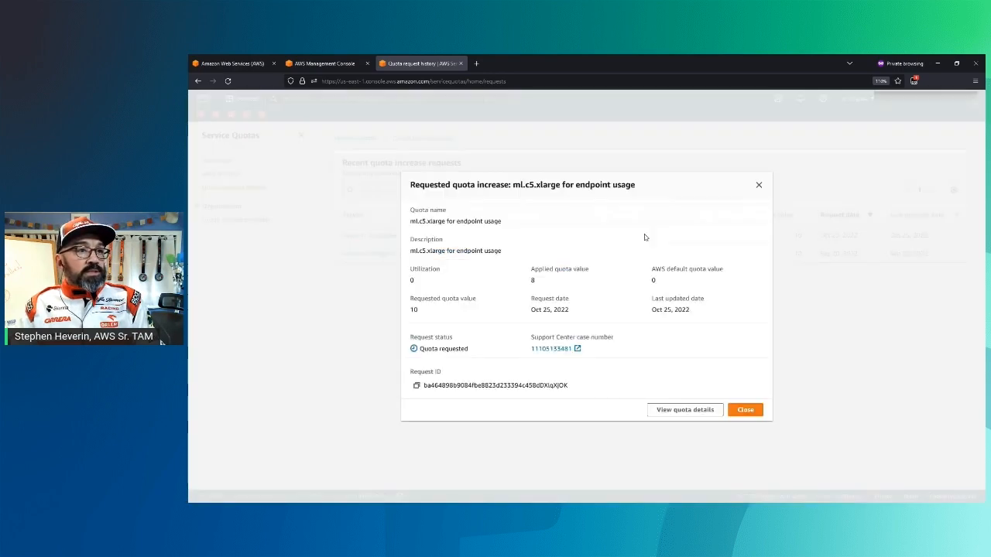
mouse_move(745, 409)
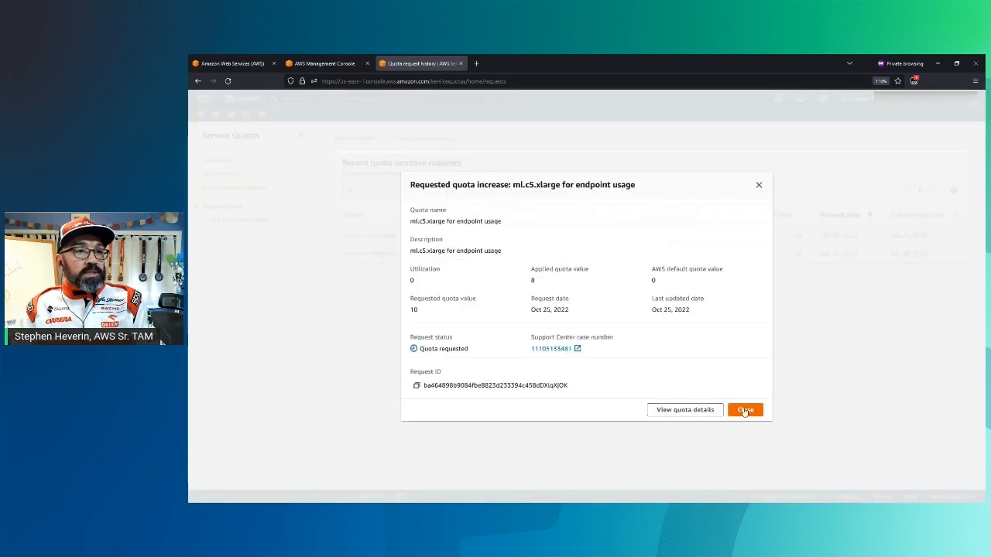
left_click(744, 410)
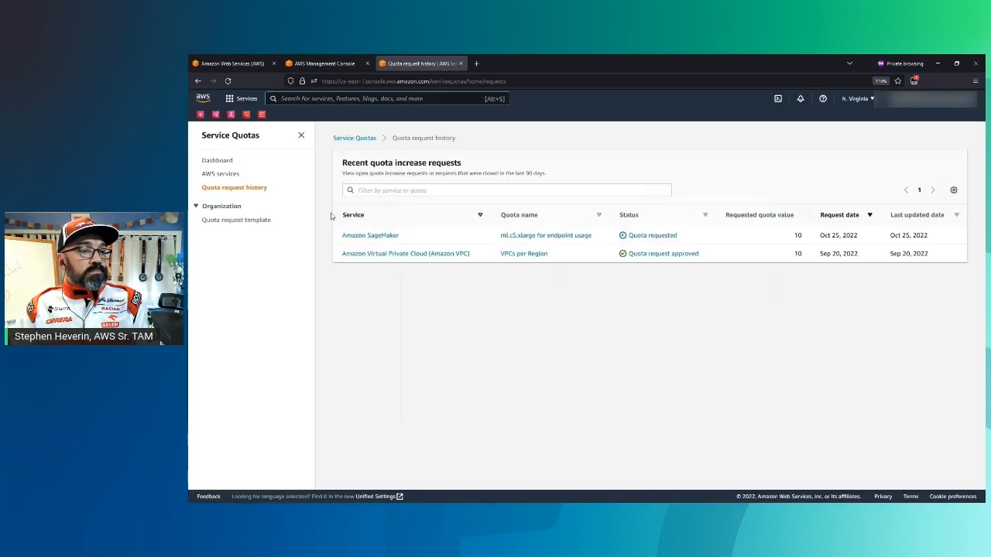
- Reopen Amazon SageMaker from AWS services via 'sa' and search its quotas for 'ml.c5.x'
left_click(220, 173)
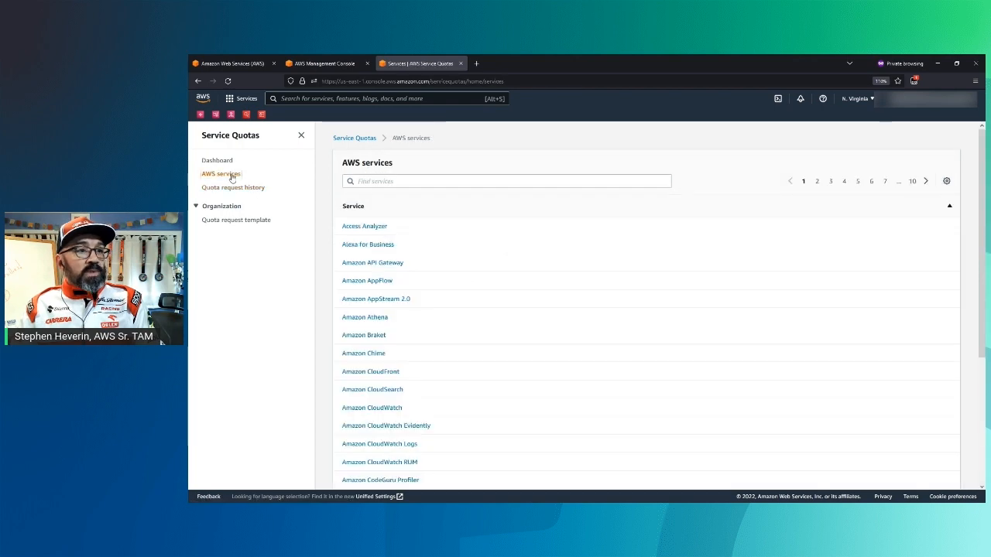
type("sage")
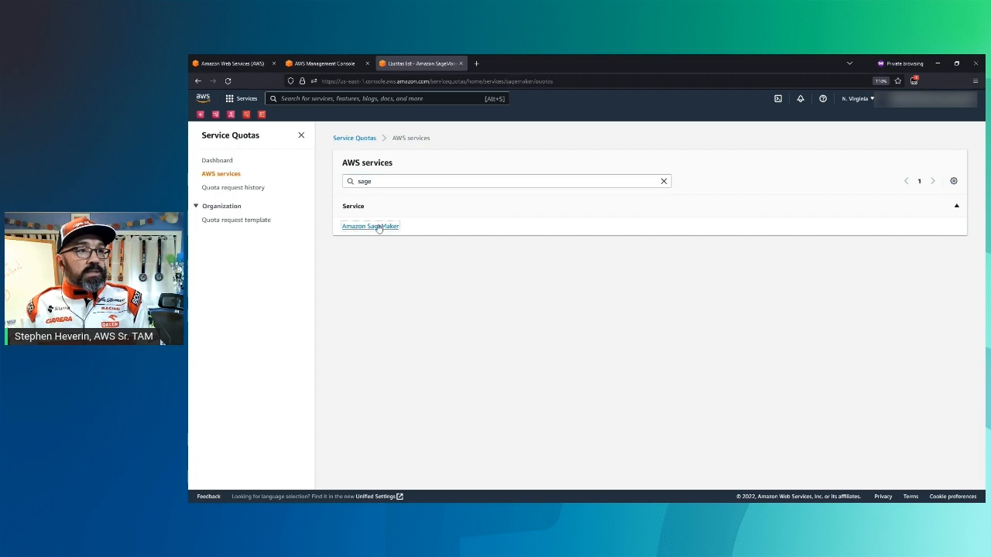
left_click(370, 227)
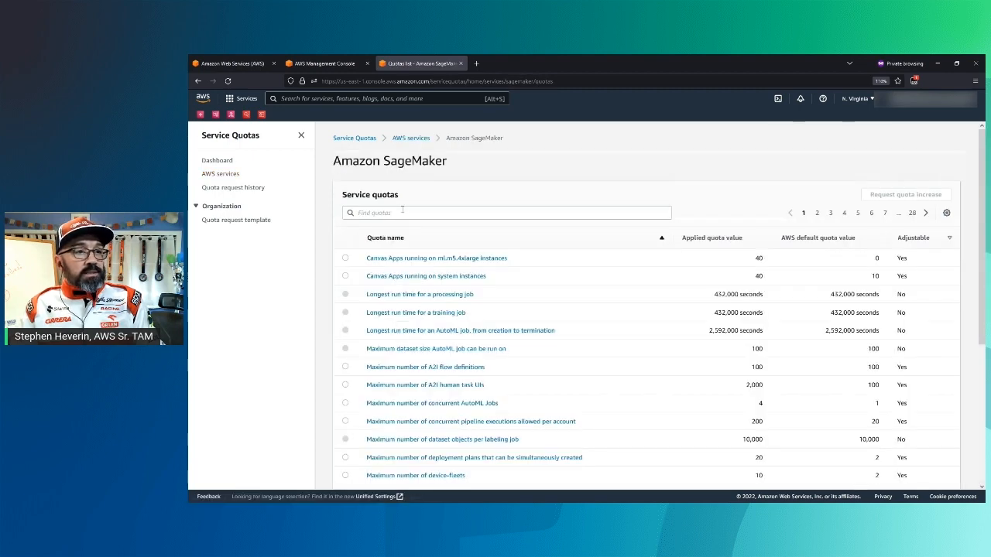
left_click(506, 212)
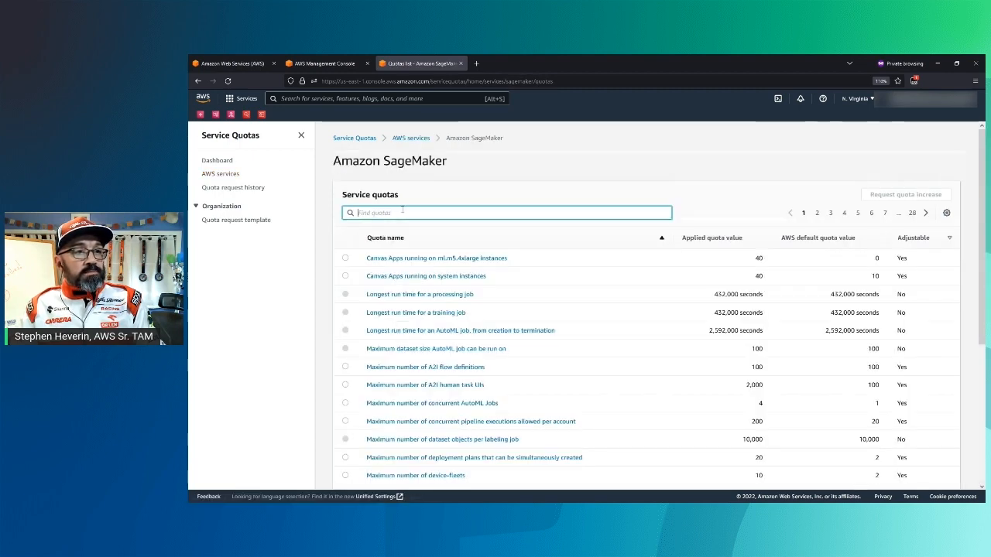
type("ml.c5.x")
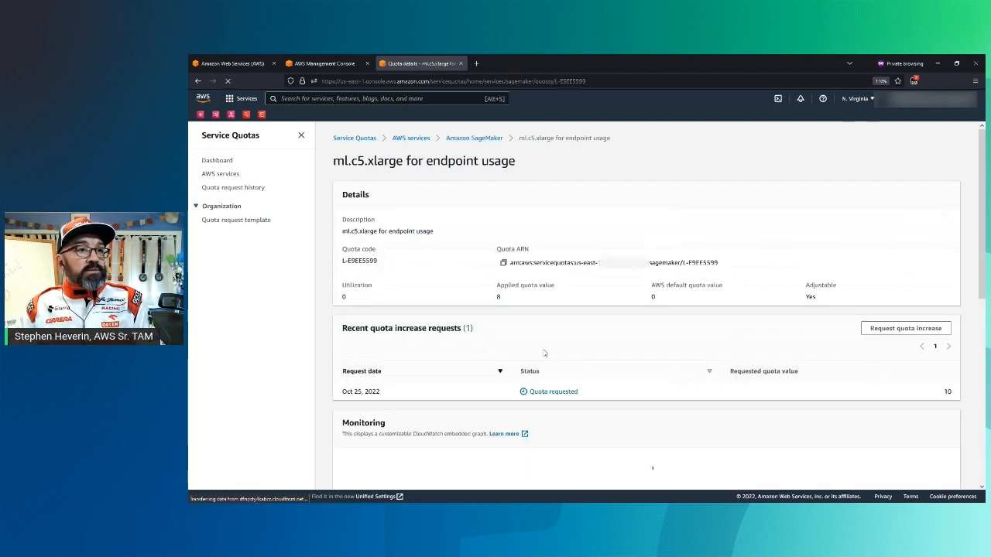
- Review the pending ml.c5.xlarge endpoint request for 10, then return to the Service Quotas dashboard
scroll("down", 3)
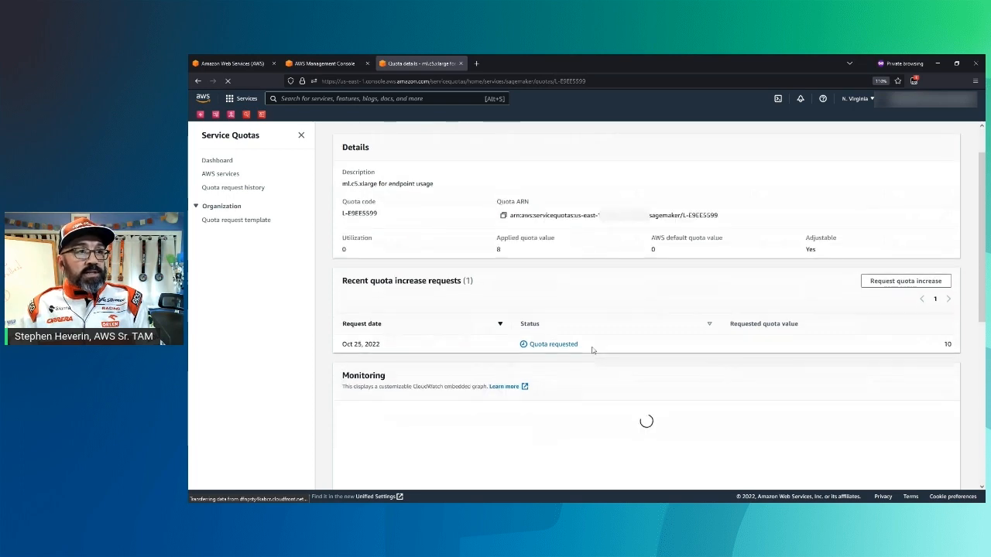
scroll("down", 3)
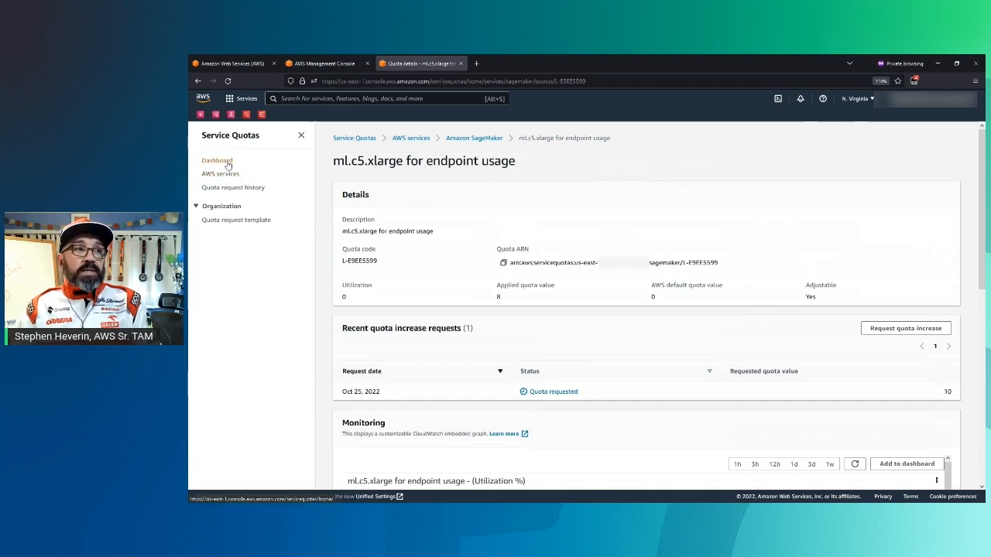
left_click(216, 160)
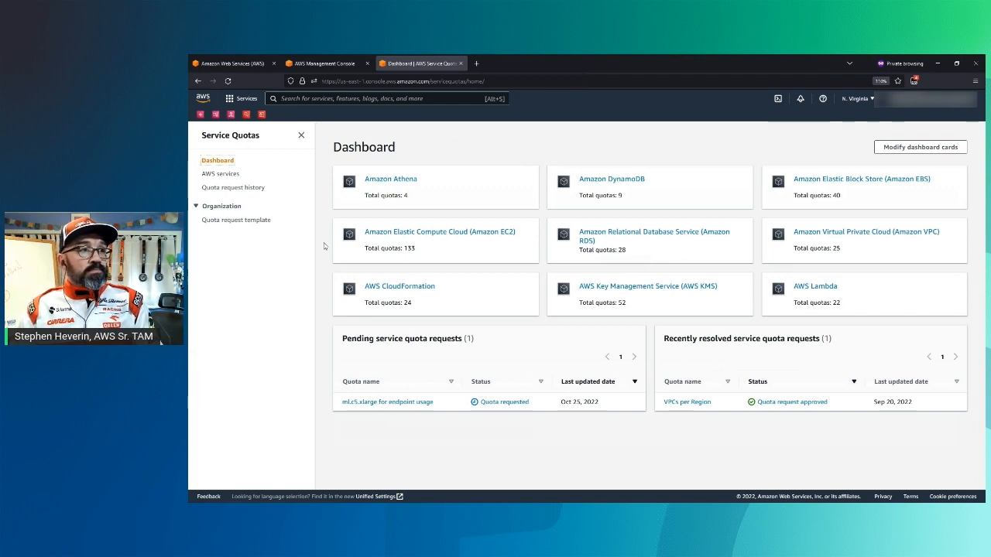
- Revisit quota request history and SageMaker's quota list, ending on the AWS services list
left_click(233, 188)
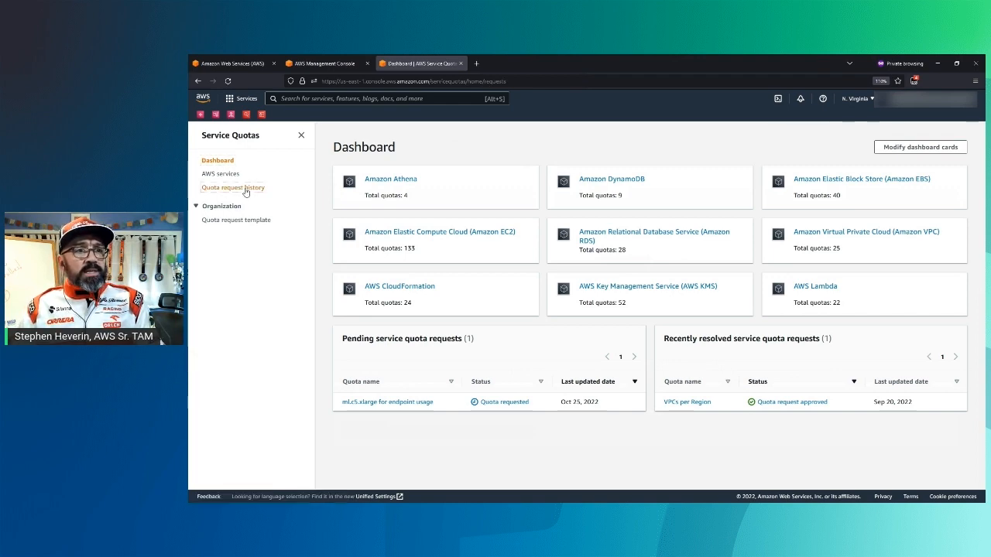
left_click(232, 188)
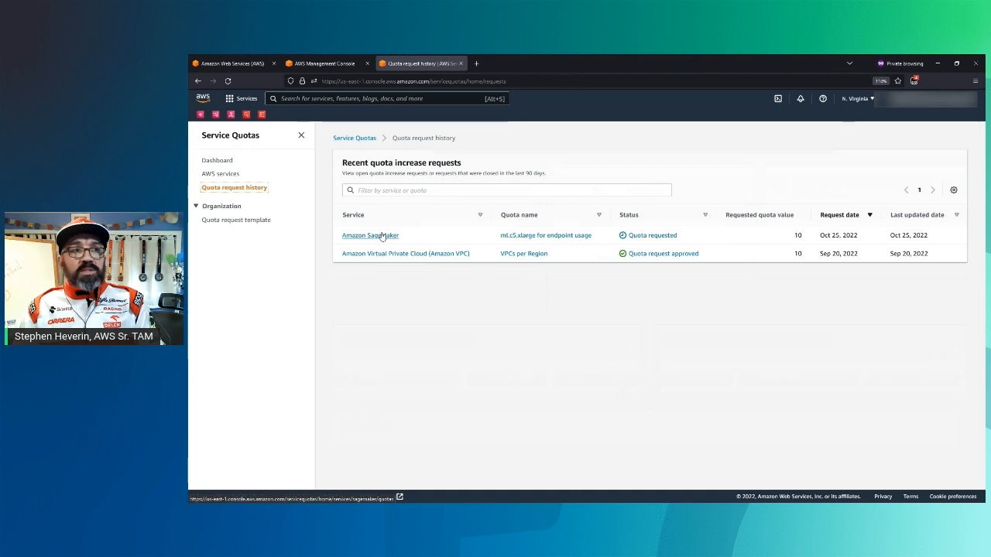
left_click(371, 234)
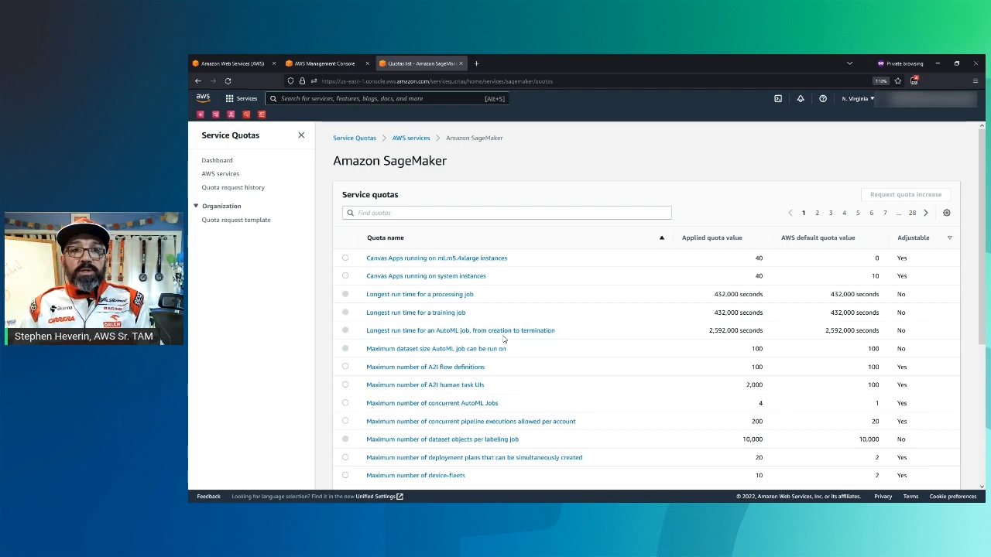
scroll("down", 3)
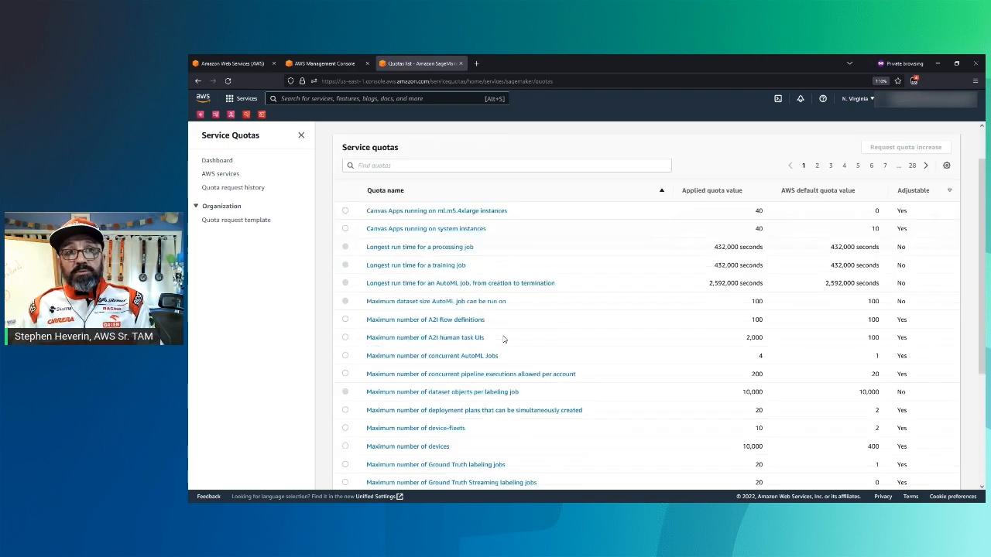
scroll("down", 3)
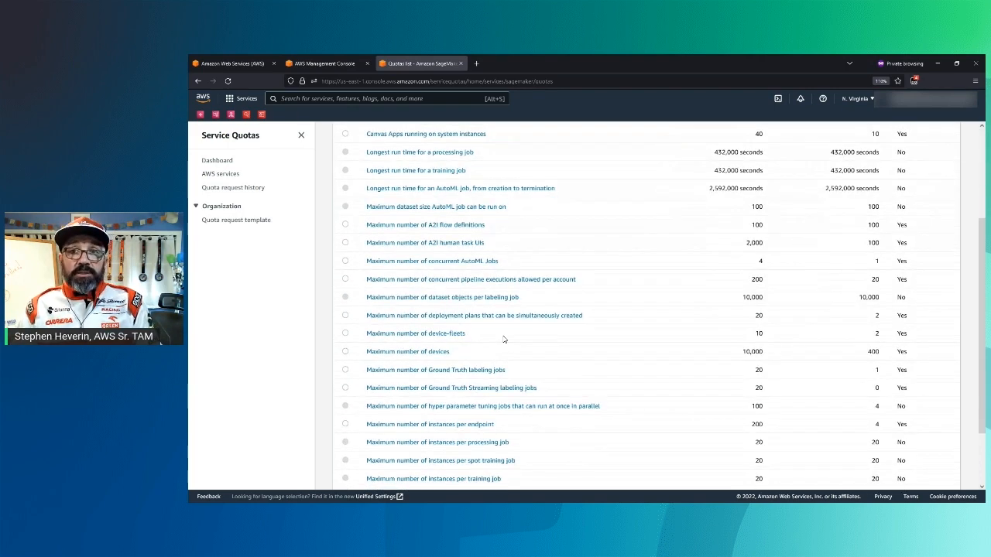
scroll("down", 3)
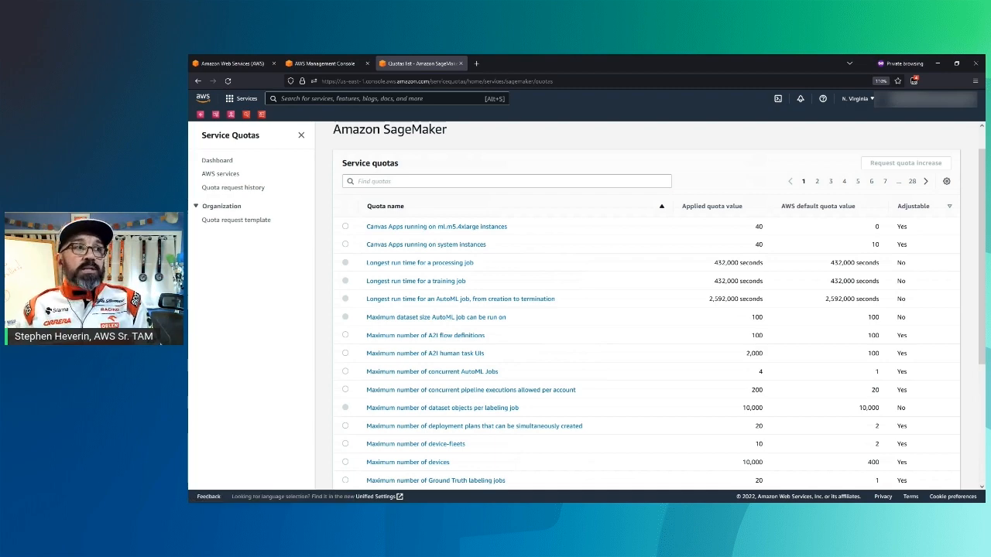
left_click(221, 174)
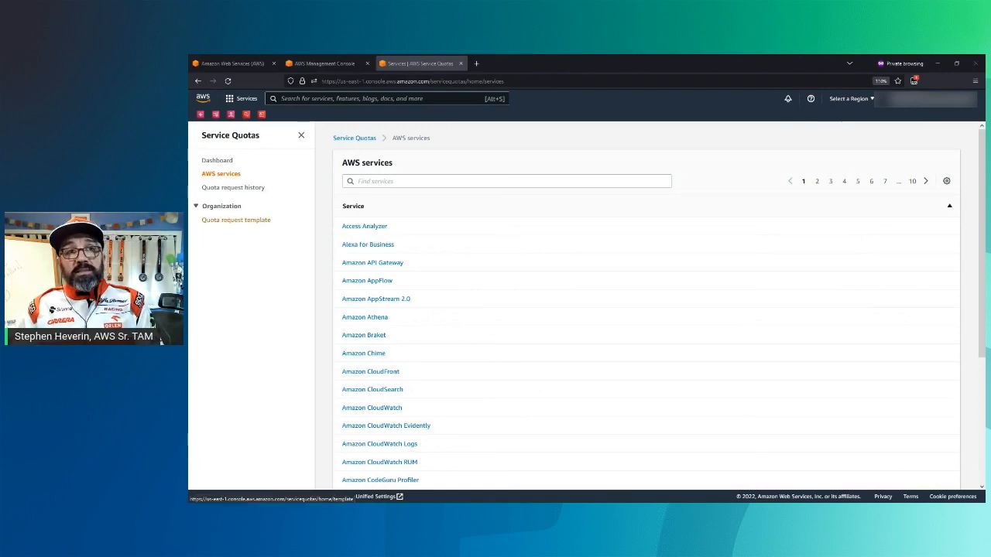
- Enable the organization's quota request template association from the Quota request template page
left_click(236, 220)
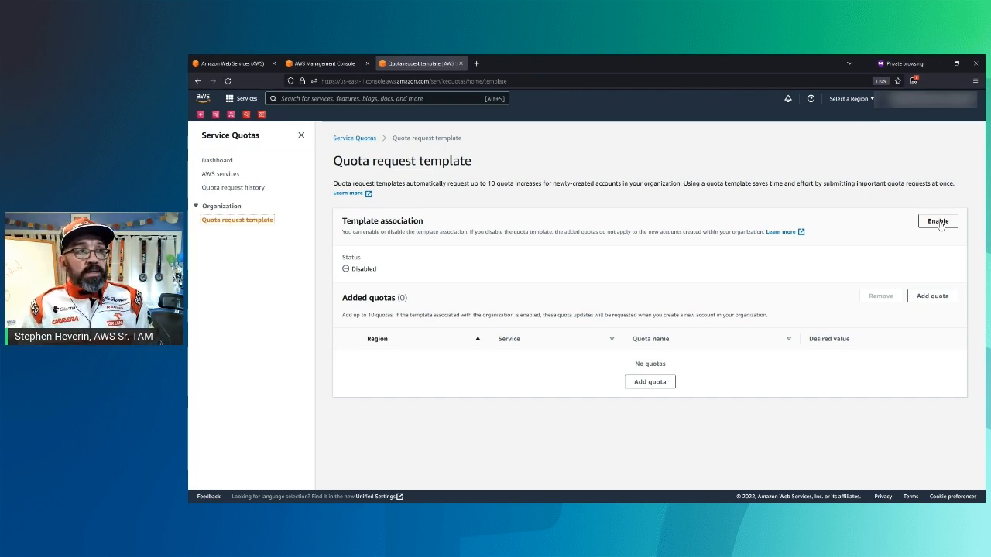
left_click(937, 221)
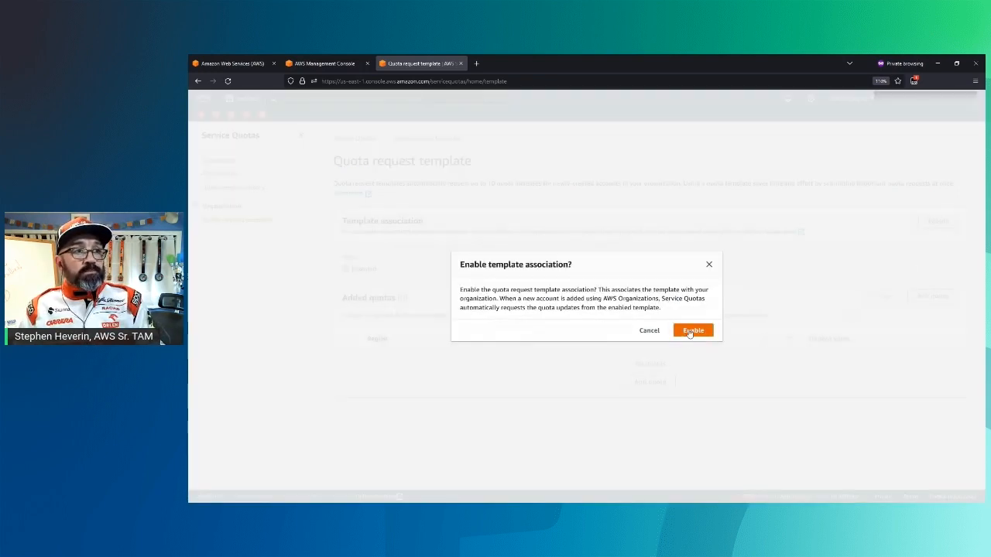
left_click(692, 330)
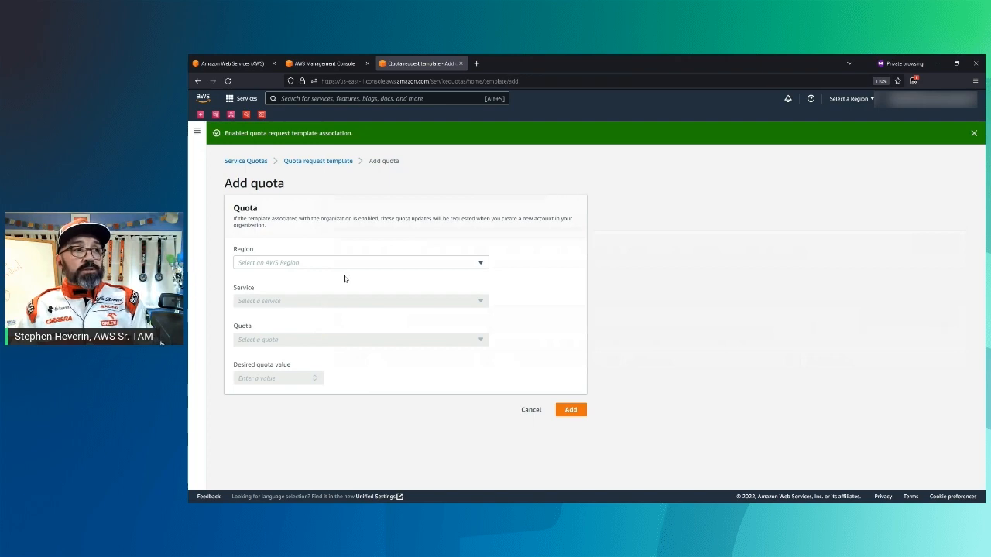
- Add the US East (N. Virginia) Amazon VPC 'Internet gateways per Region' quota with desired value 10
left_click(360, 261)
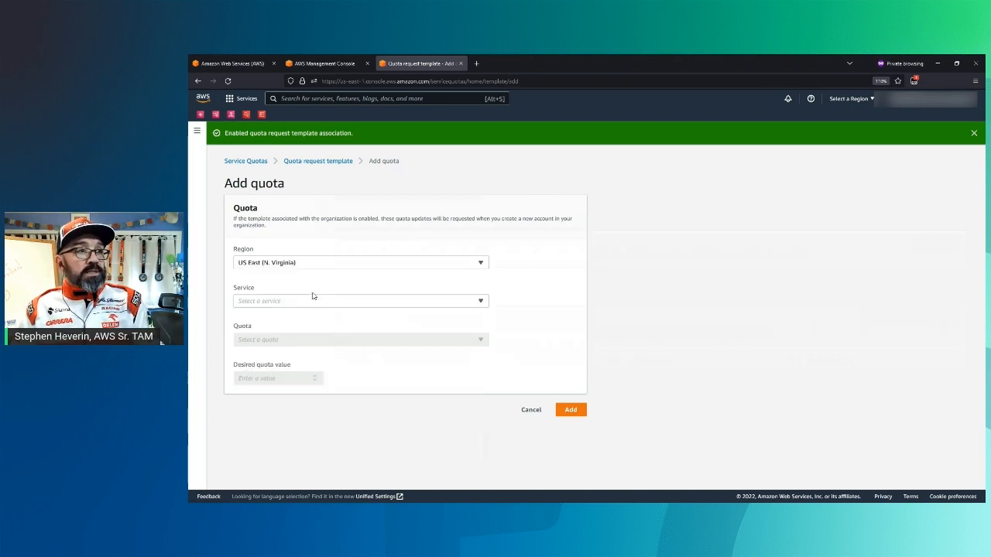
left_click(360, 300)
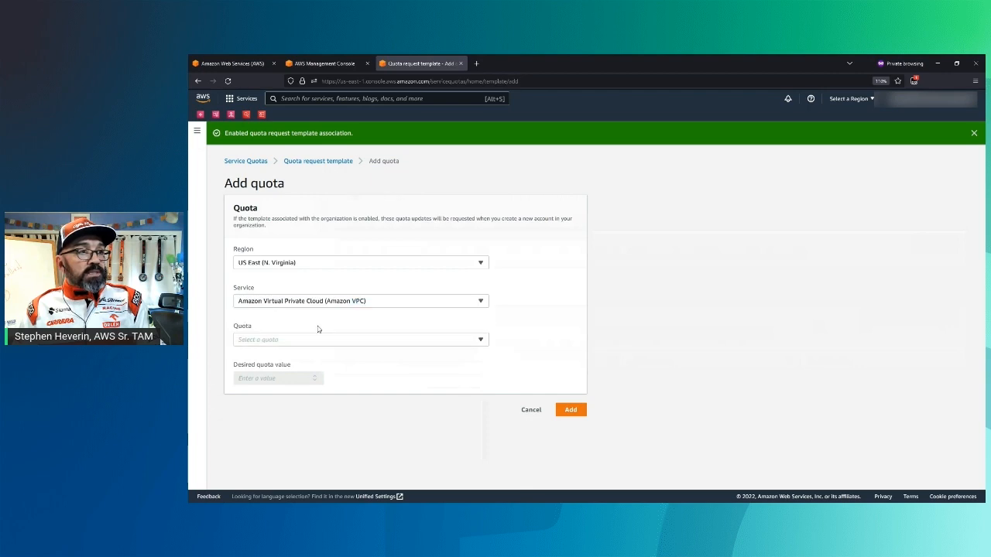
left_click(360, 340)
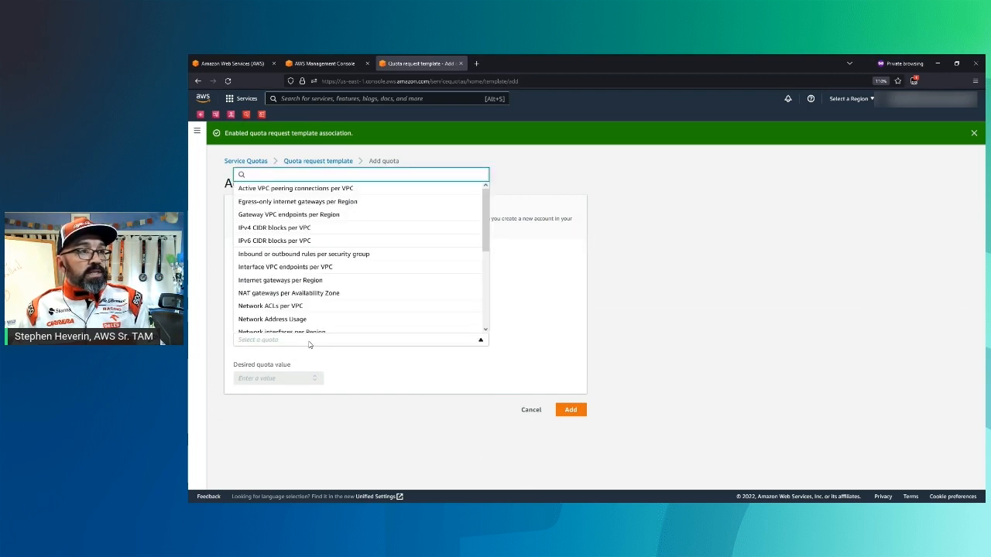
mouse_move(358, 280)
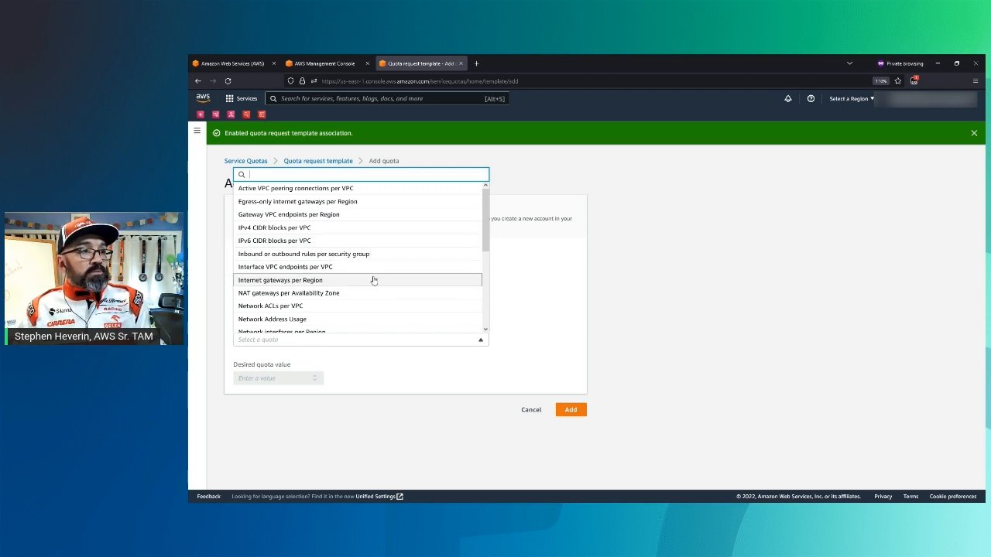
left_click(281, 279)
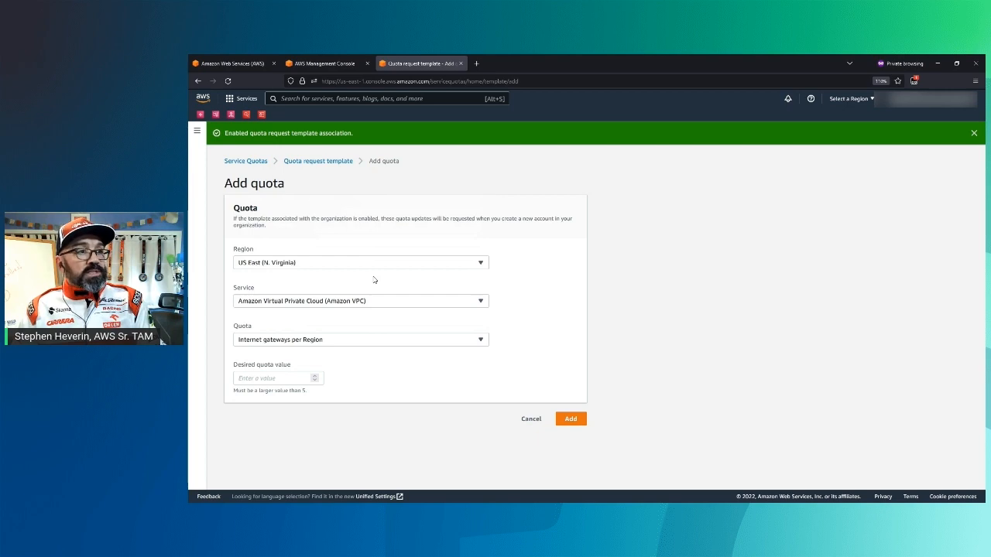
left_click(275, 378)
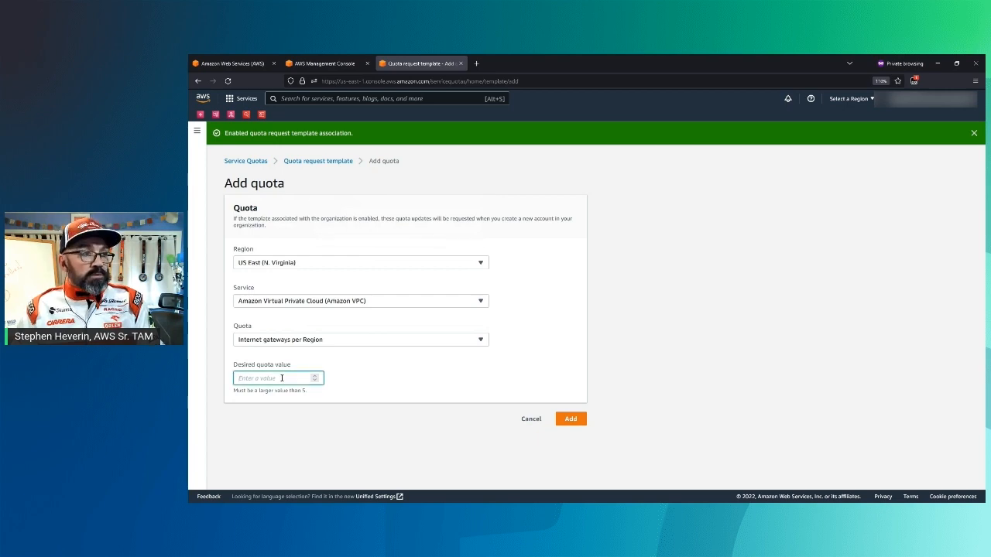
type("10")
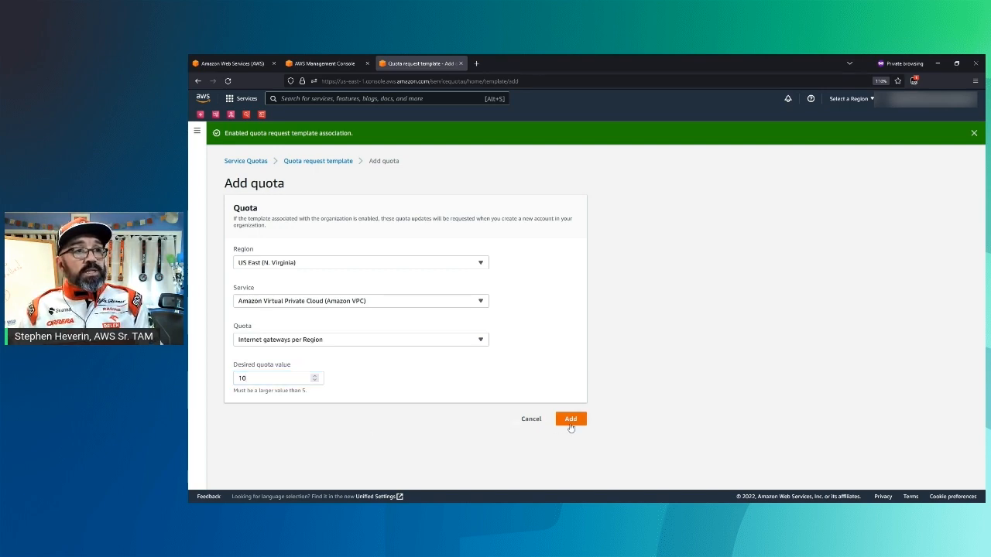
left_click(571, 419)
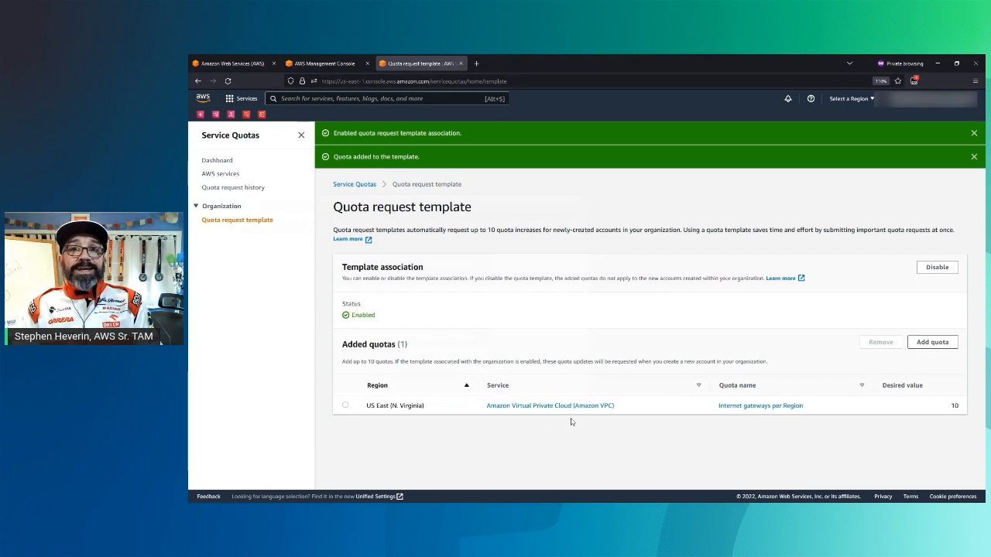